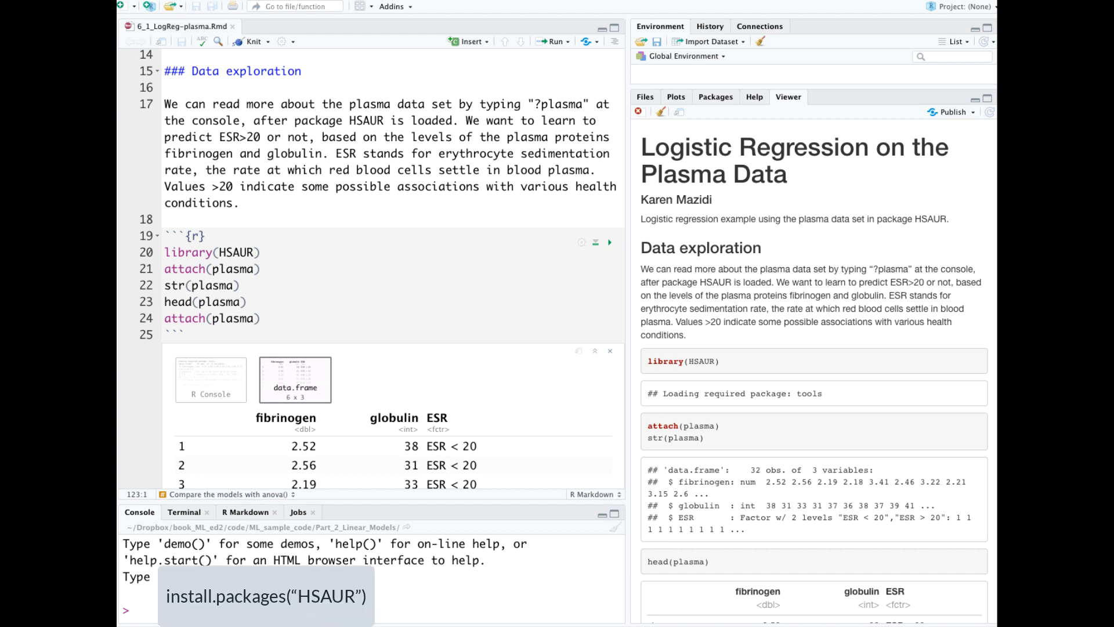
# Show the str(plasma) text output: 32 observations of fibrinogen, globulin and ESR
pyautogui.click(134, 609)
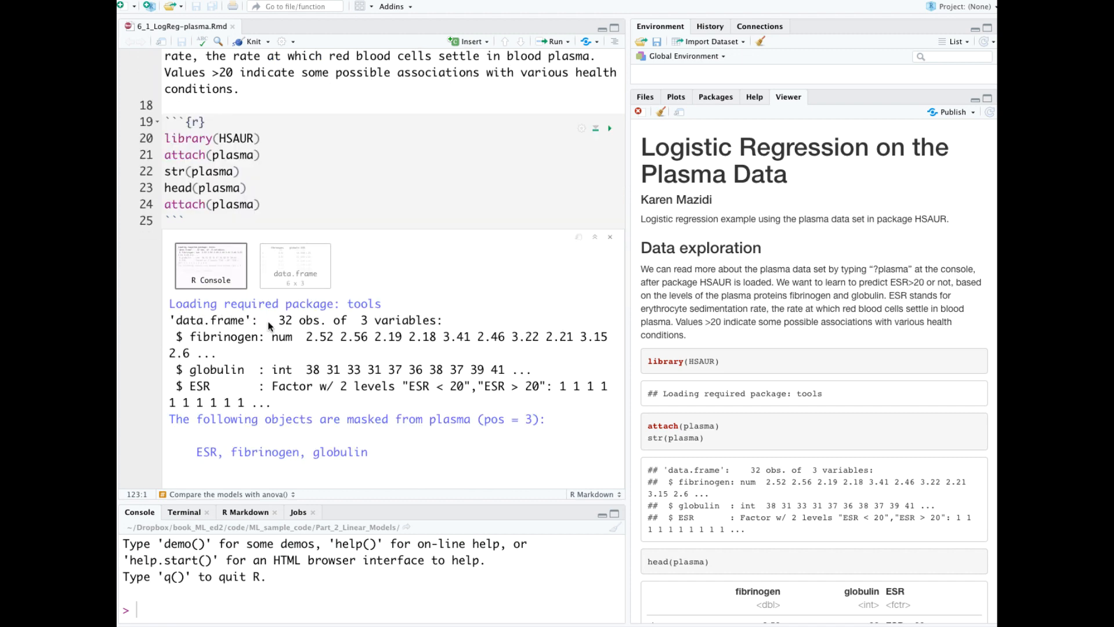
pyautogui.moveTo(318, 333)
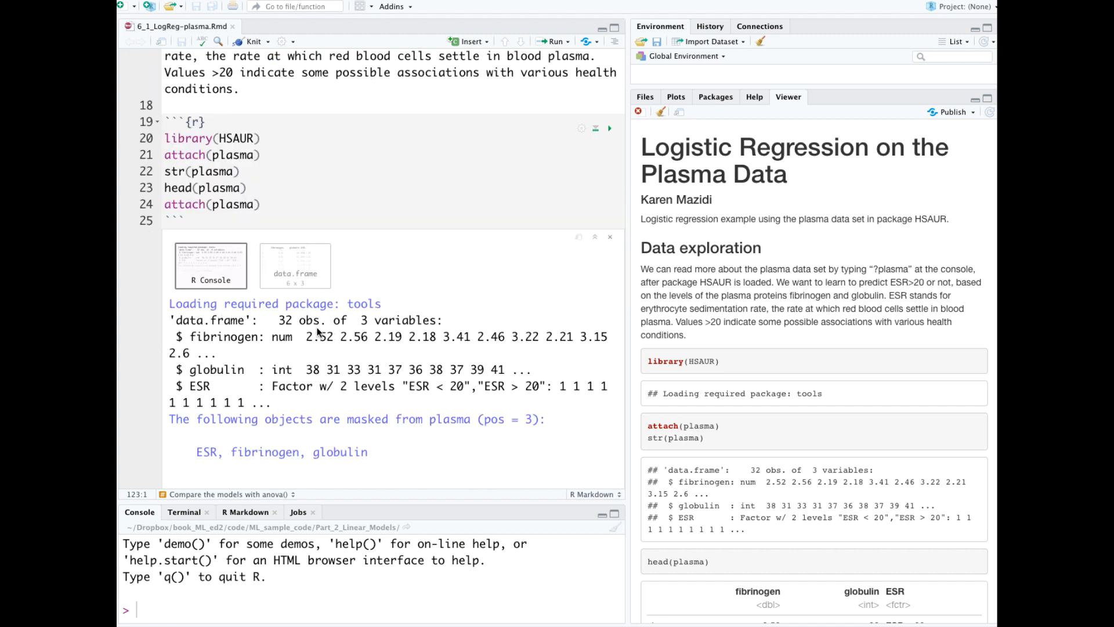
pyautogui.moveTo(369, 331)
pyautogui.write('??plasma')
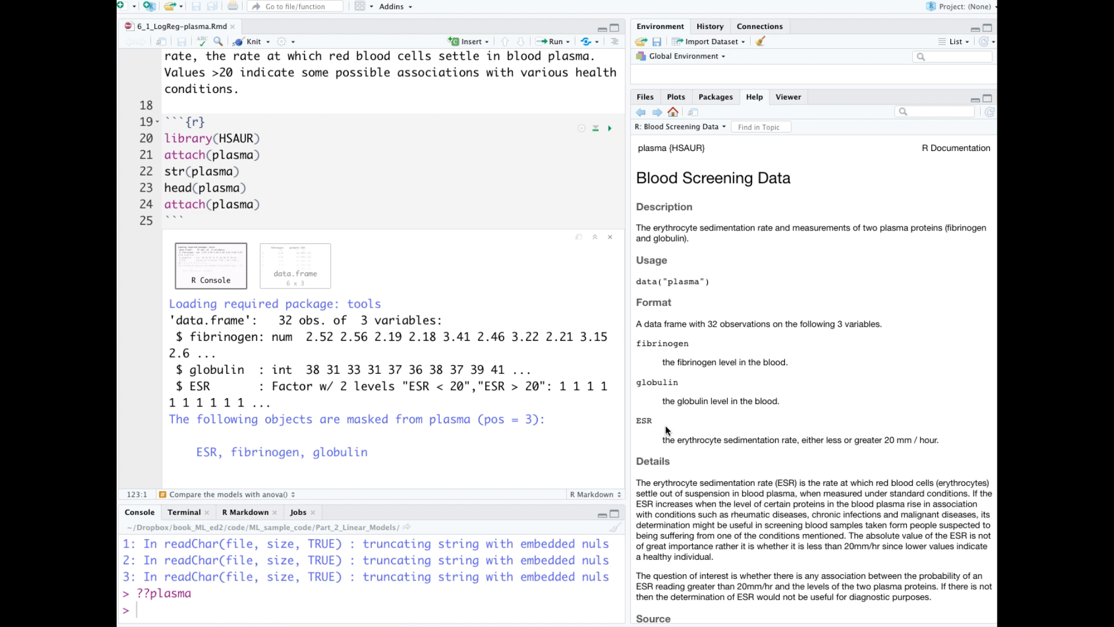
pyautogui.moveTo(741, 427)
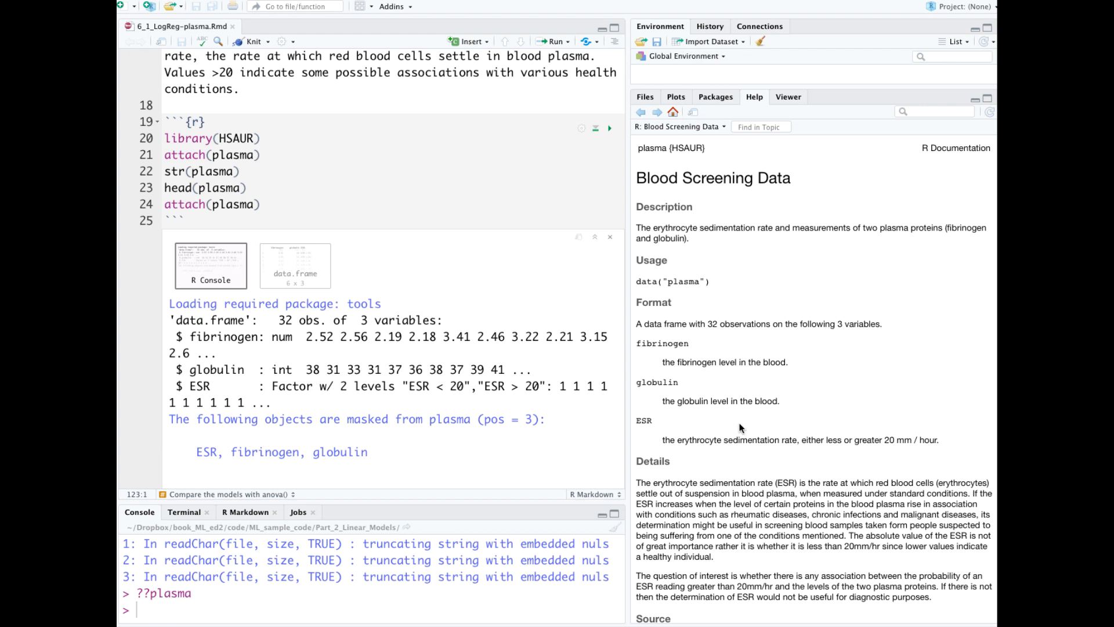
# View the plotting chunk's fibrinogen and globulin boxplots by ESR group
pyautogui.click(293, 261)
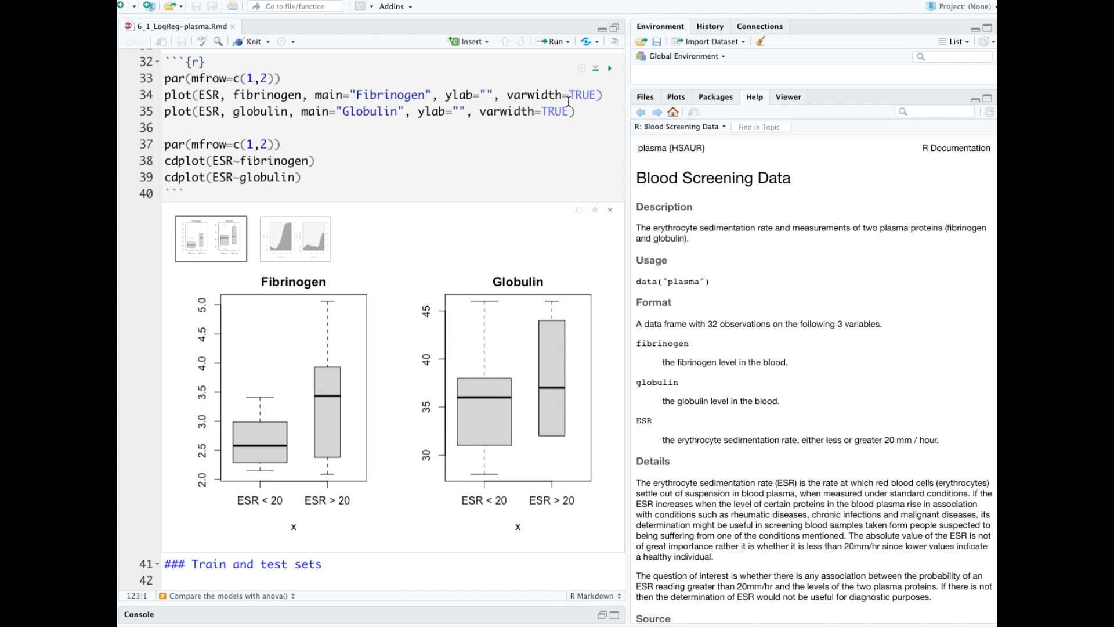
pyautogui.moveTo(491, 411)
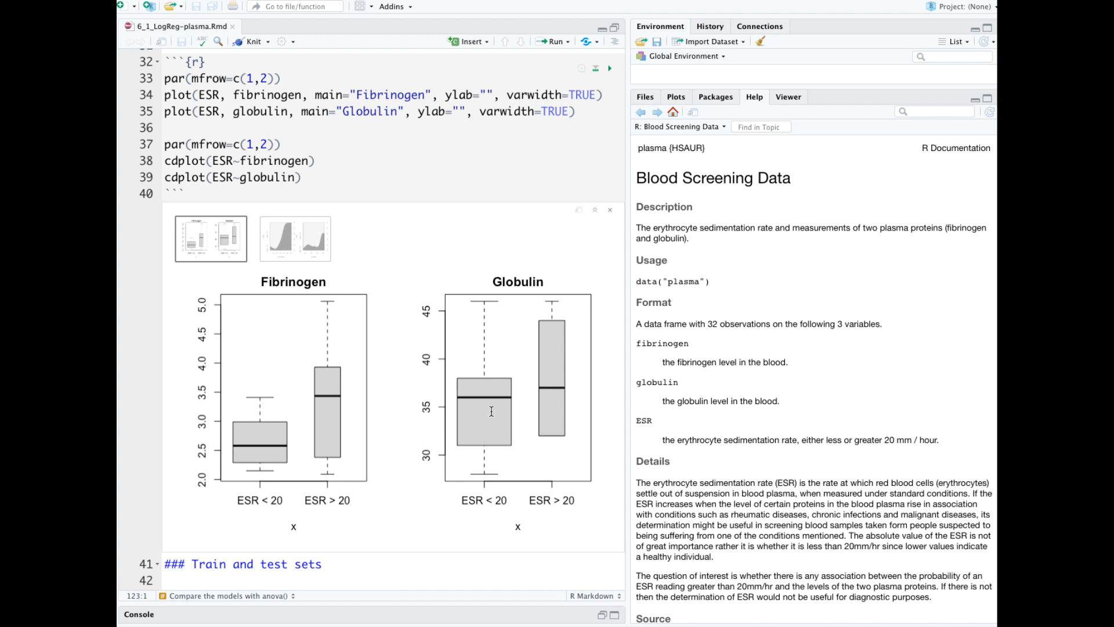
pyautogui.moveTo(483, 419)
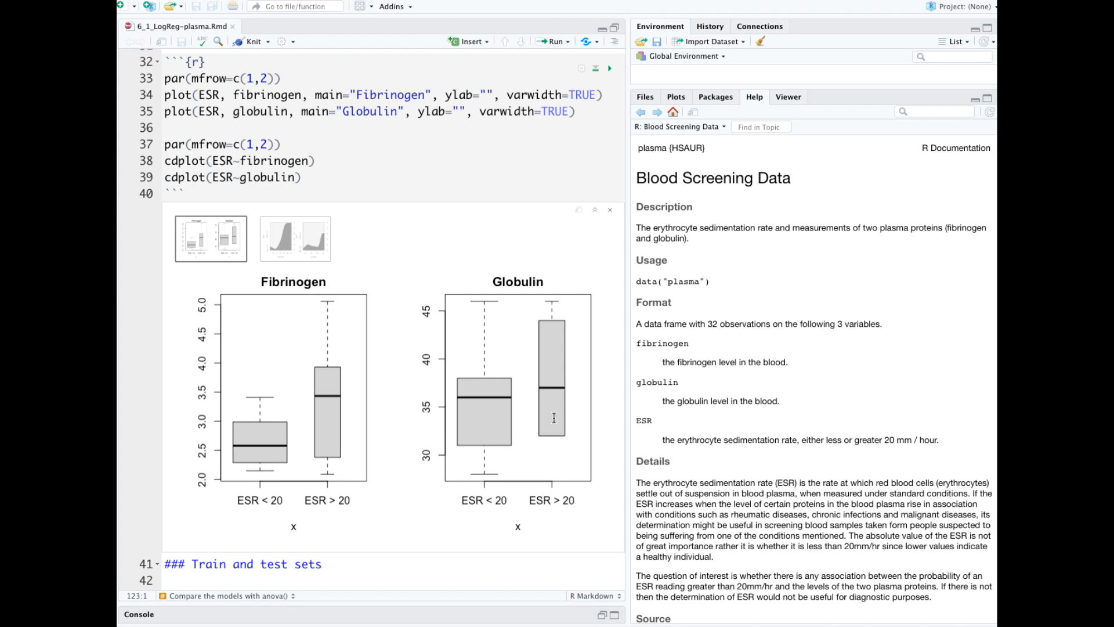
pyautogui.moveTo(324, 391)
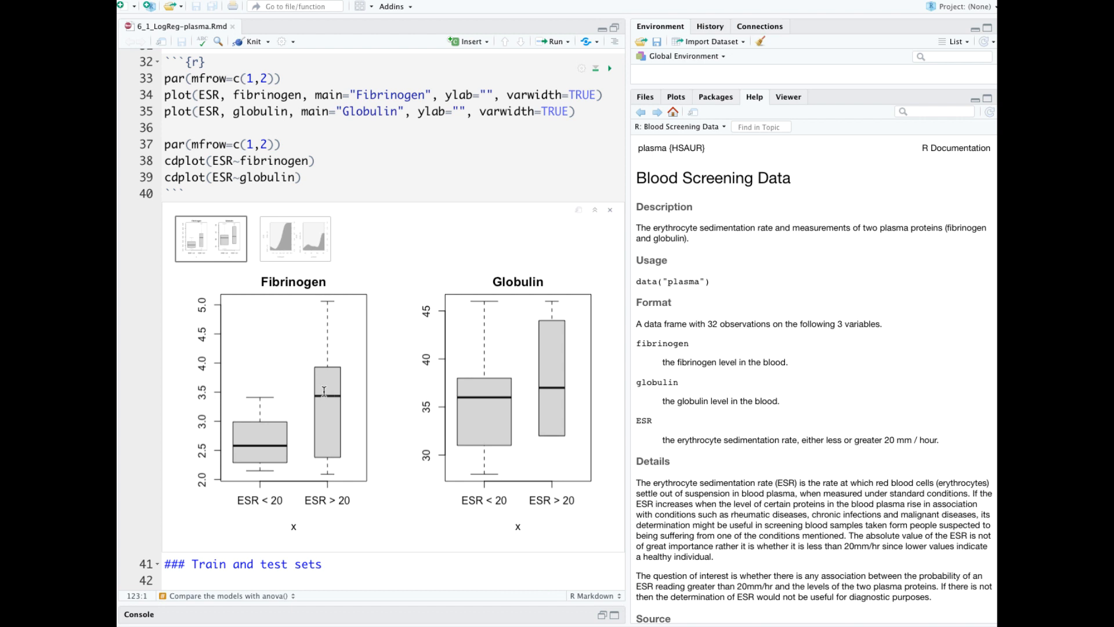
pyautogui.moveTo(332, 494)
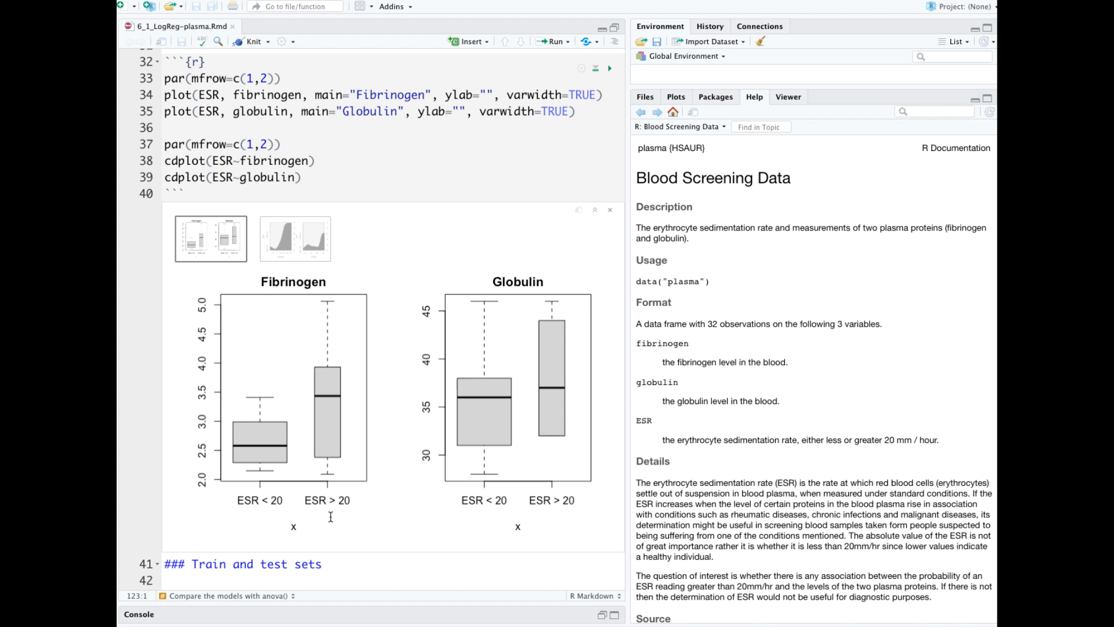
pyautogui.moveTo(516, 390)
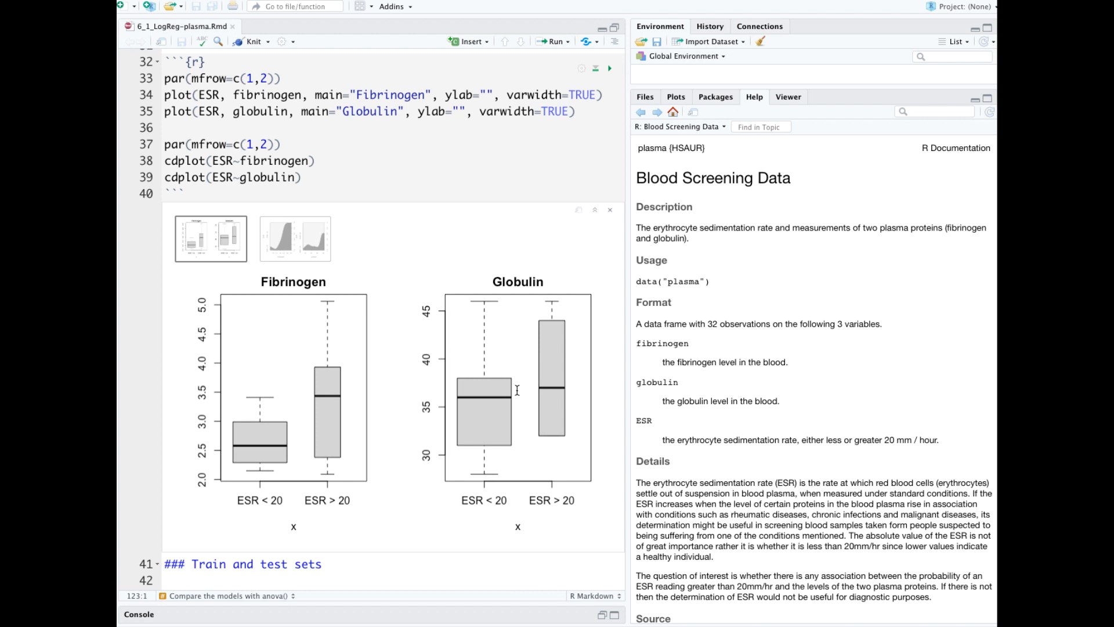
pyautogui.moveTo(534, 382)
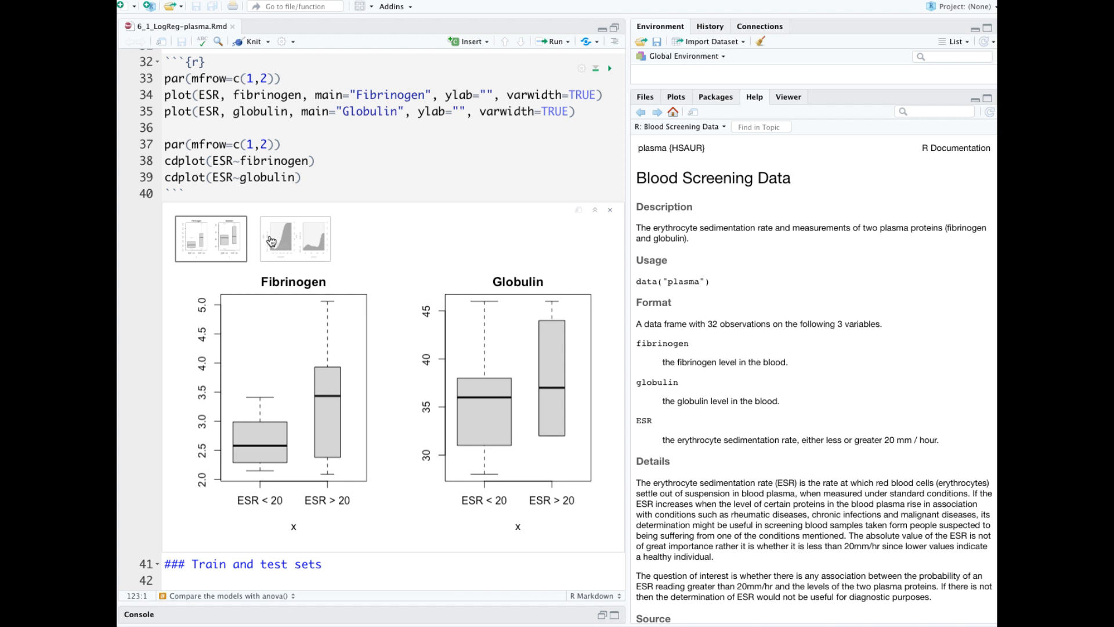
# Display the cdplot figures of ESR group proportions against fibrinogen and globulin
pyautogui.click(294, 238)
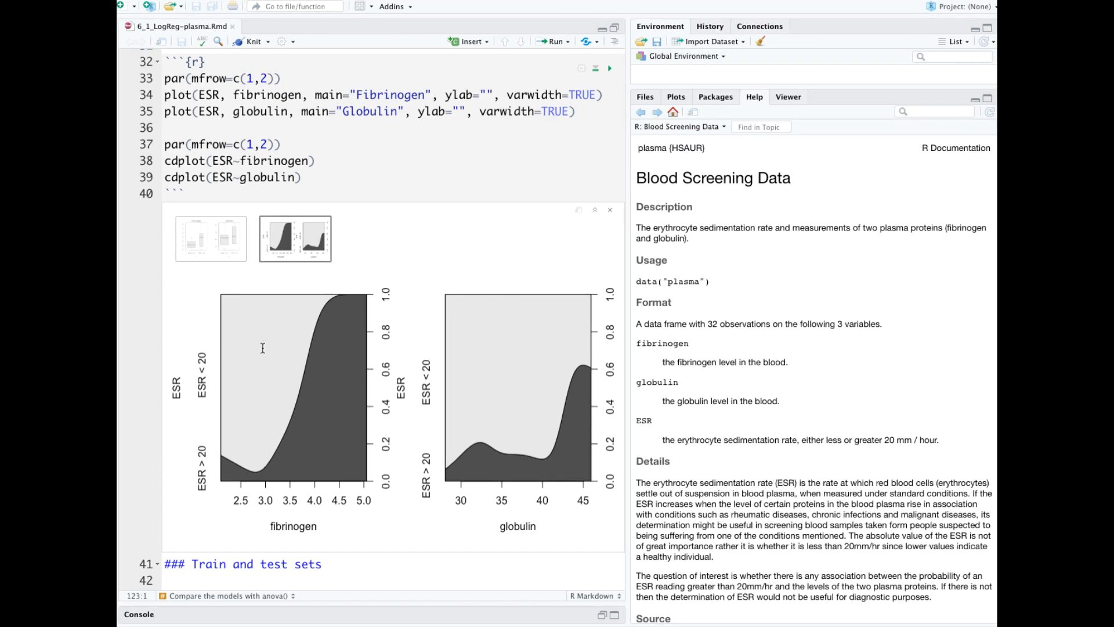
pyautogui.moveTo(256, 468)
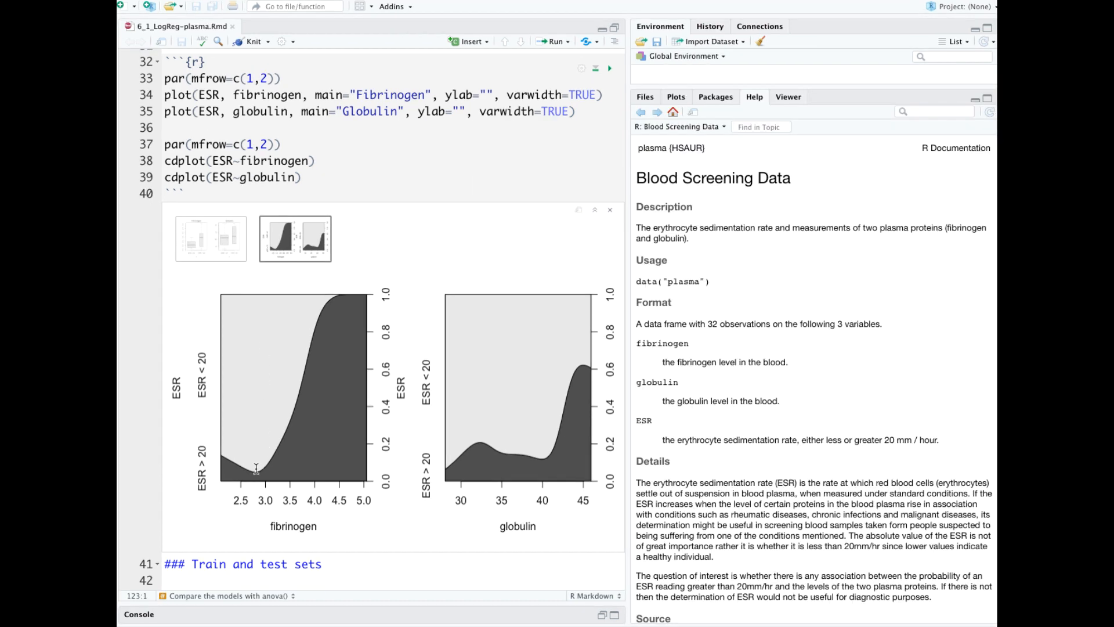
pyautogui.moveTo(295, 427)
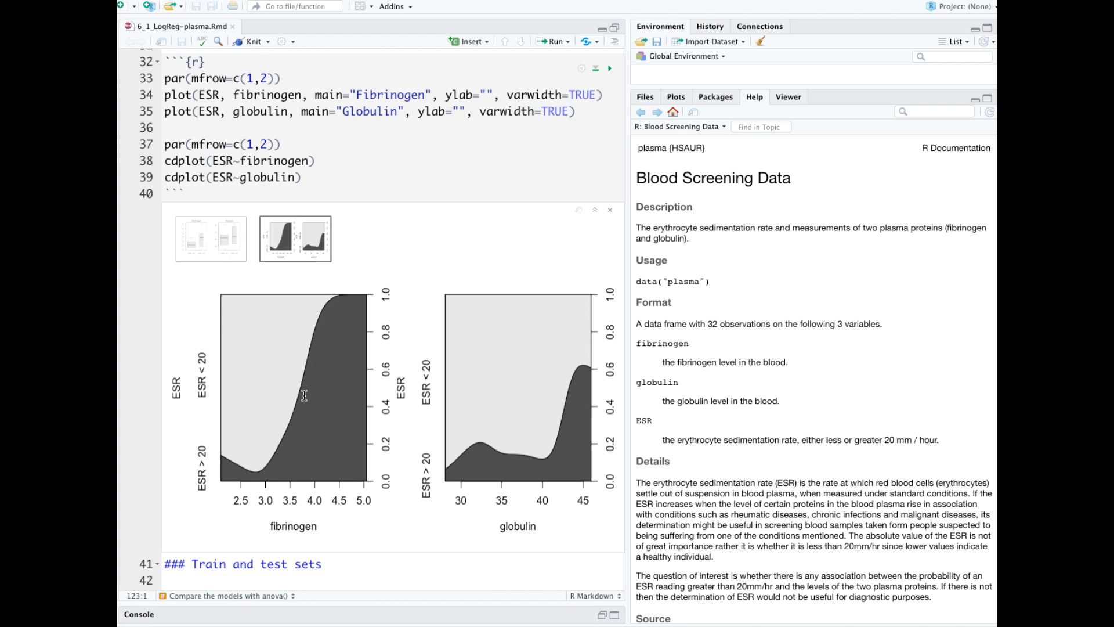
pyautogui.moveTo(399, 457)
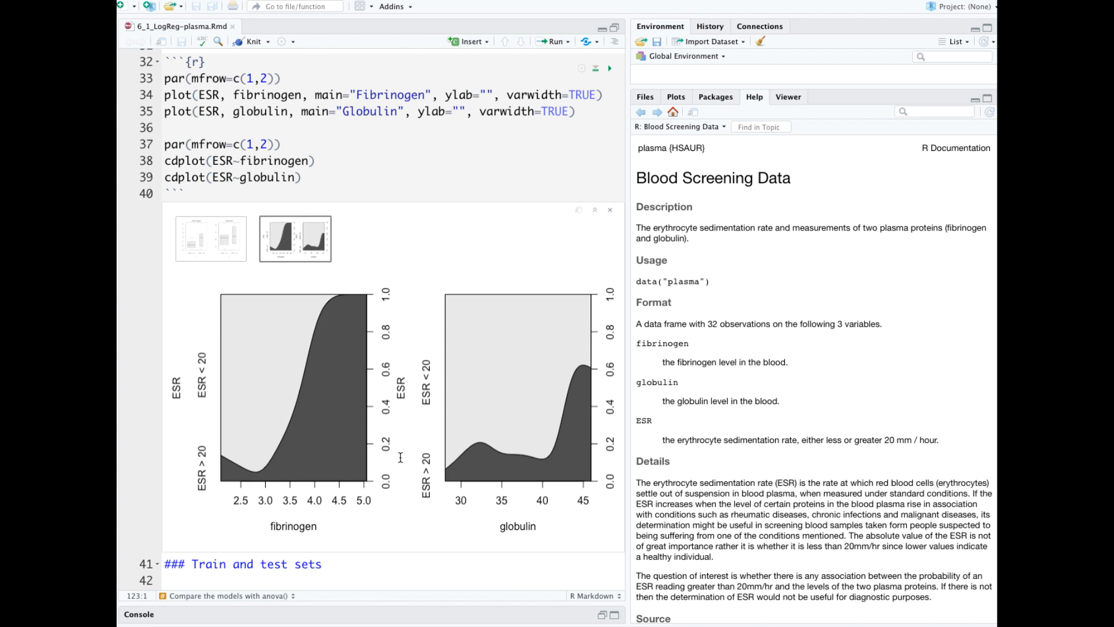
pyautogui.moveTo(541, 445)
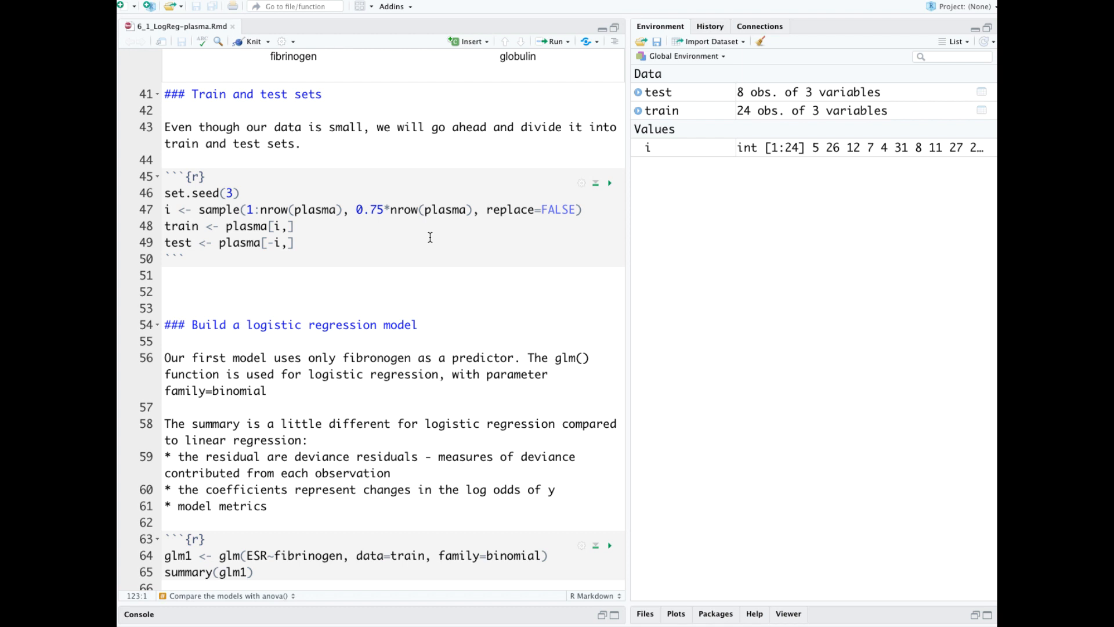
pyautogui.moveTo(698, 155)
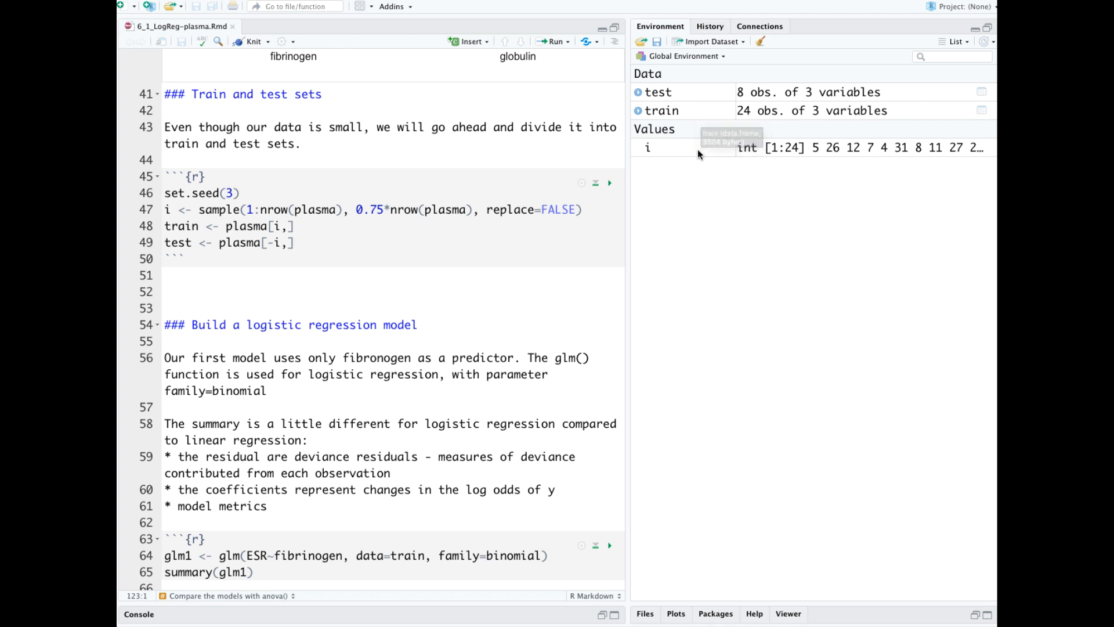
pyautogui.moveTo(702, 114)
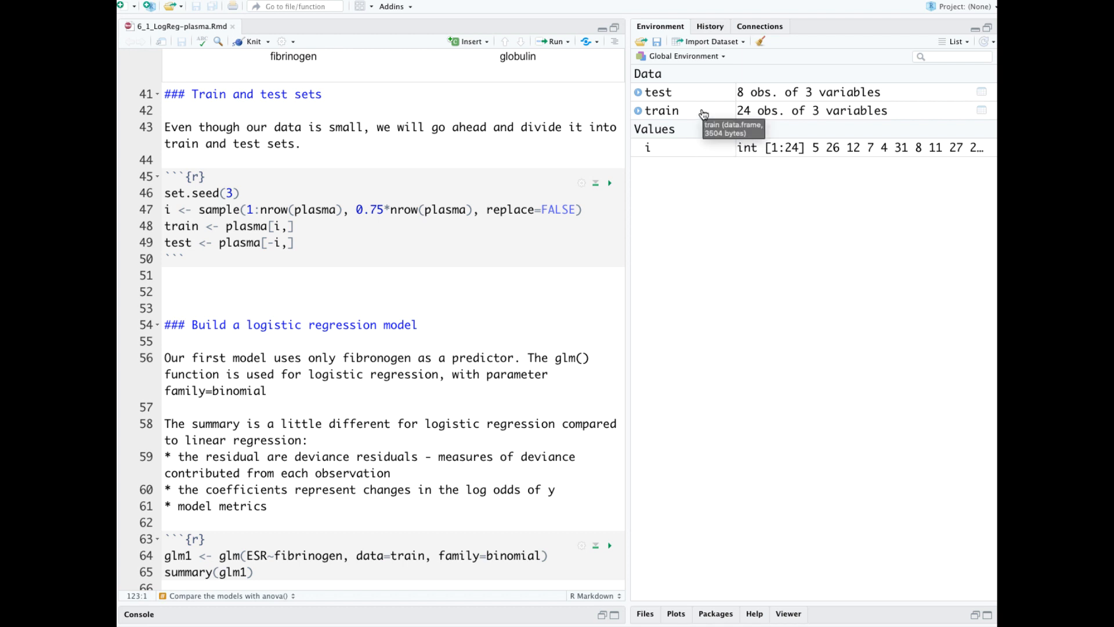
pyautogui.moveTo(699, 94)
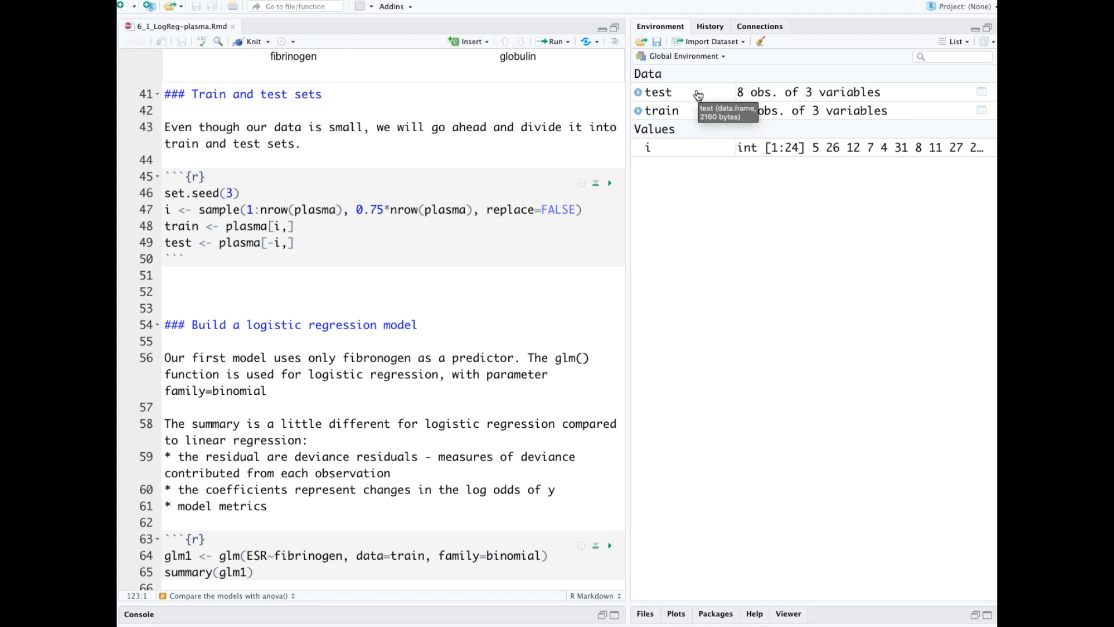
pyautogui.moveTo(690, 213)
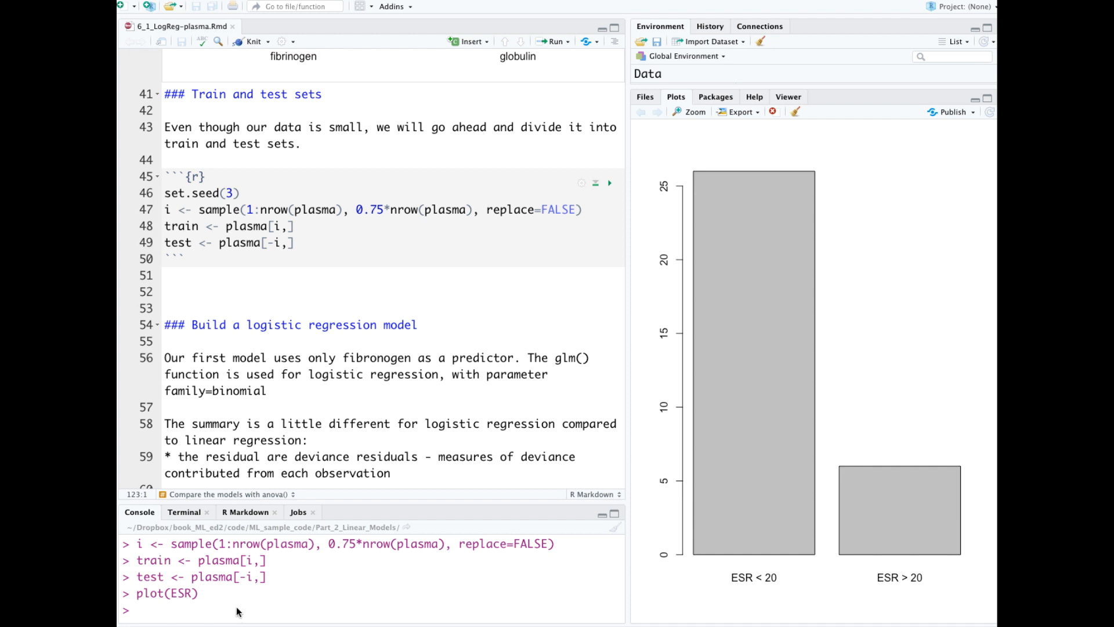
pyautogui.moveTo(317, 587)
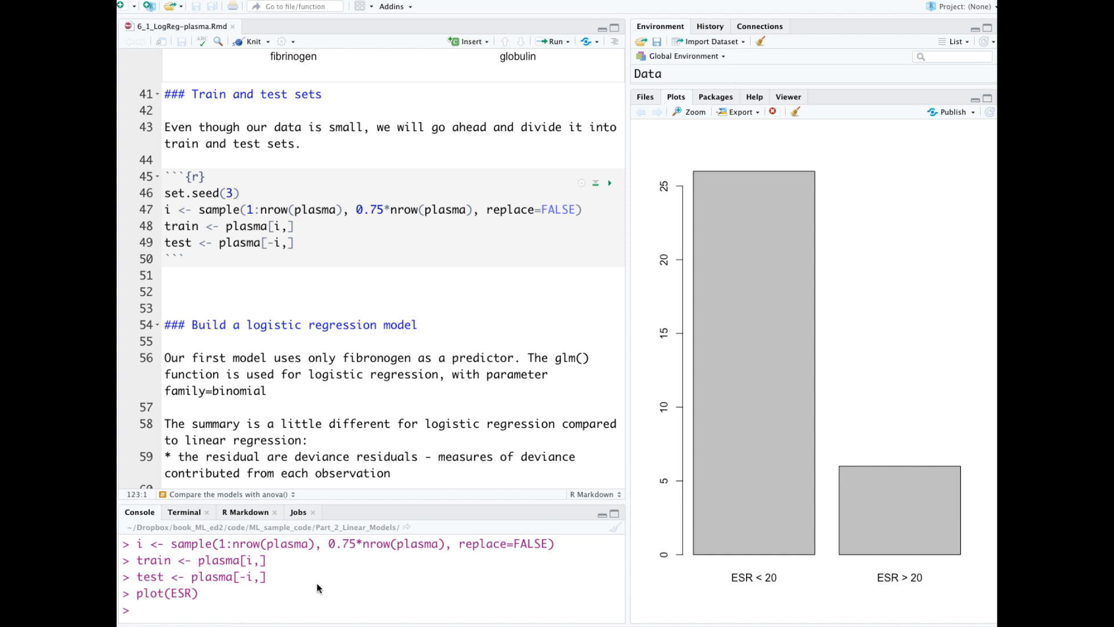
pyautogui.moveTo(171, 599)
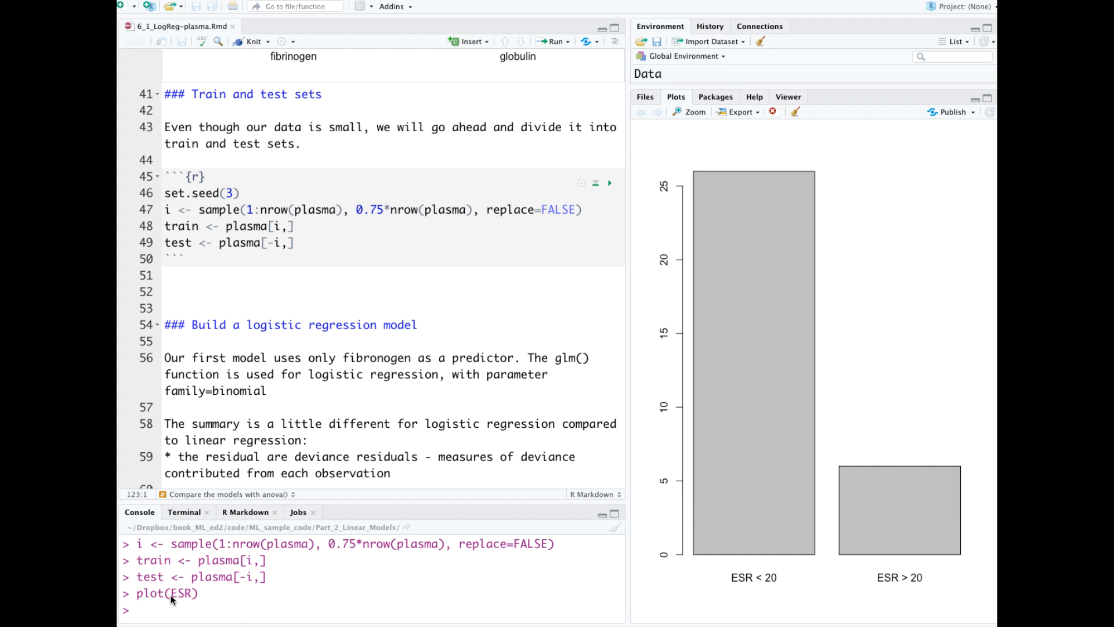
pyautogui.moveTo(746, 480)
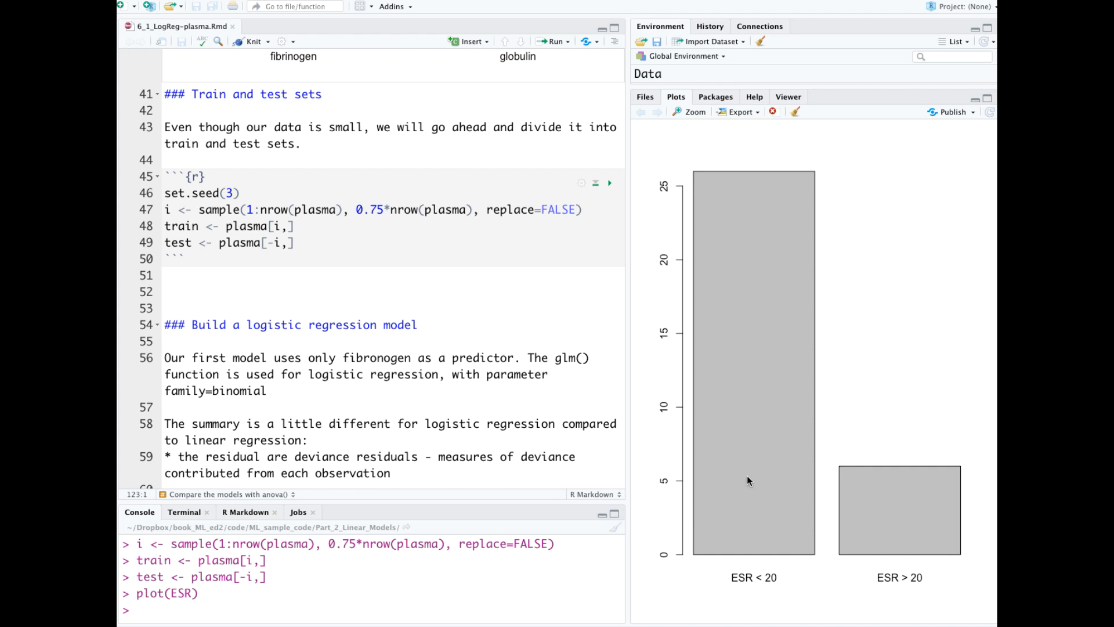
pyautogui.moveTo(783, 306)
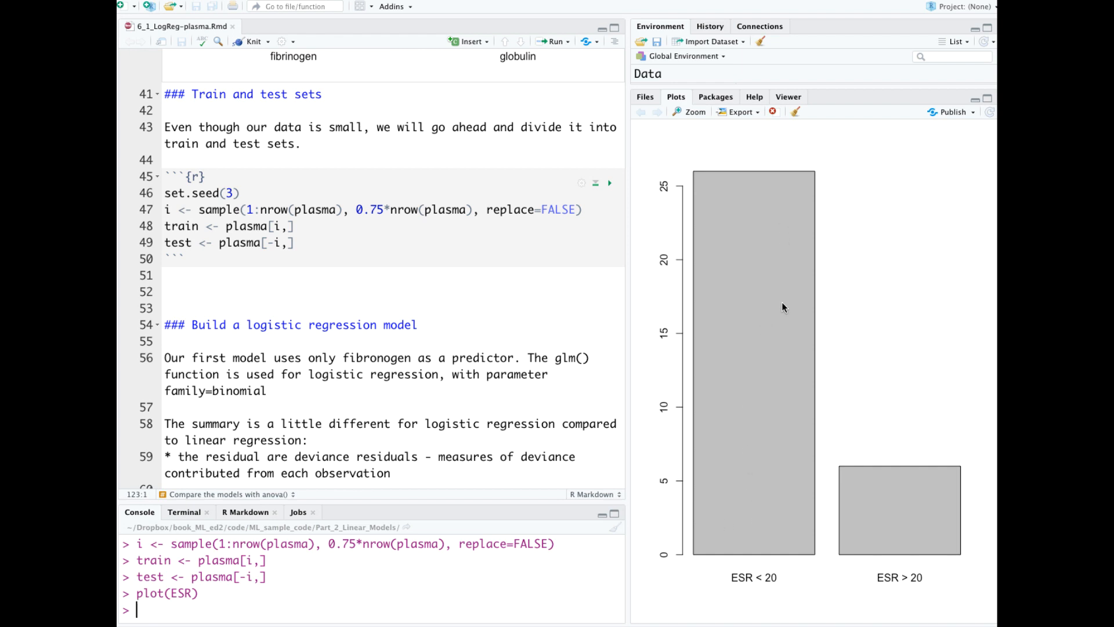
pyautogui.moveTo(917, 591)
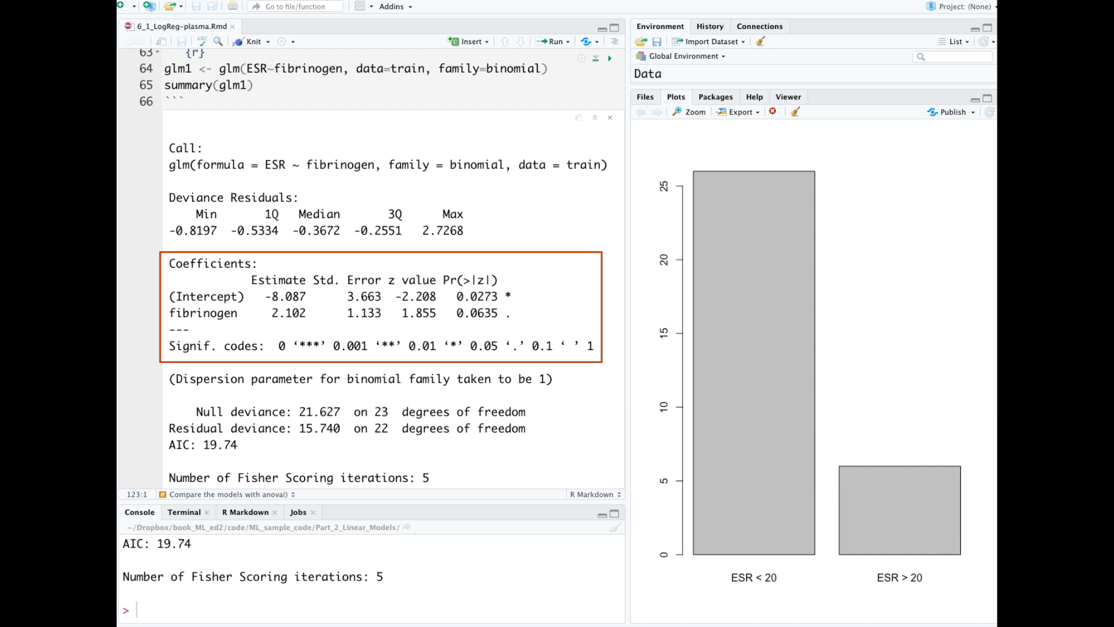
pyautogui.moveTo(510, 321)
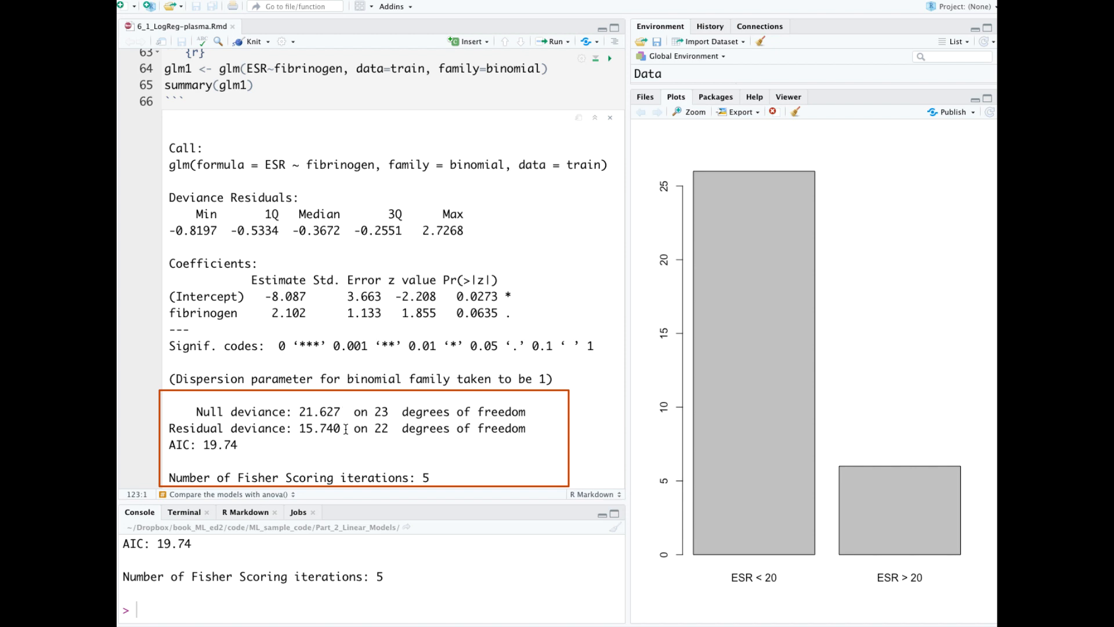
pyautogui.moveTo(325, 439)
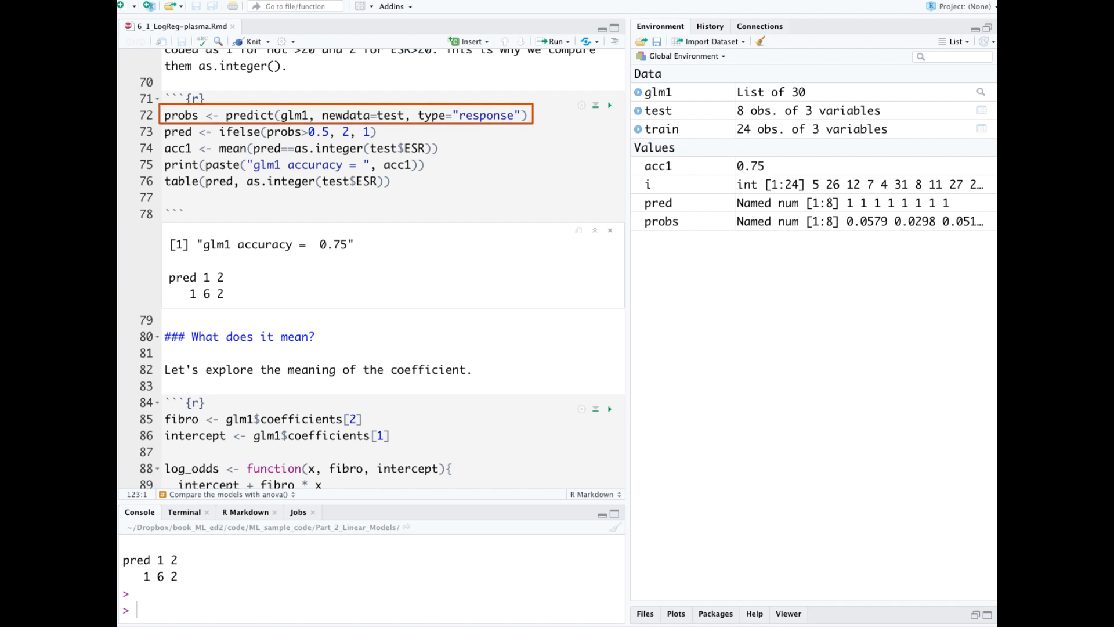
# Walk through the glm1 test-set prediction code giving probs and pred for 8 rows
pyautogui.click(192, 115)
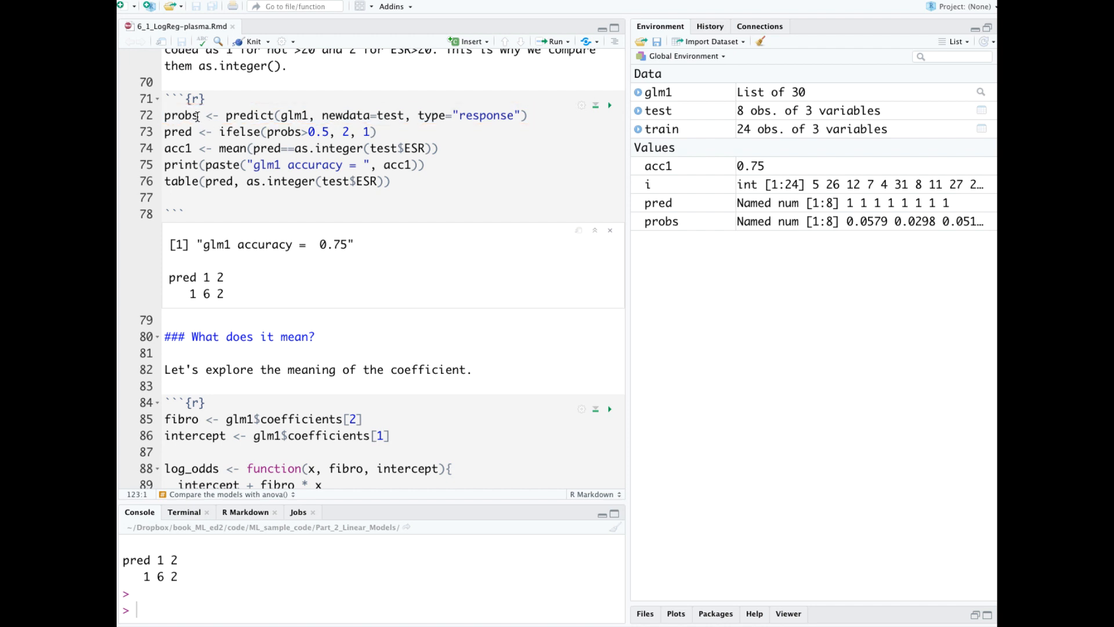
pyautogui.moveTo(842, 238)
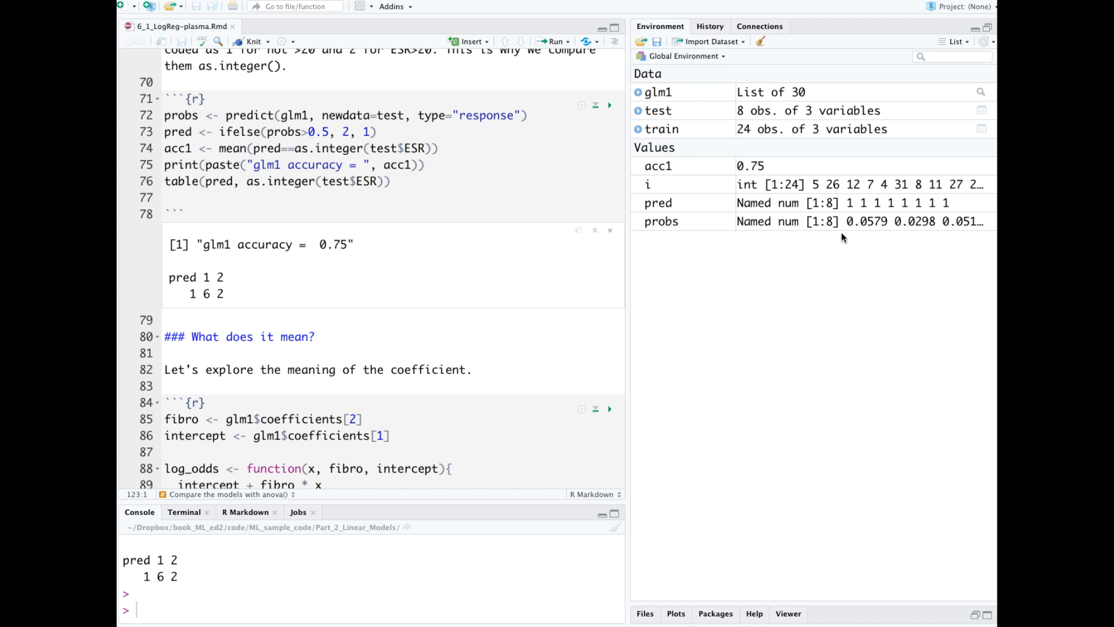
pyautogui.moveTo(944, 238)
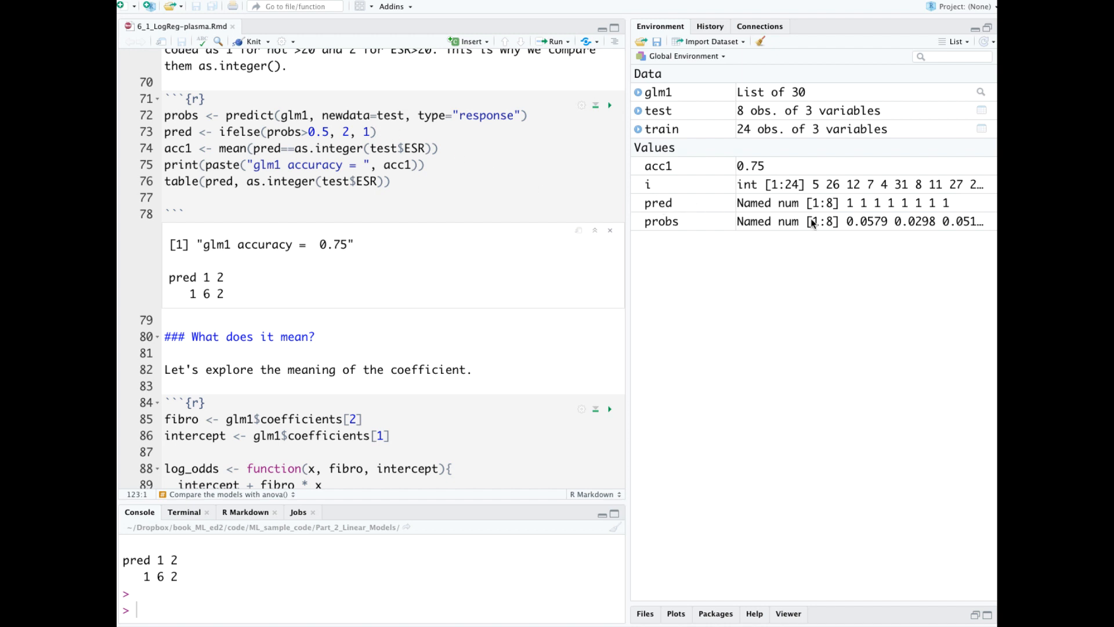
pyautogui.moveTo(867, 207)
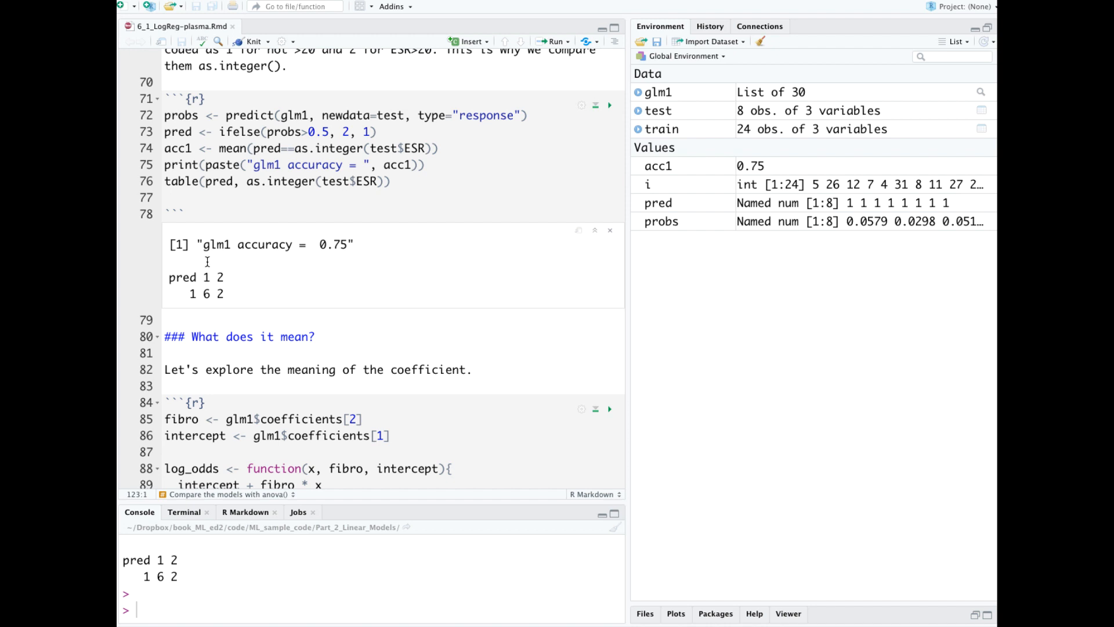
pyautogui.moveTo(191, 293)
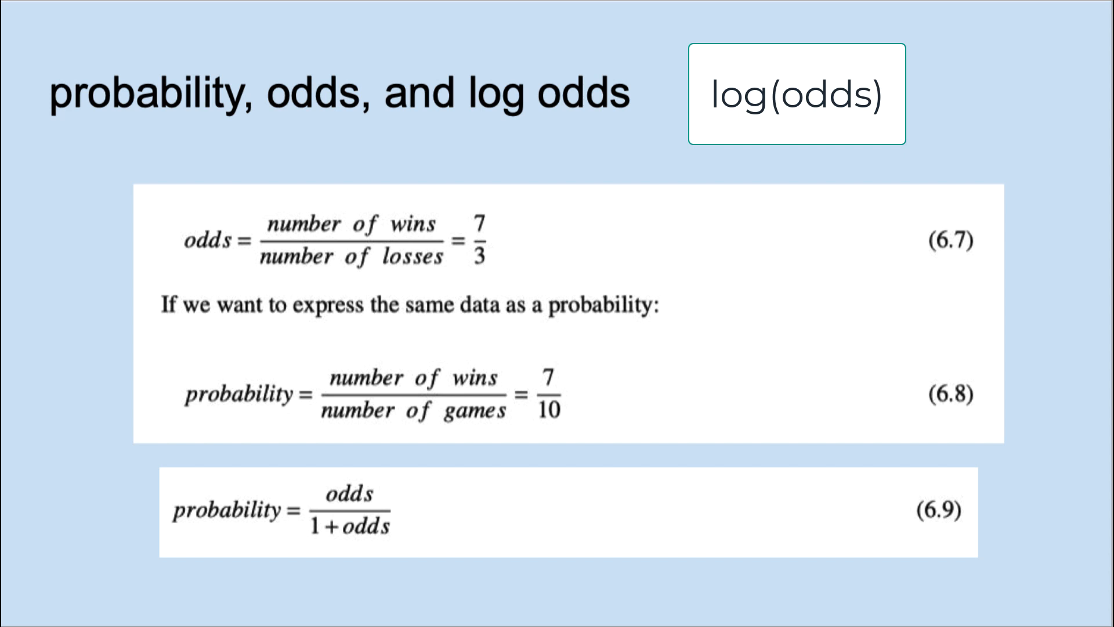
# Bring up the slide explaining probability, odds and log odds formulas
pyautogui.click(796, 94)
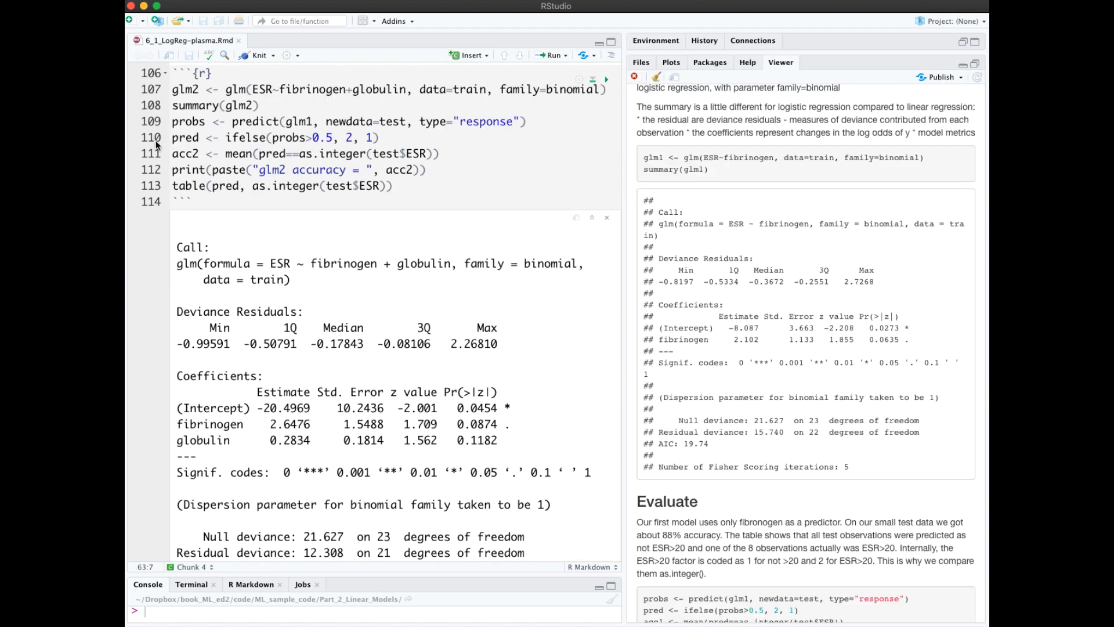
pyautogui.moveTo(156, 145)
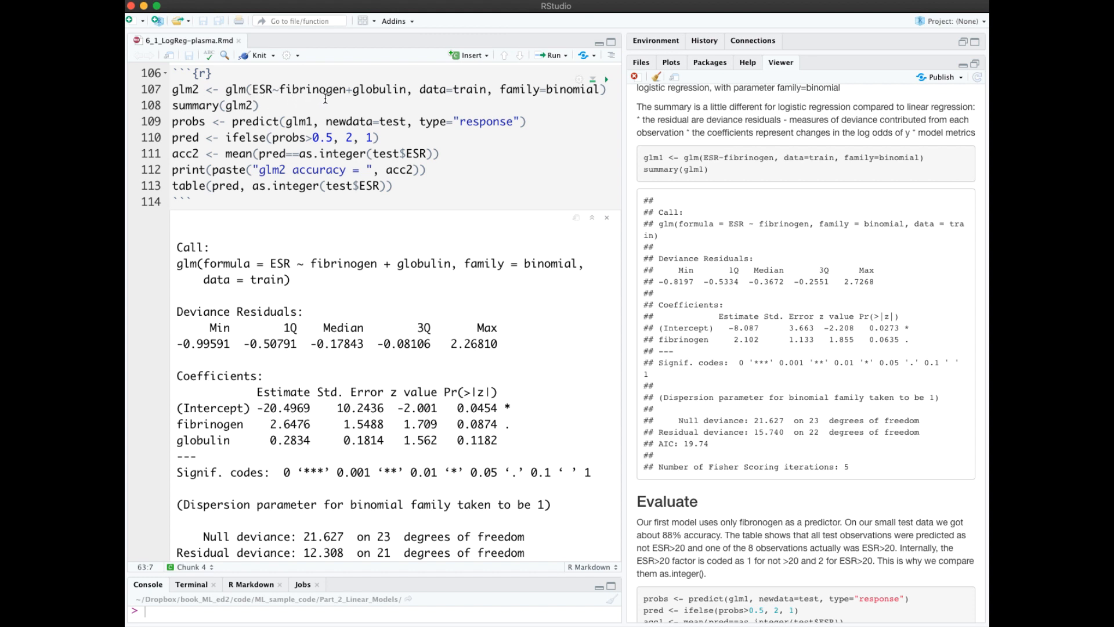
pyautogui.moveTo(422, 162)
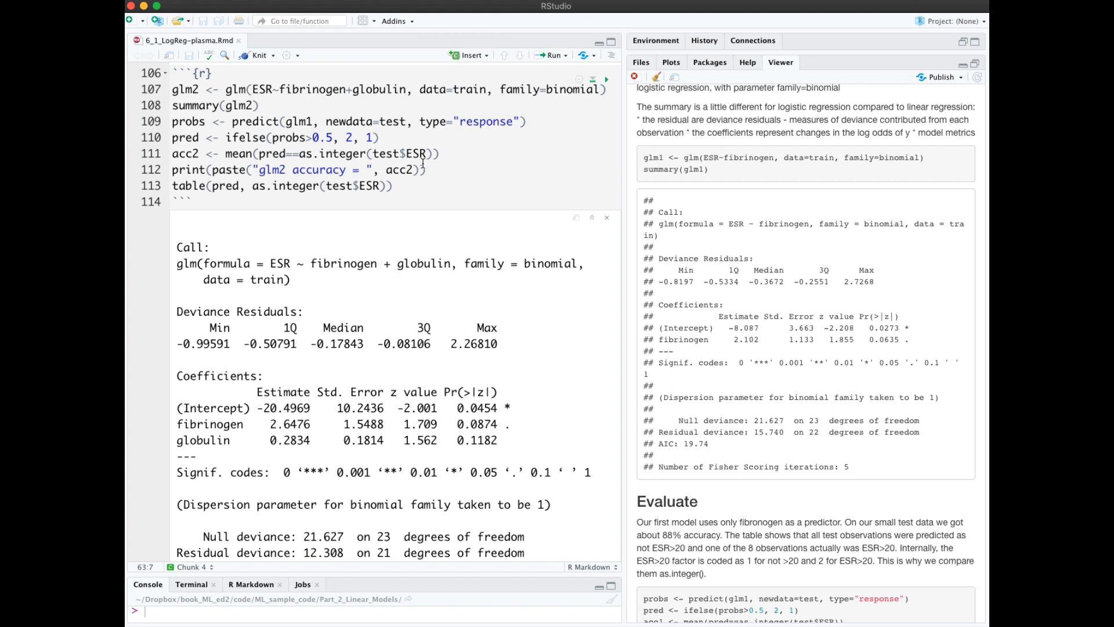
# Reveal the glm2 output with residual deviance 12.308, AIC 18.308 and accuracy 0.75
pyautogui.scroll(-3)
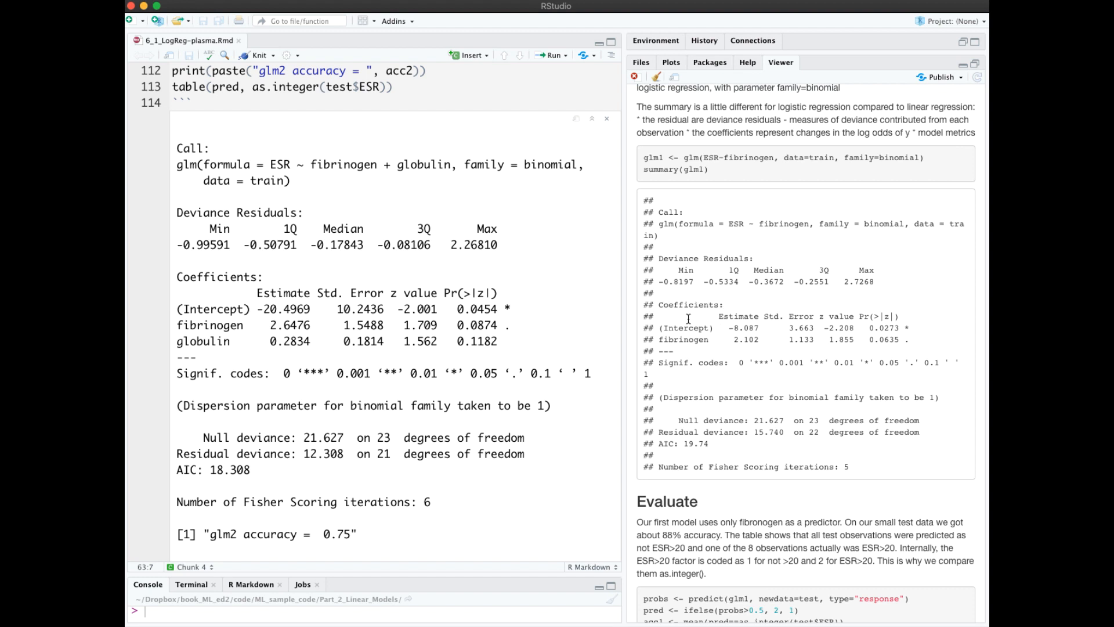
pyautogui.moveTo(720, 332)
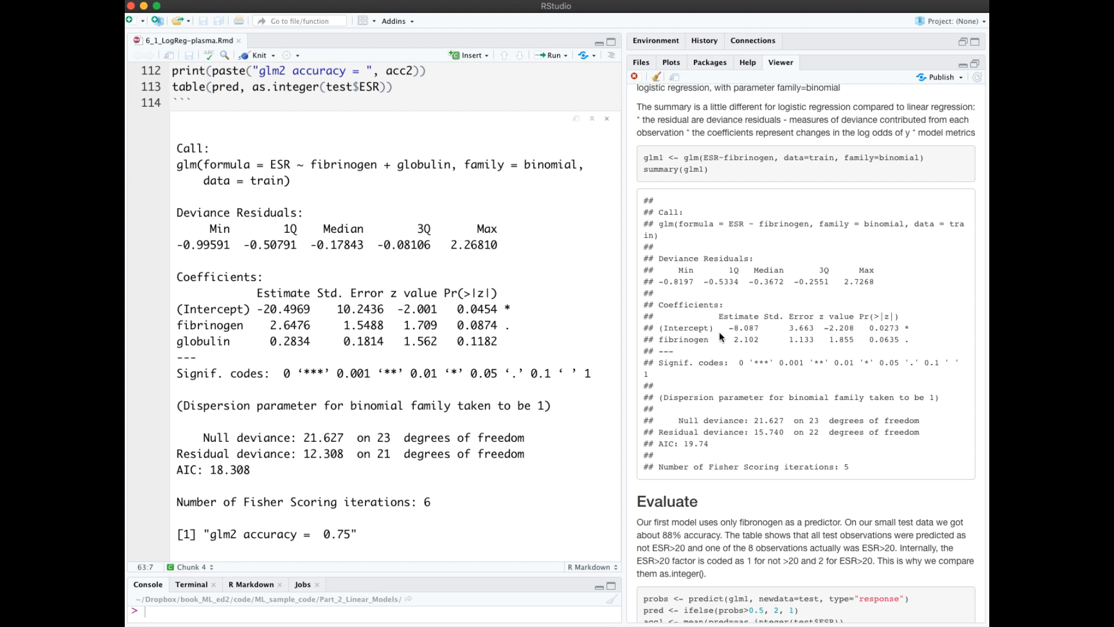
pyautogui.moveTo(274, 315)
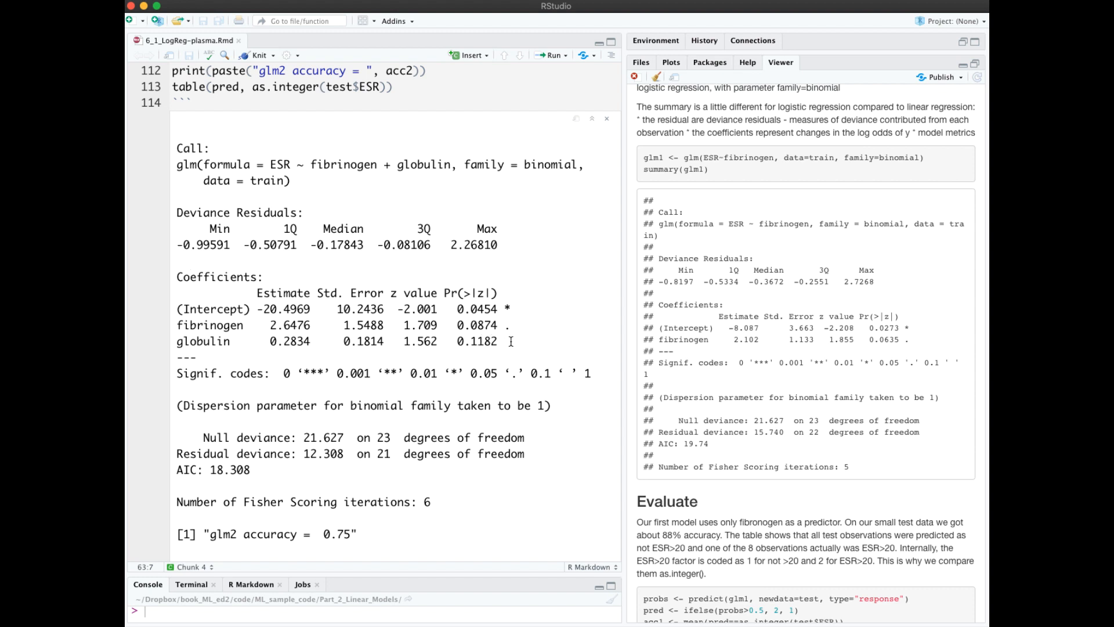
pyautogui.moveTo(399, 390)
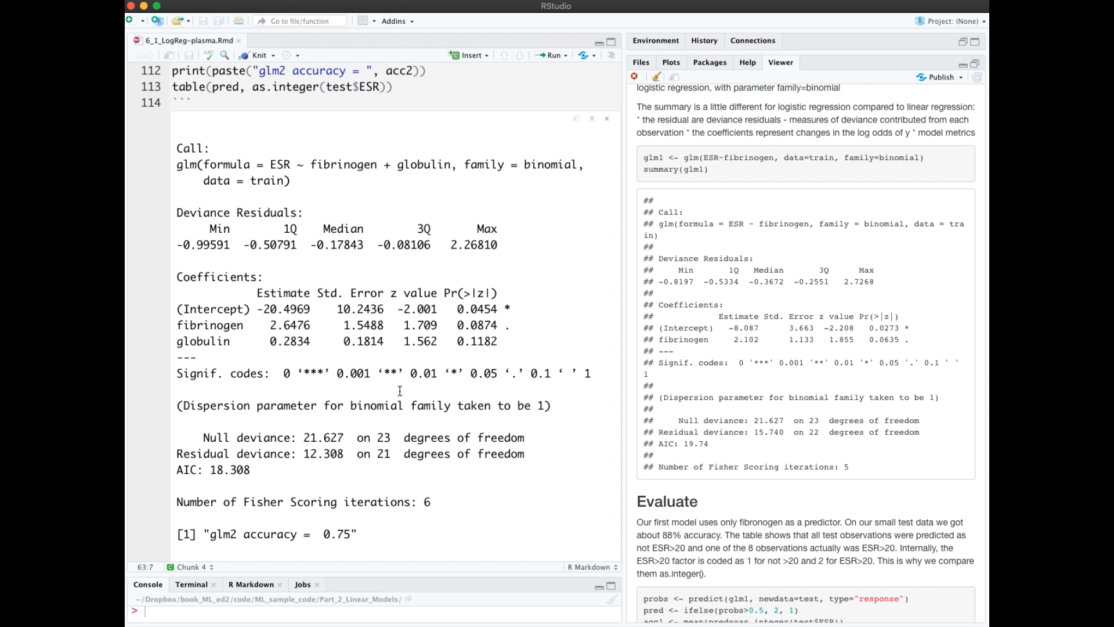
pyautogui.moveTo(355, 440)
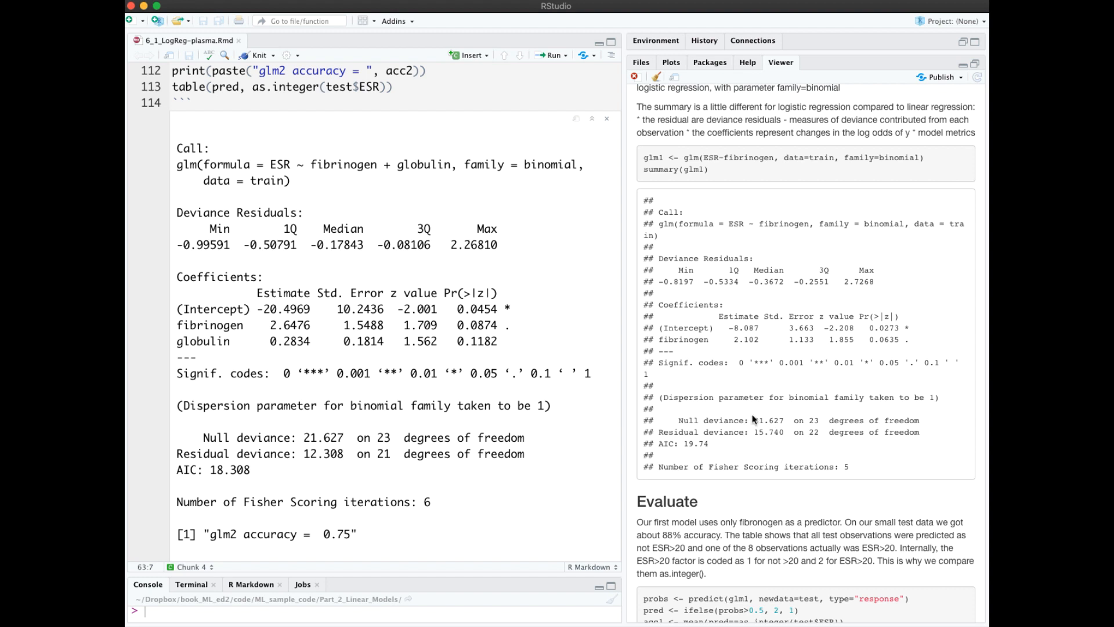
pyautogui.moveTo(756, 442)
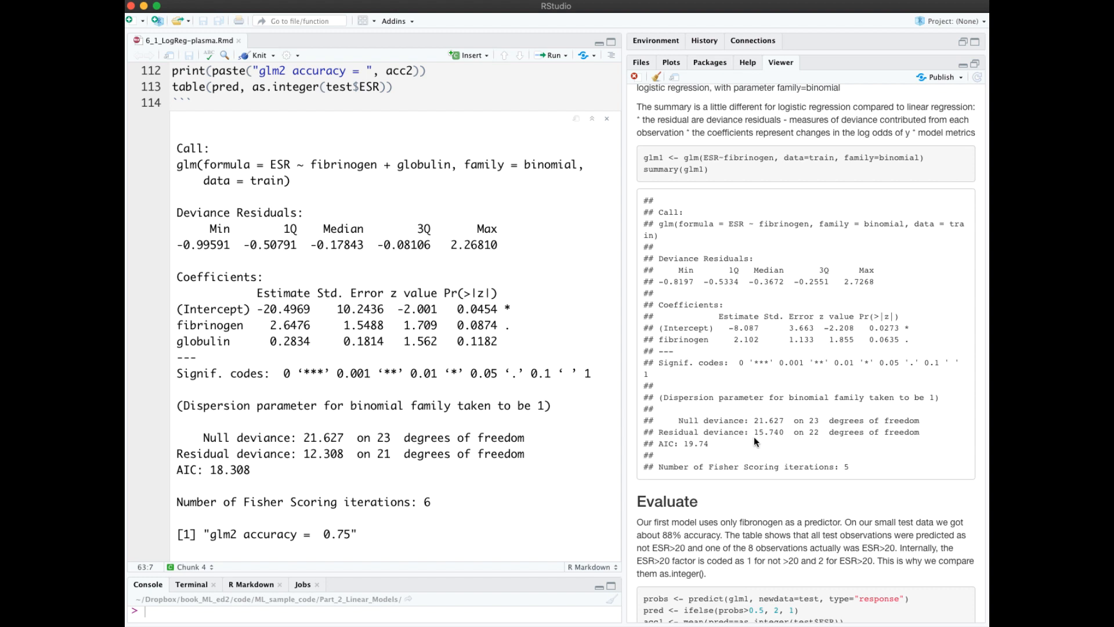
pyautogui.moveTo(257, 479)
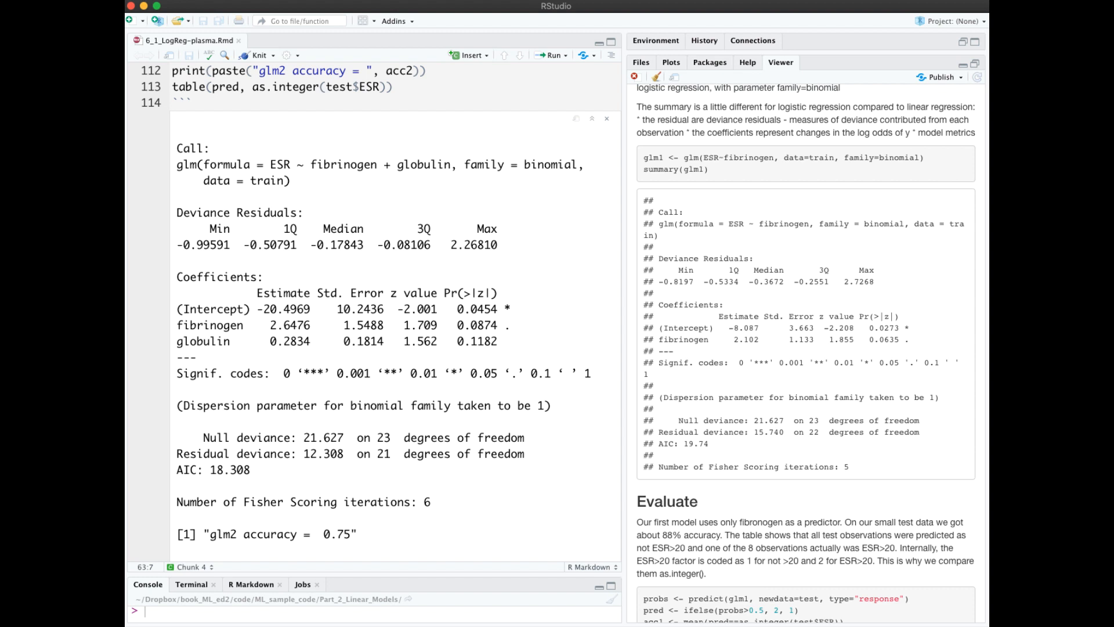
# Reach the anova(glm1, glm2) deviance table showing a 3.4322 drop
pyautogui.scroll(-3)
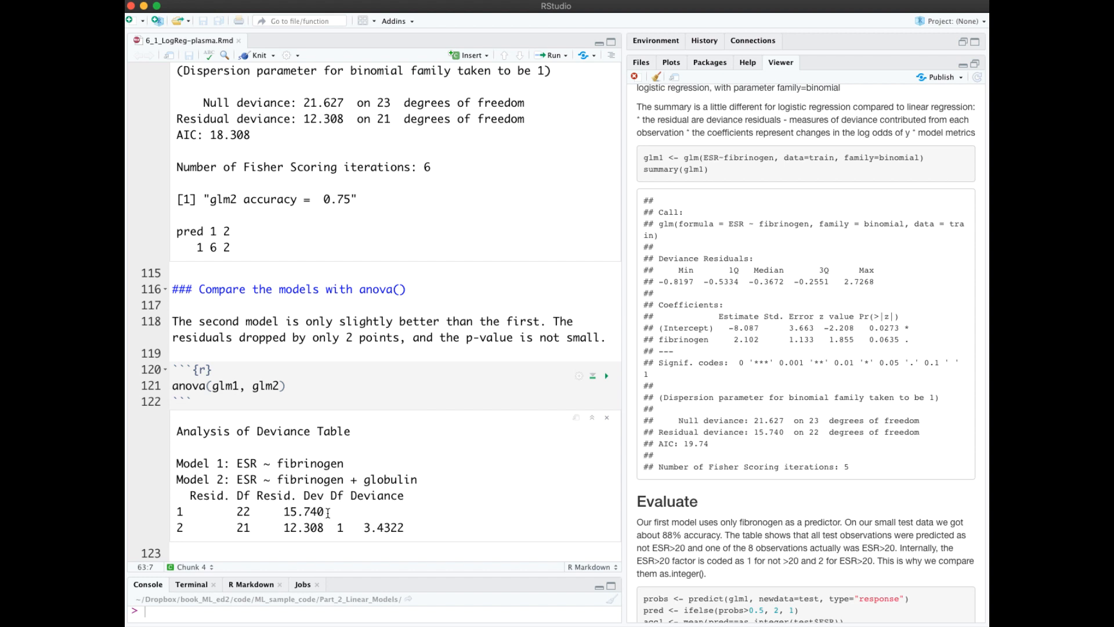
pyautogui.moveTo(347, 527)
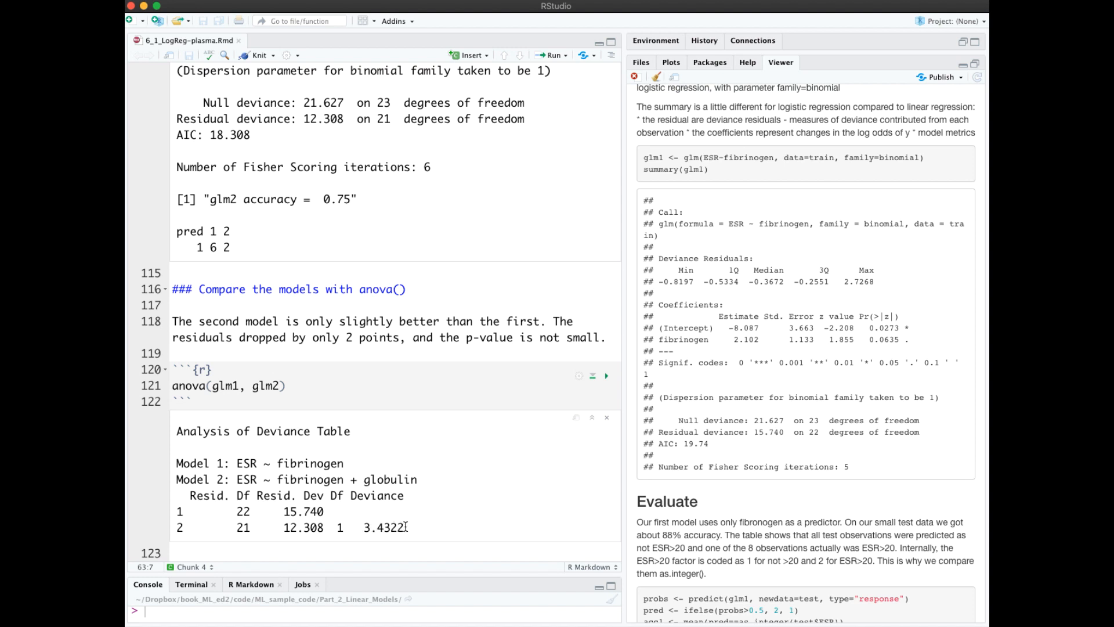
pyautogui.click(184, 40)
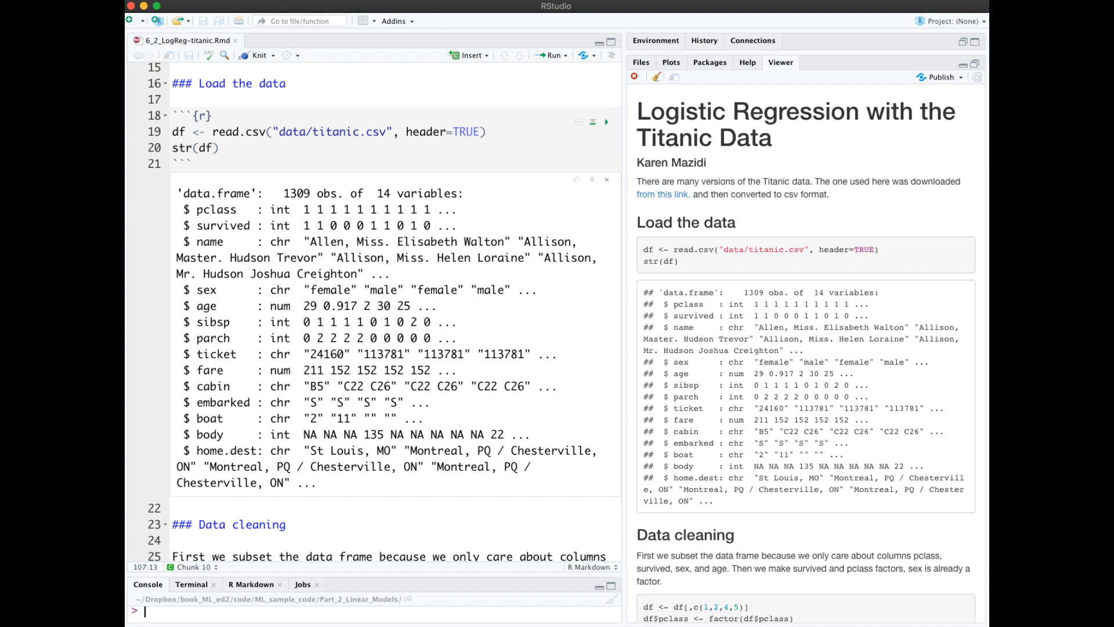
pyautogui.moveTo(474, 523)
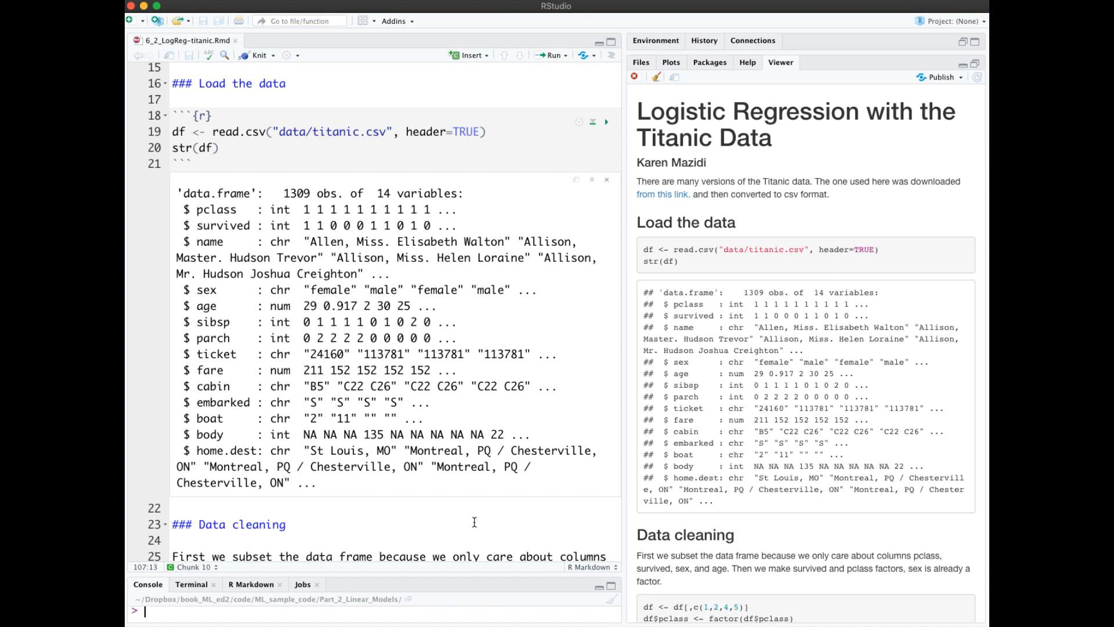
# Check contrasts coding for survived and pclass and count NAs: 263 in age
pyautogui.scroll(-3)
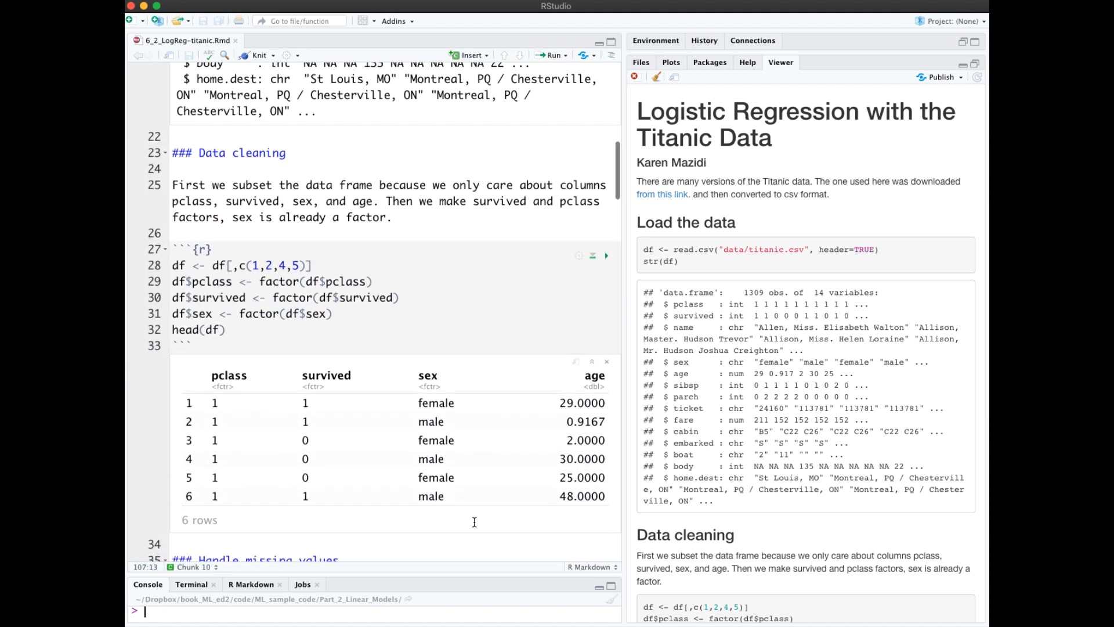
pyautogui.scroll(3)
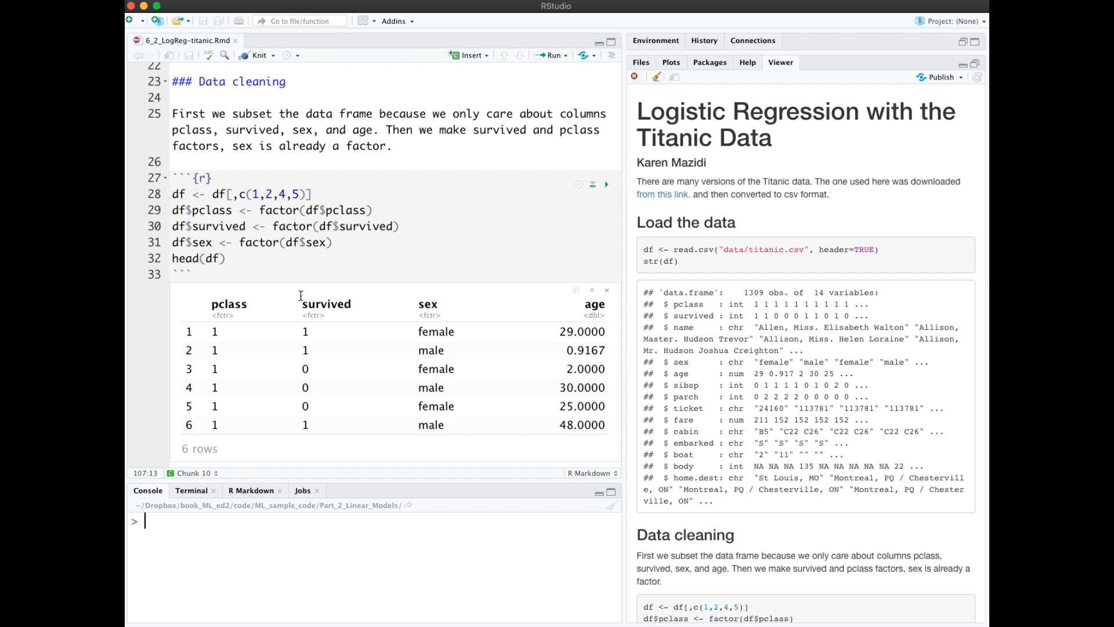
pyautogui.moveTo(537, 303)
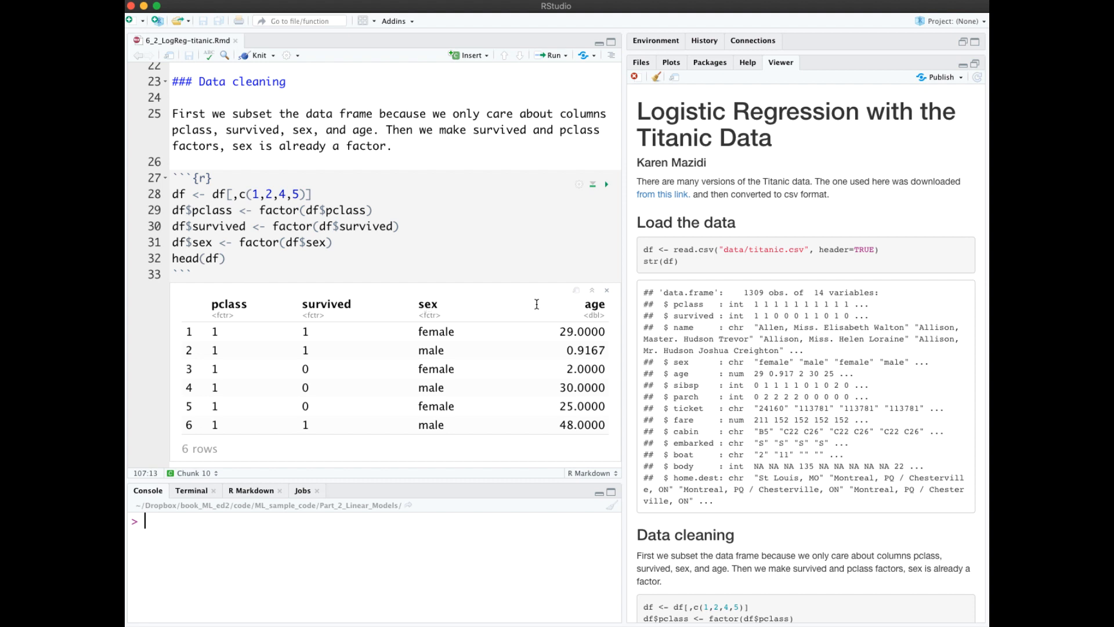
pyautogui.moveTo(547, 305)
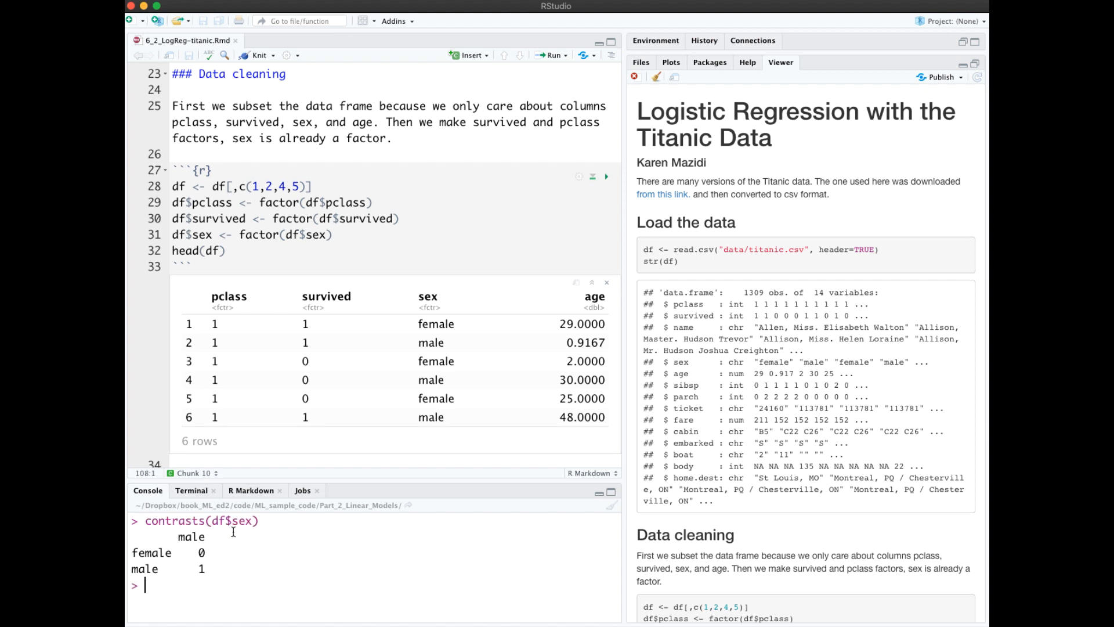
pyautogui.moveTo(220, 549)
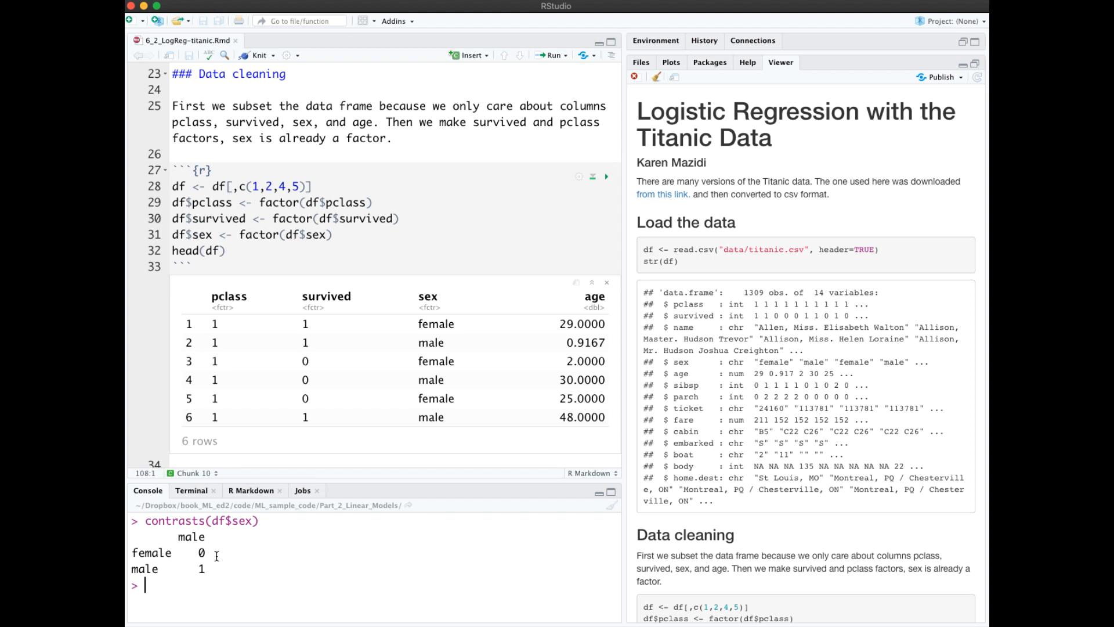
pyautogui.press('Return')
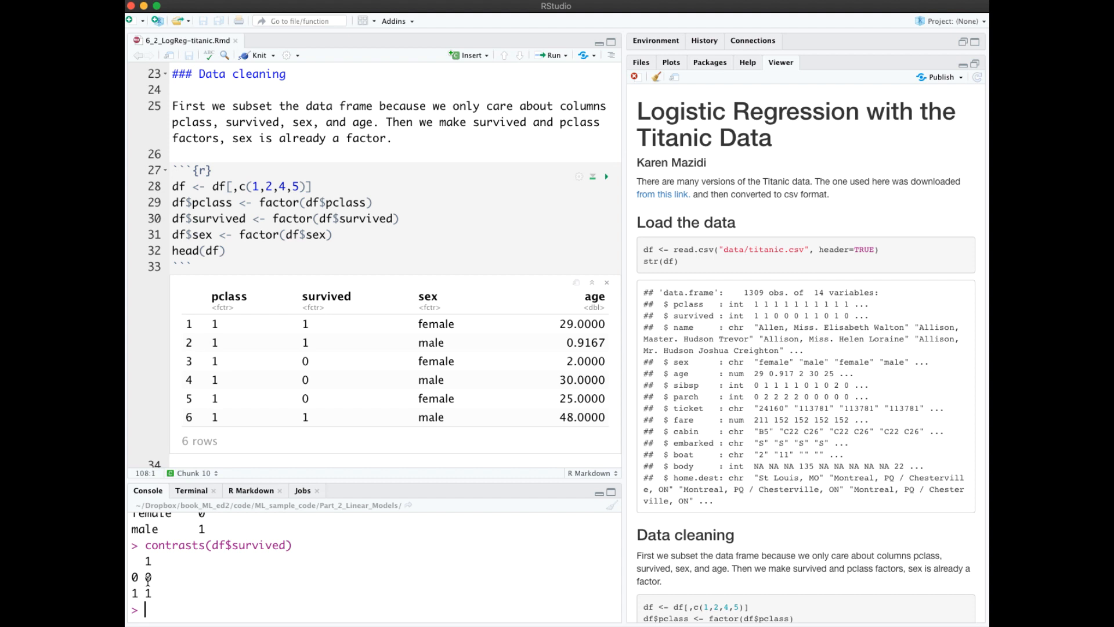
pyautogui.moveTo(166, 586)
pyautogui.write('contrasts(df$pclass)')
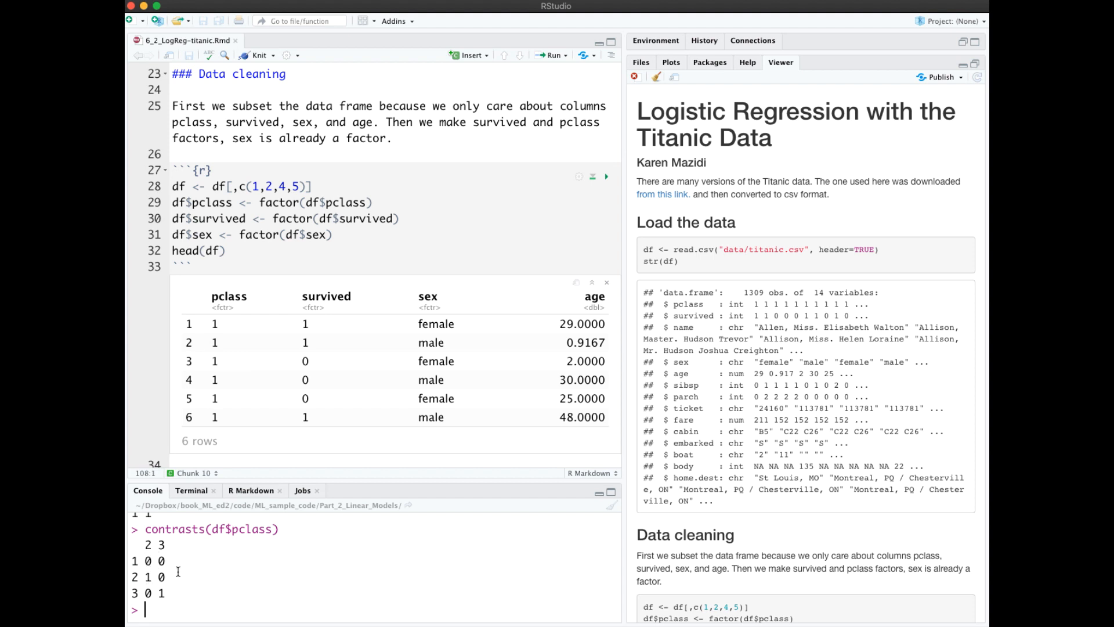
pyautogui.moveTo(176, 571)
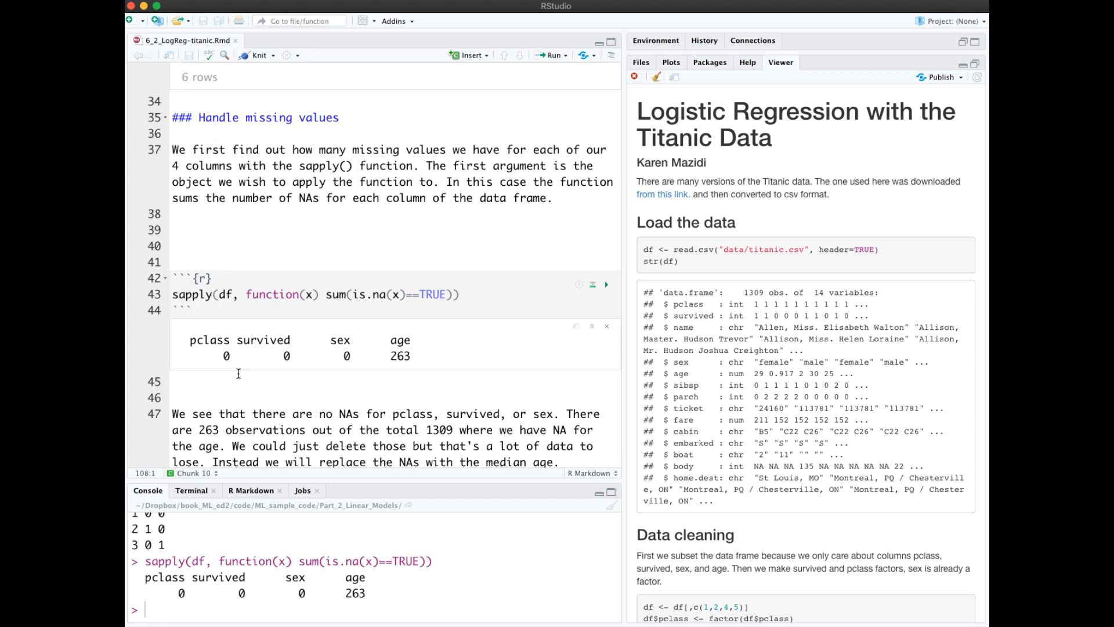
pyautogui.moveTo(350, 369)
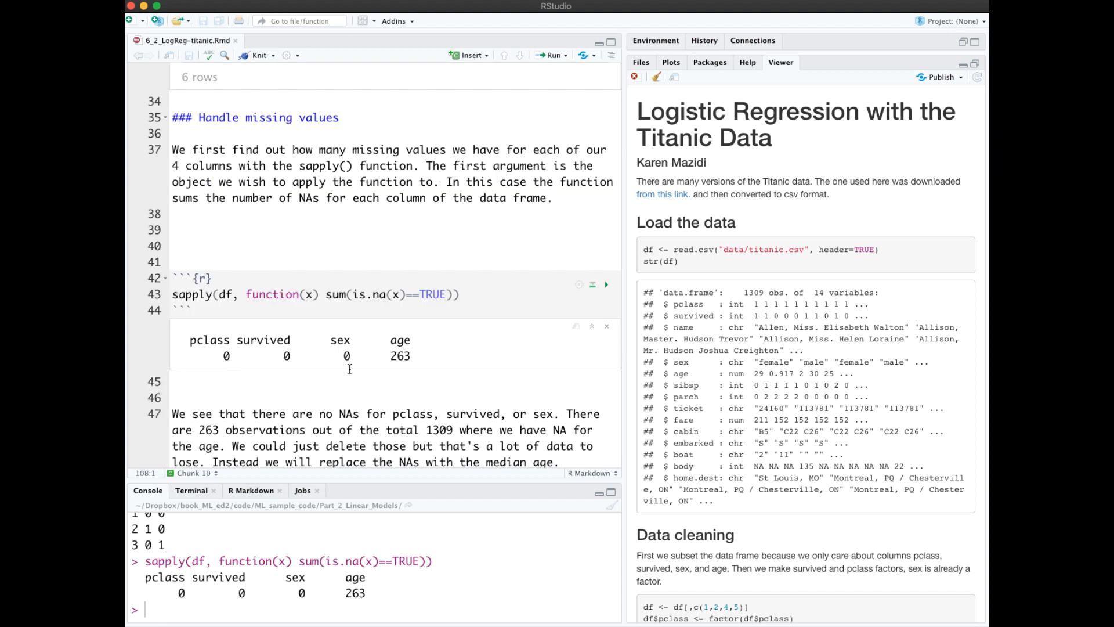
pyautogui.moveTo(410, 367)
pyautogui.write('df$age[is.na(df$age)] <- median(df$age,na.rm=T)')
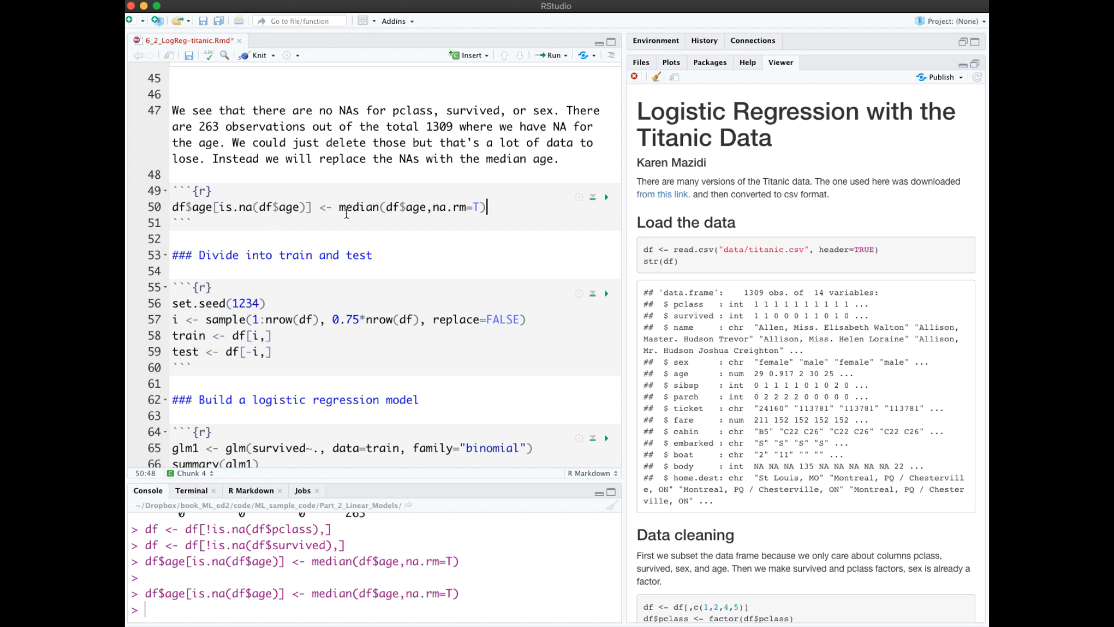
pyautogui.moveTo(420, 221)
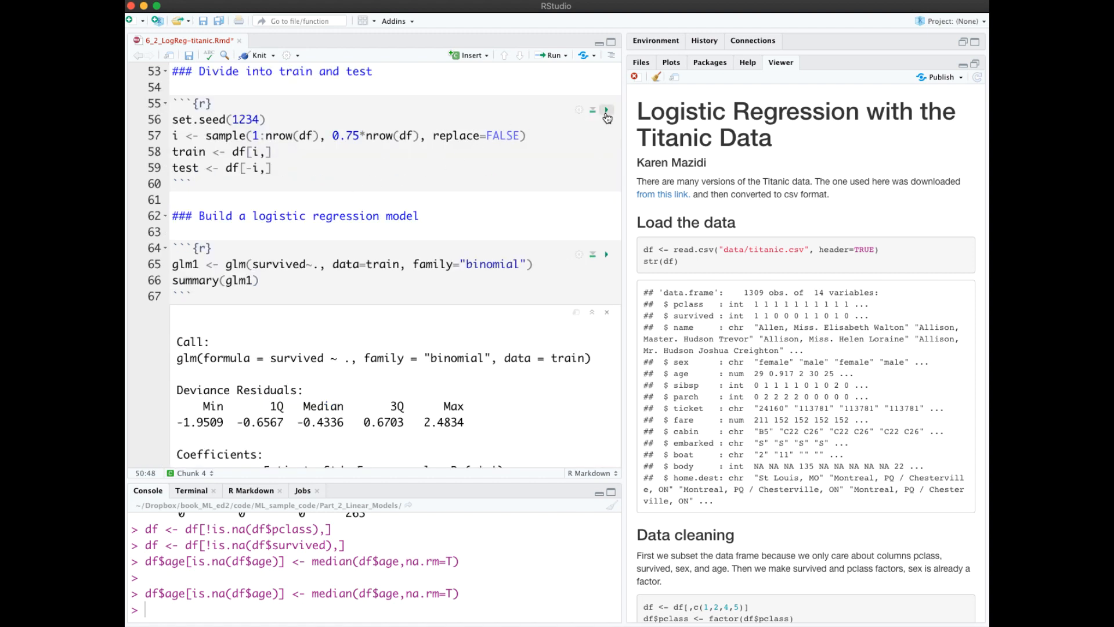
# Split the Titanic data into 981-row train and 328-row test sets shown in Environment
pyautogui.click(606, 110)
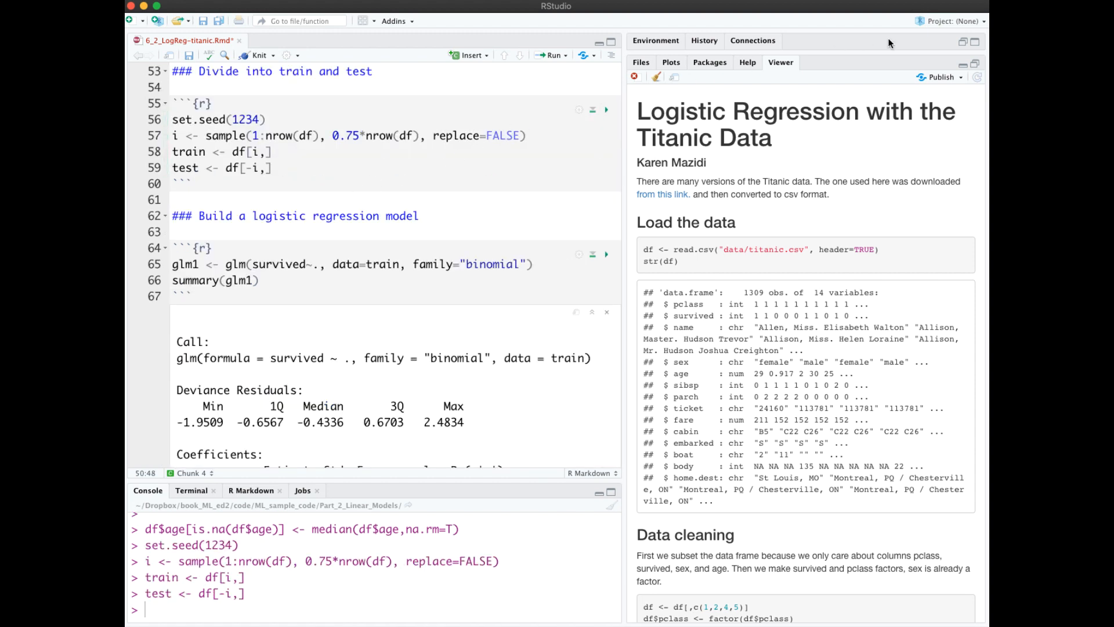
pyautogui.click(655, 39)
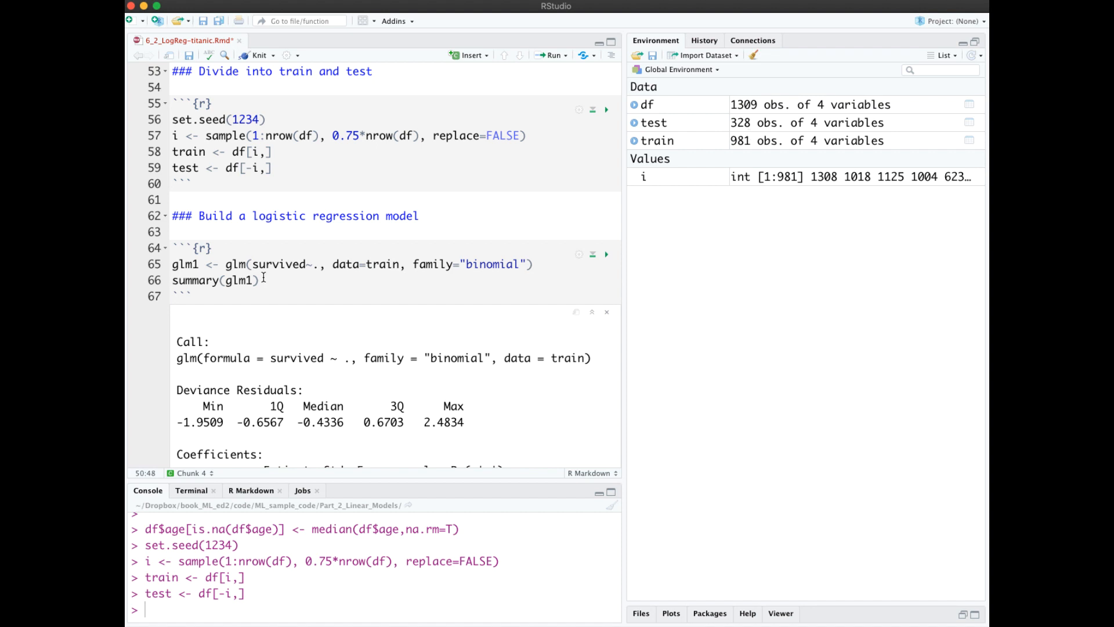
pyautogui.moveTo(297, 277)
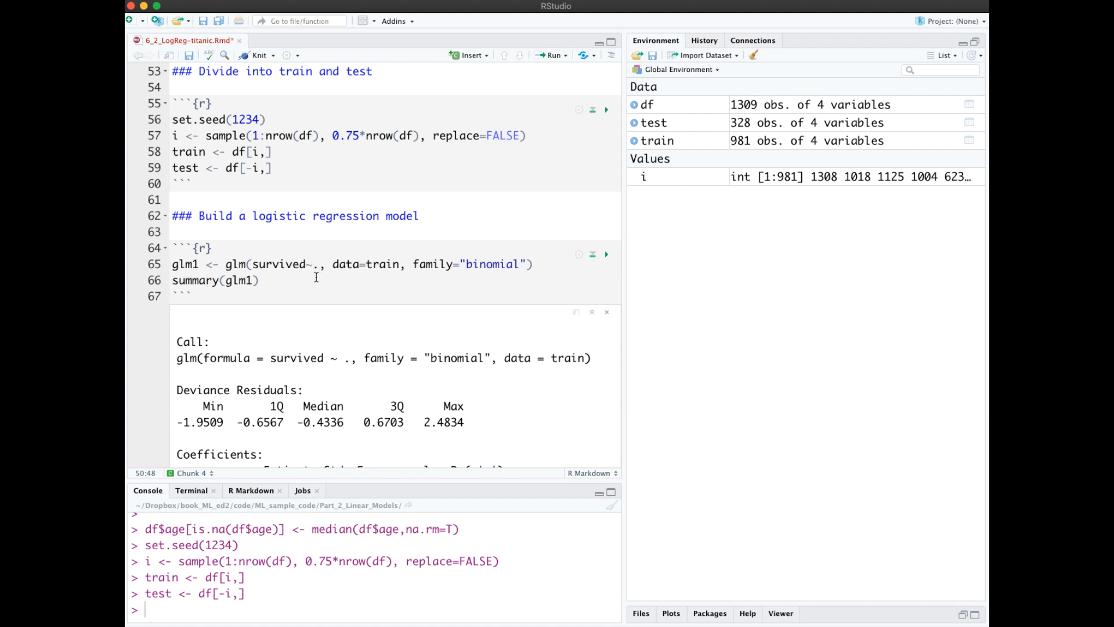
pyautogui.moveTo(606, 243)
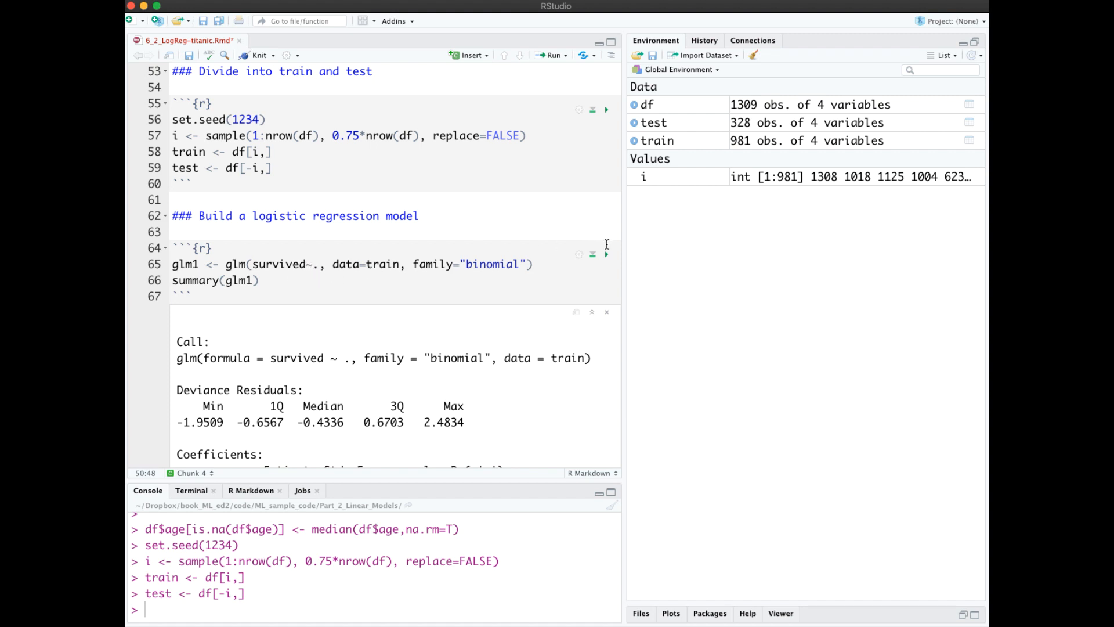
# Fit Titanic glm1 (AIC 907.03) and evaluate test-set predictions at 0.765 accuracy
pyautogui.click(605, 254)
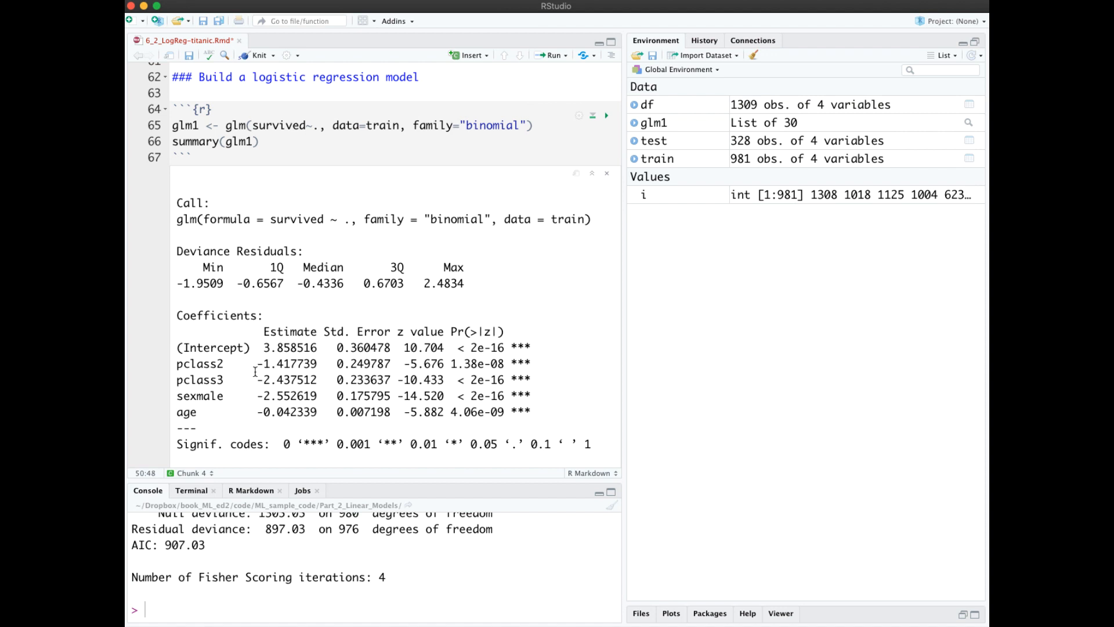
pyautogui.moveTo(242, 379)
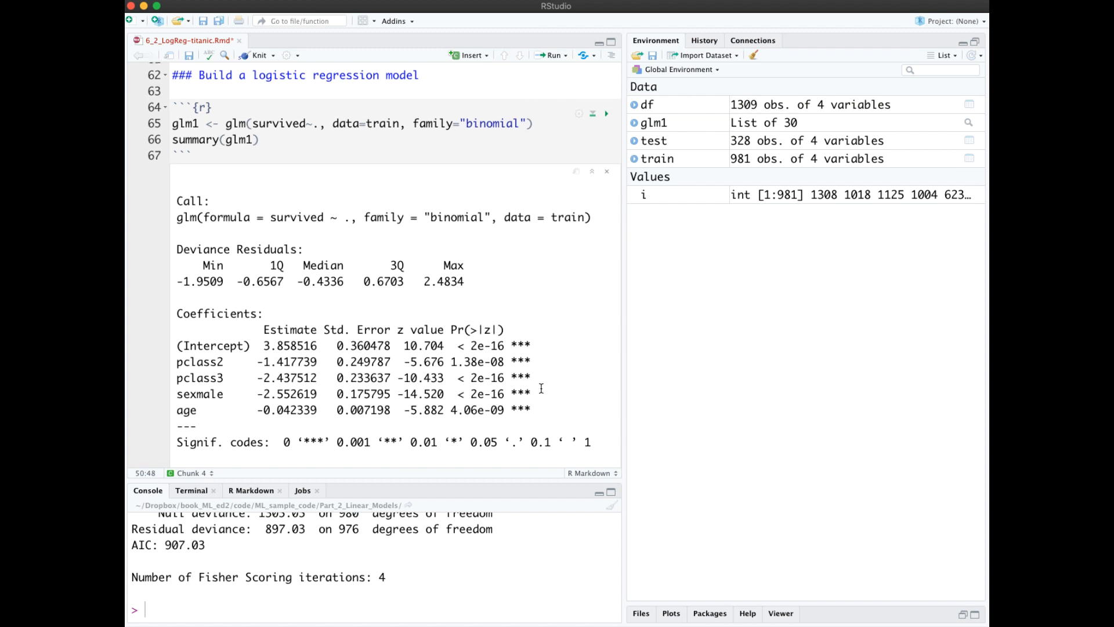
pyautogui.scroll(-3)
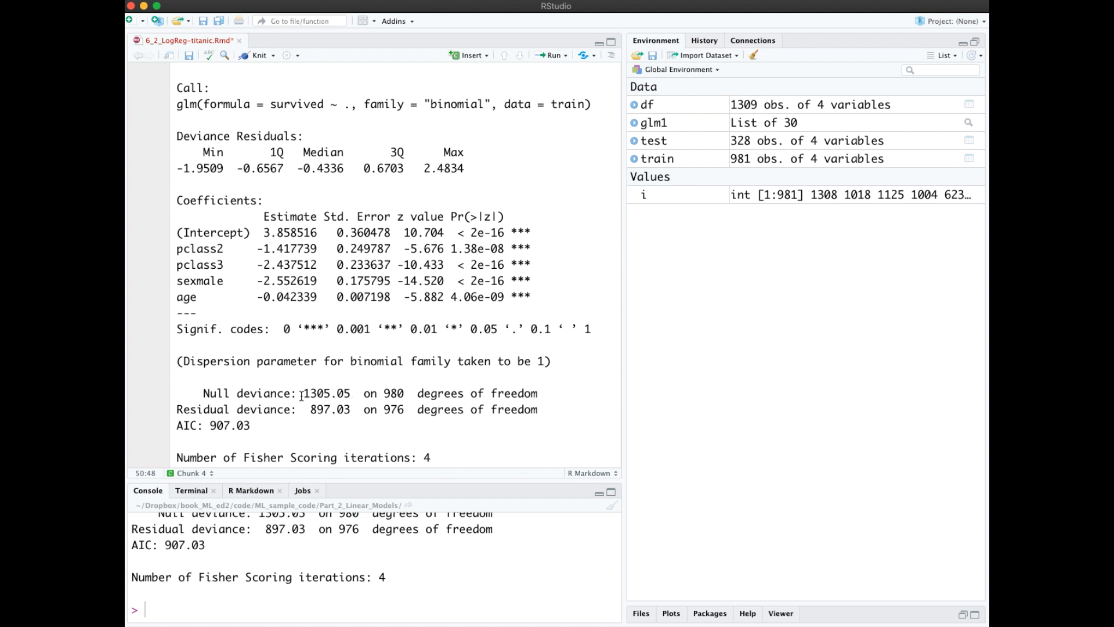
pyautogui.moveTo(311, 414)
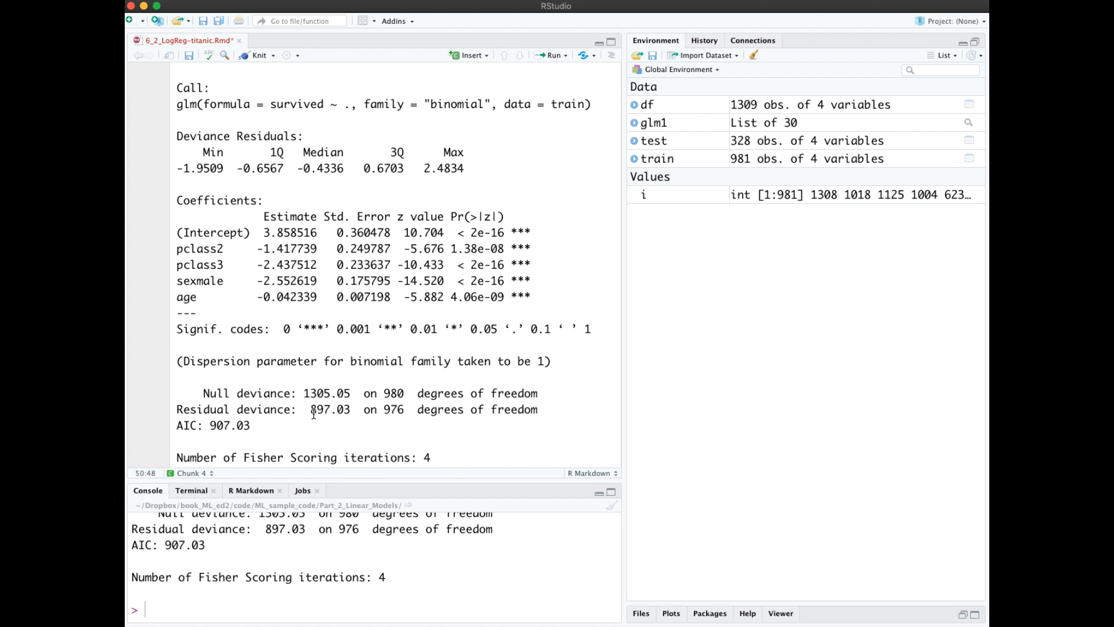
pyautogui.scroll(-3)
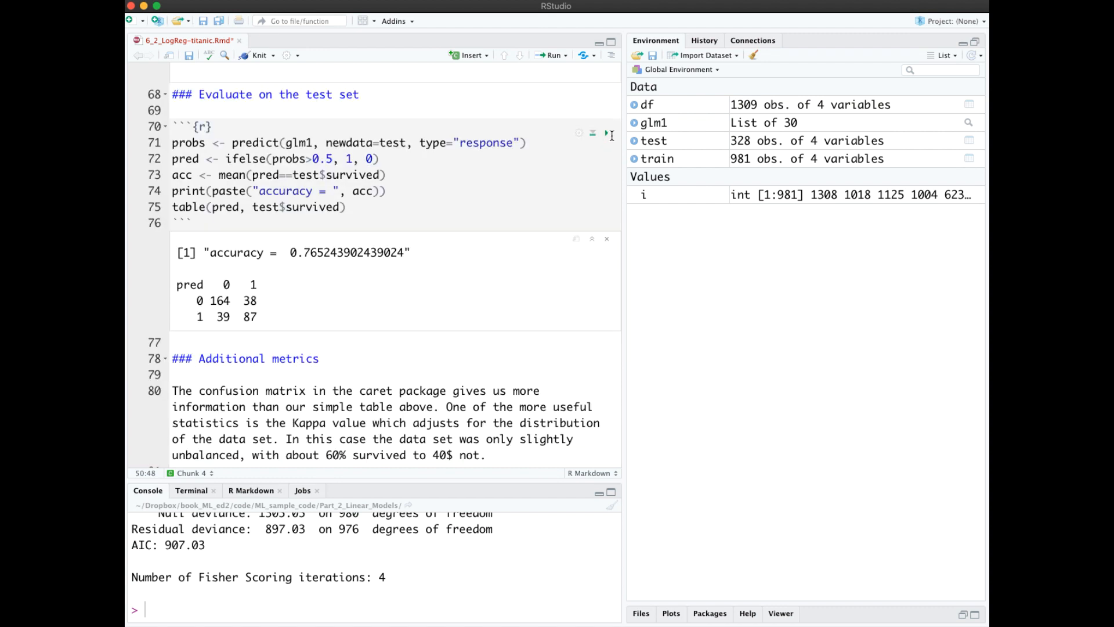
pyautogui.click(604, 132)
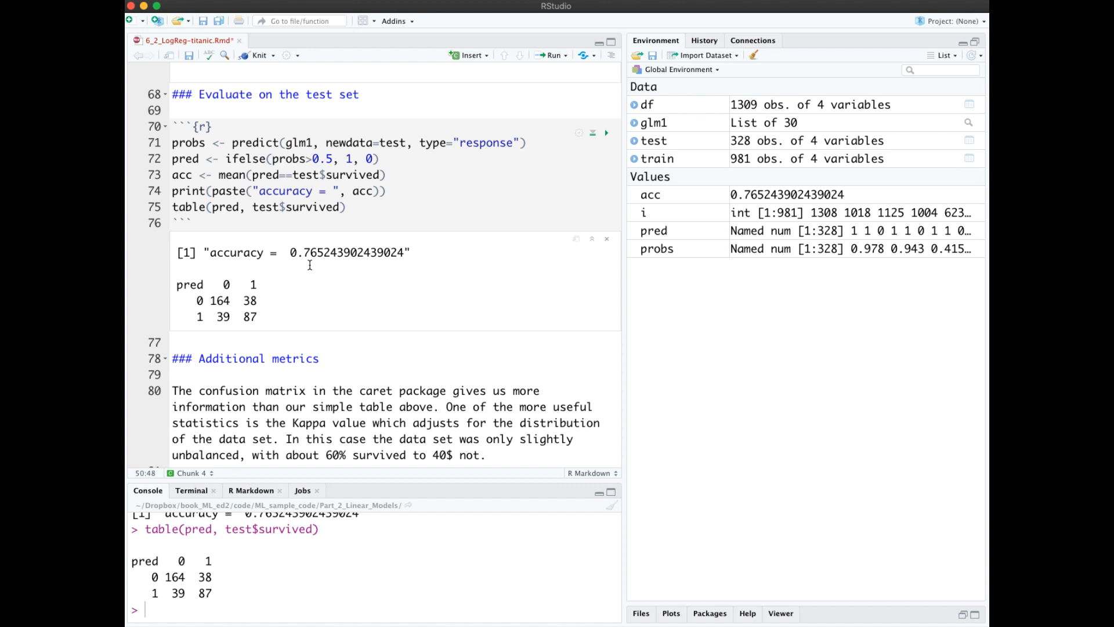
pyautogui.moveTo(227, 261)
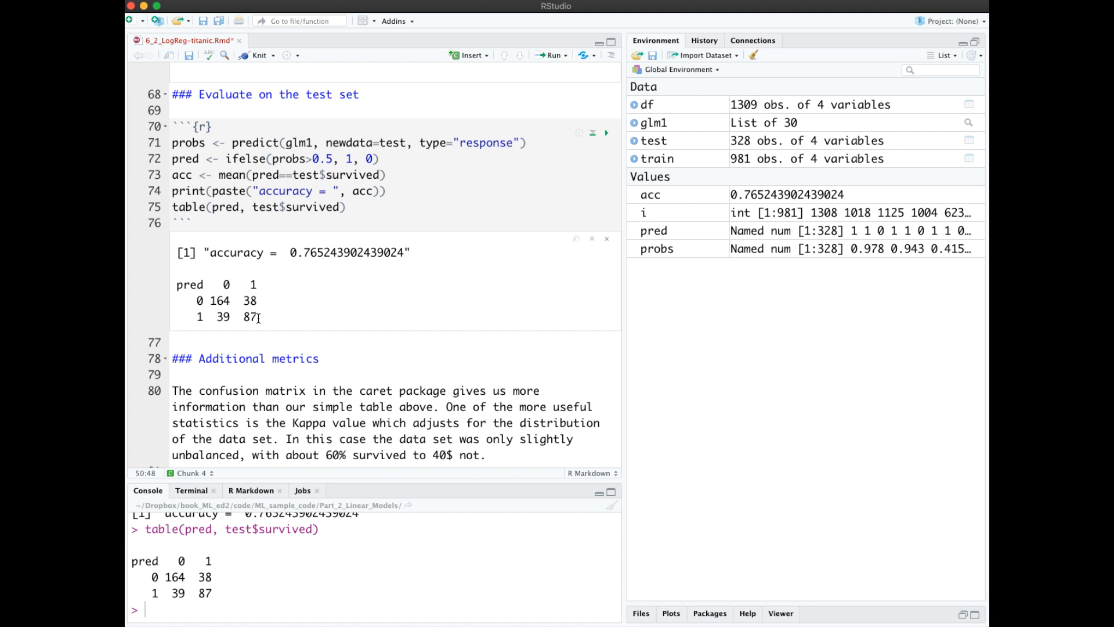
pyautogui.moveTo(235, 299)
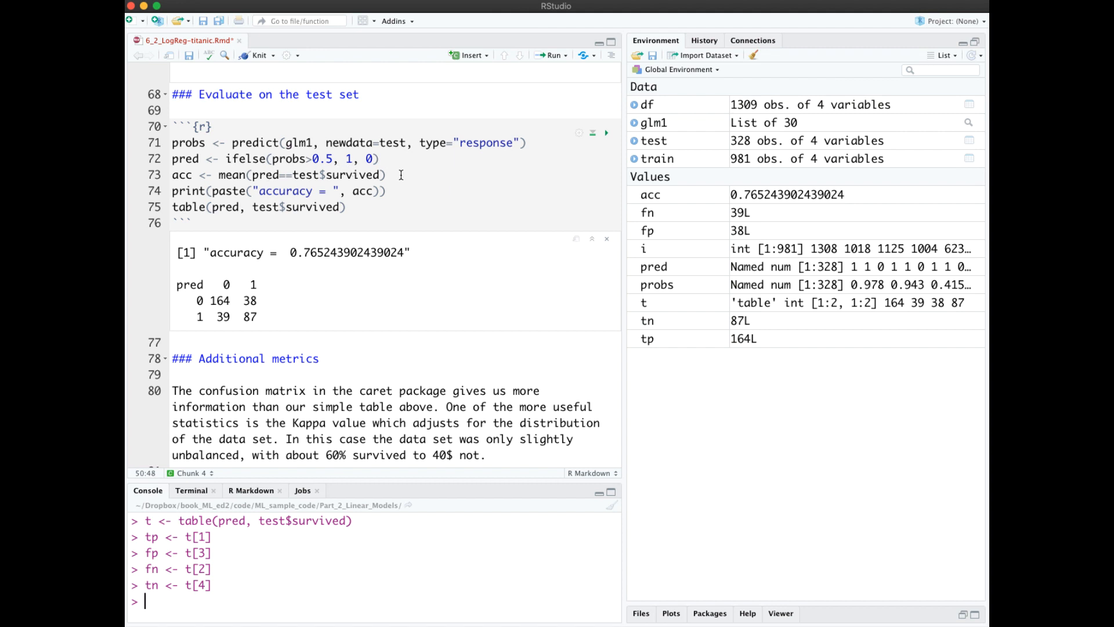
pyautogui.moveTo(317, 519)
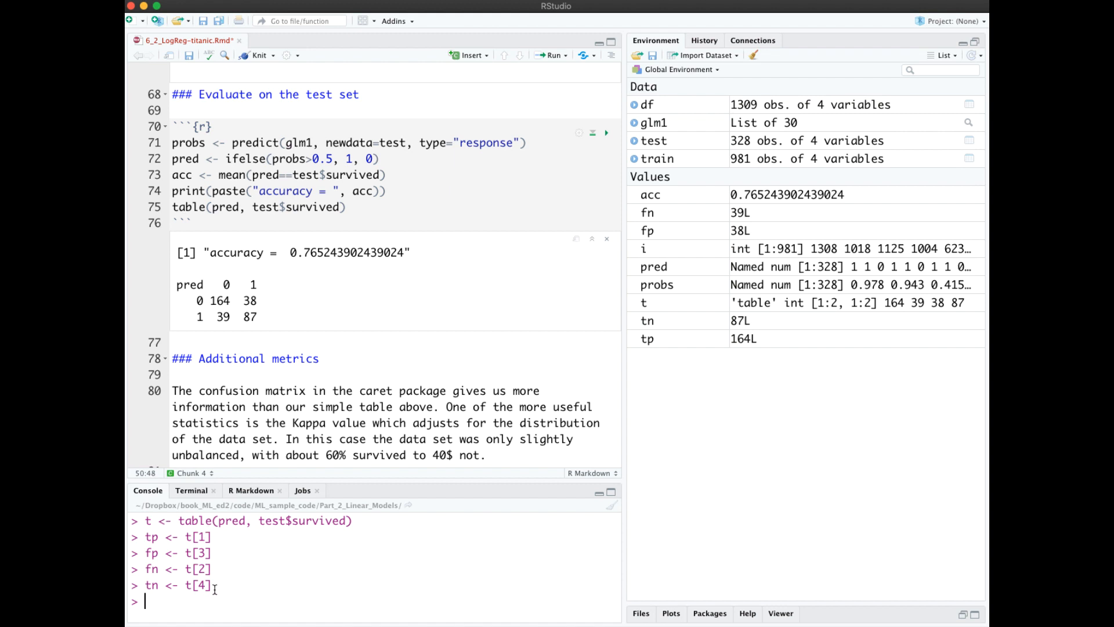
# Compute accuracy as (tp + tn) / sum(t) and error_rate as 1 - accuracy in the Console
pyautogui.write('accuracy <- (tp + tn) / sum(t)')
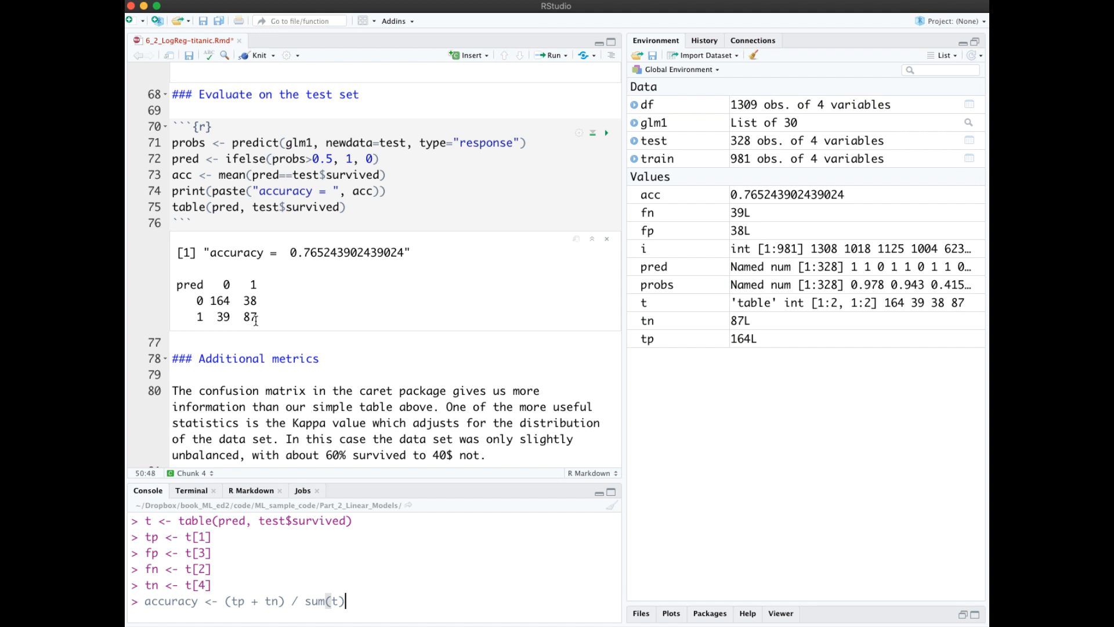
pyautogui.press('Return')
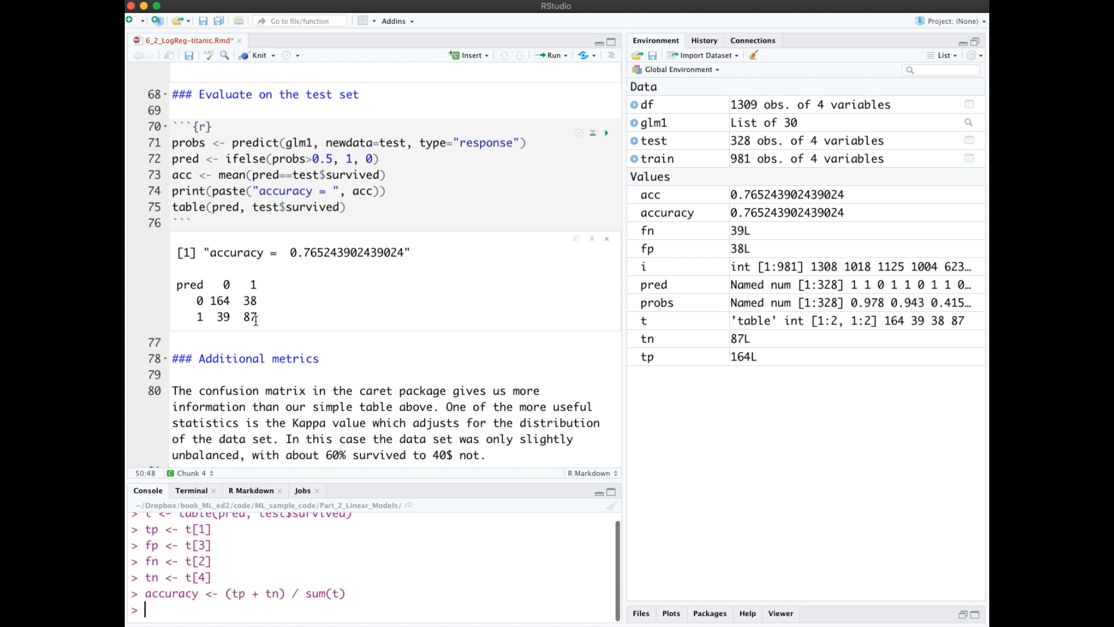
pyautogui.moveTo(806, 219)
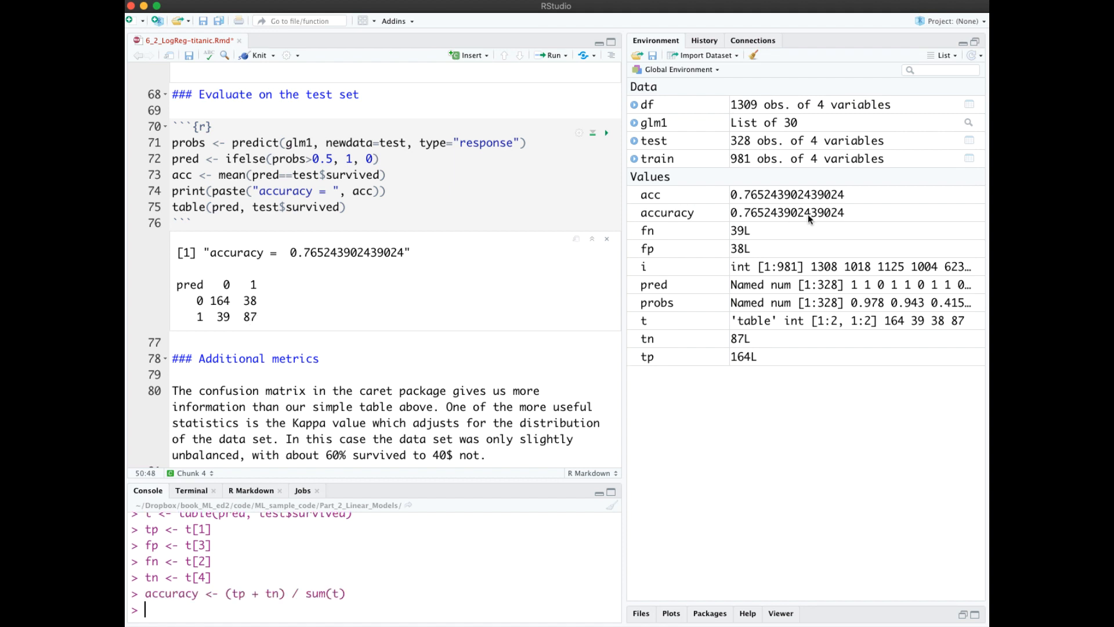
pyautogui.write('error_rate <- 1 - accuracy')
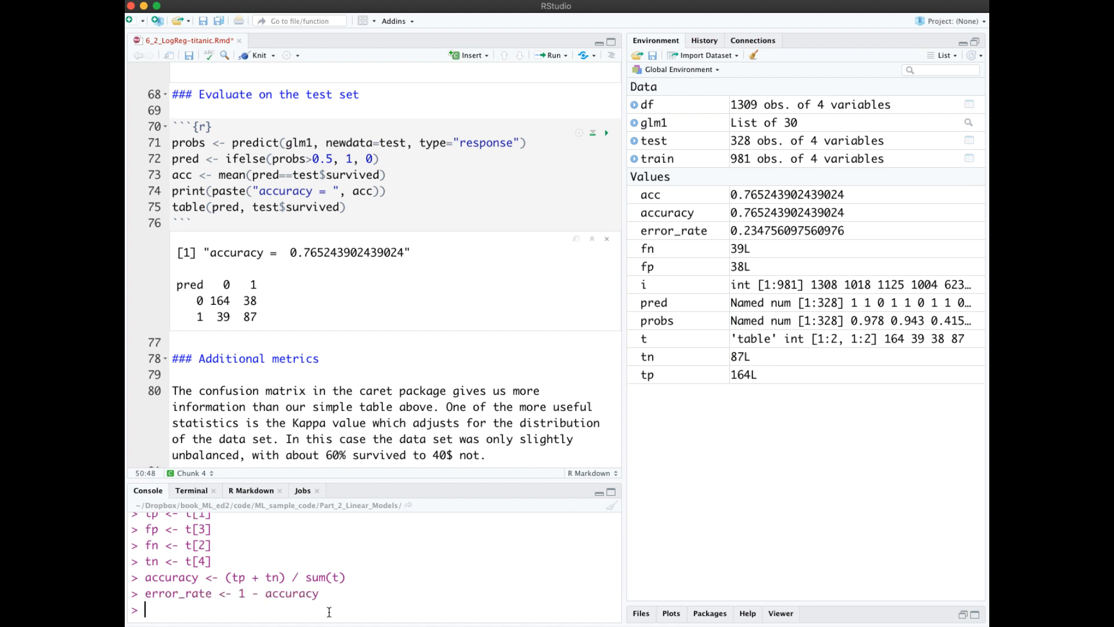
pyautogui.moveTo(745, 244)
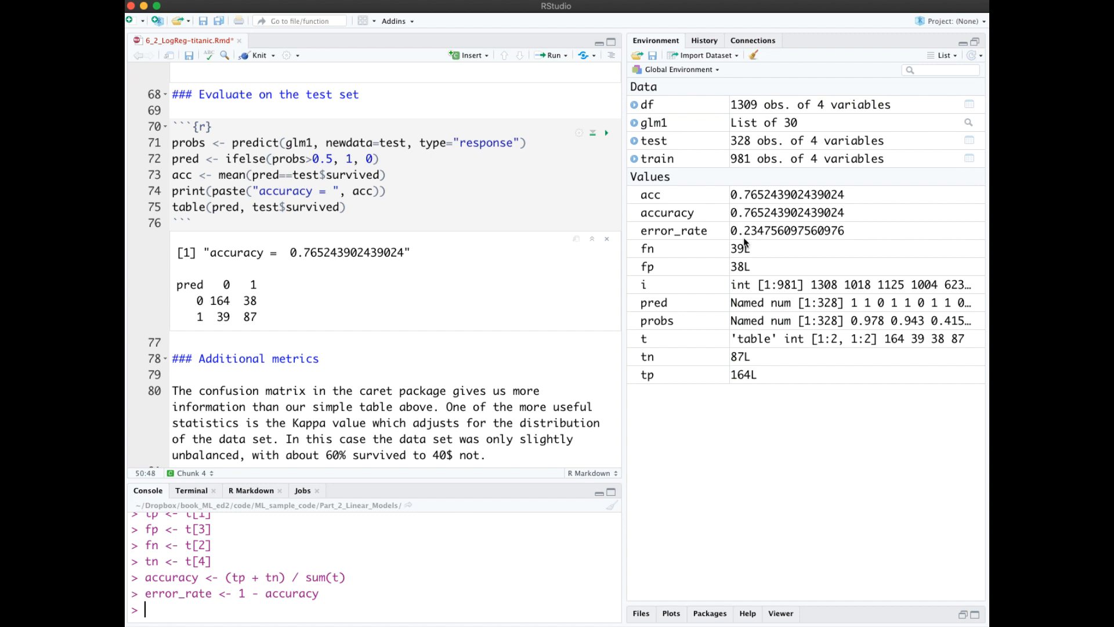
pyautogui.moveTo(773, 253)
pyautogui.write('specificity <- tn / (tn + fp)')
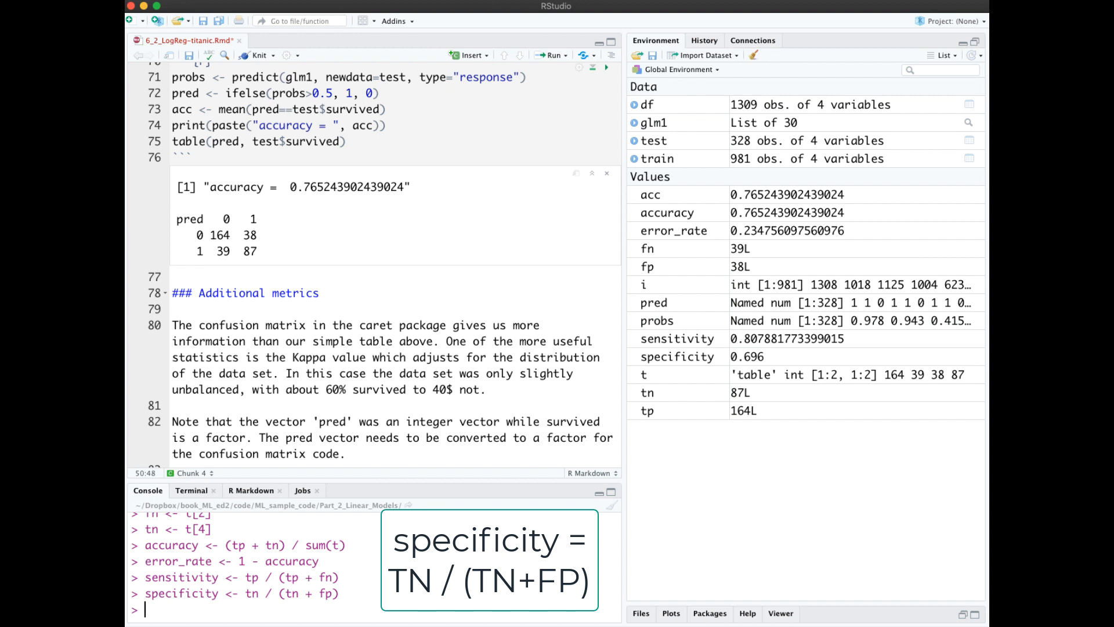
pyautogui.moveTo(720, 344)
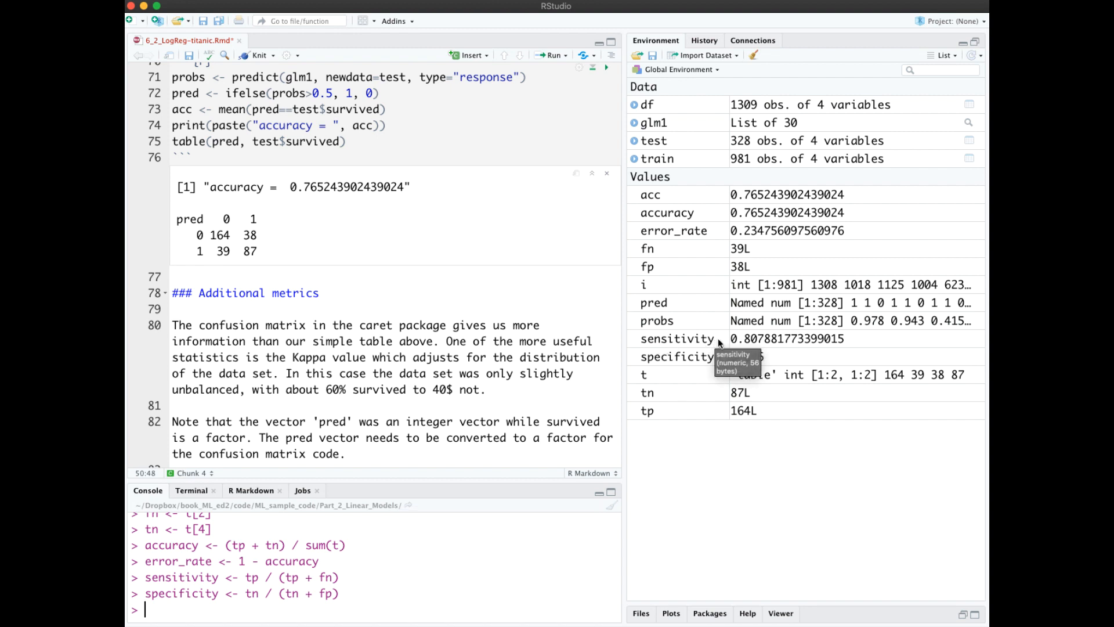
pyautogui.moveTo(703, 381)
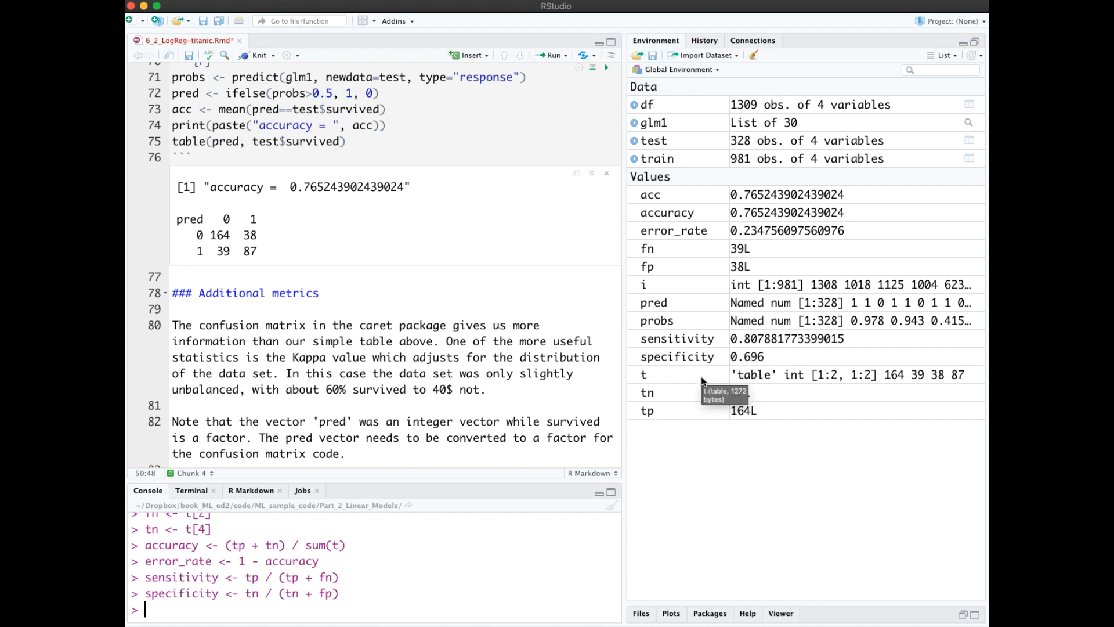
pyautogui.moveTo(783, 353)
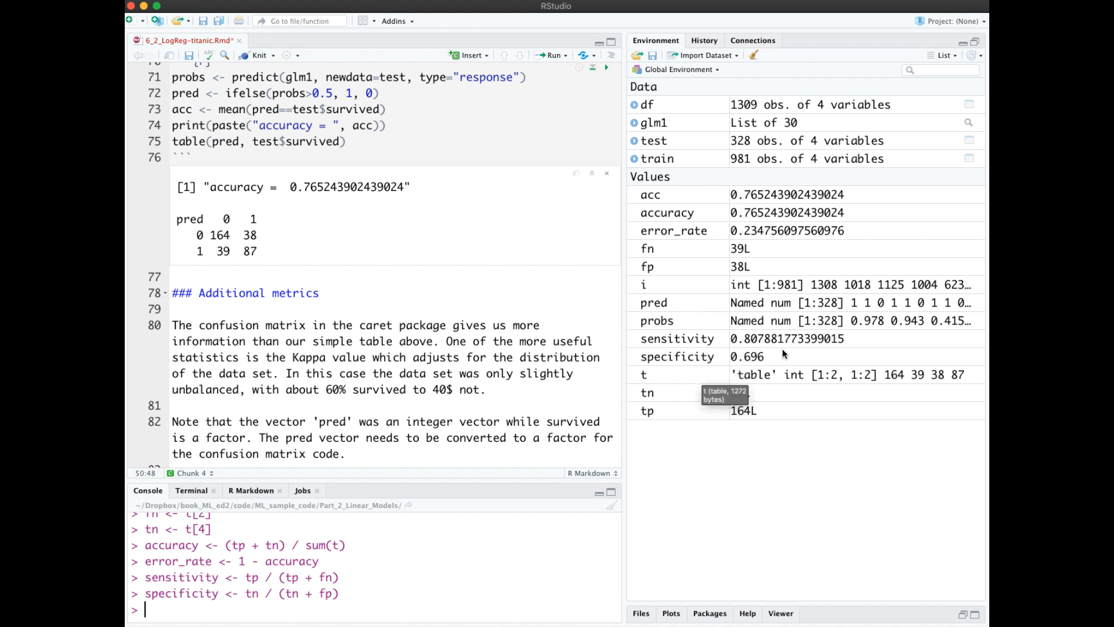
pyautogui.moveTo(875, 343)
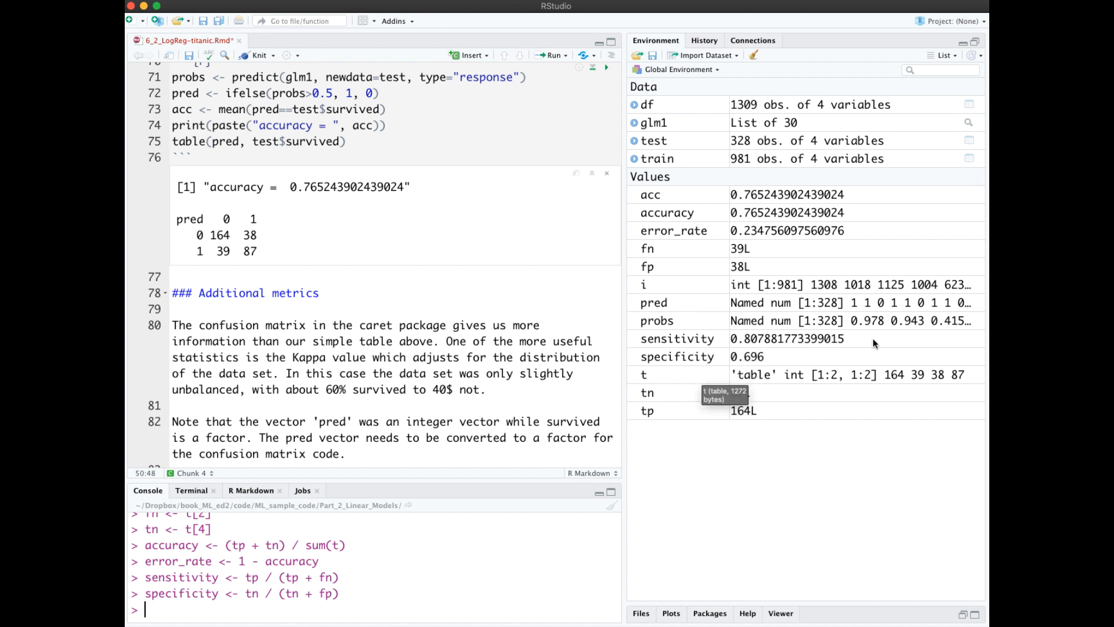
pyautogui.moveTo(785, 361)
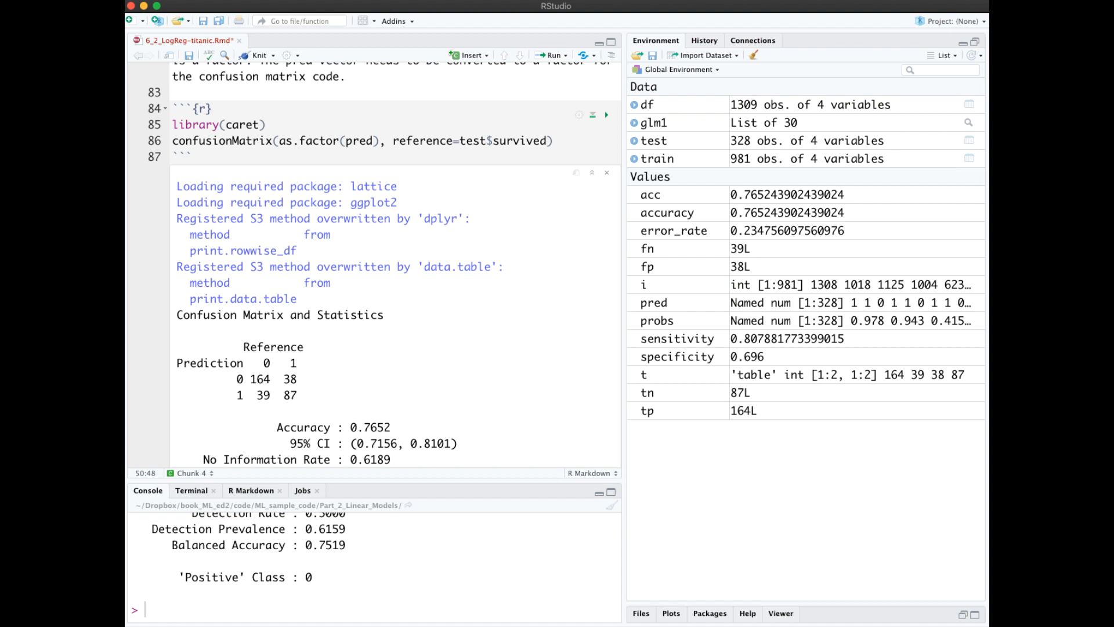
pyautogui.moveTo(224, 134)
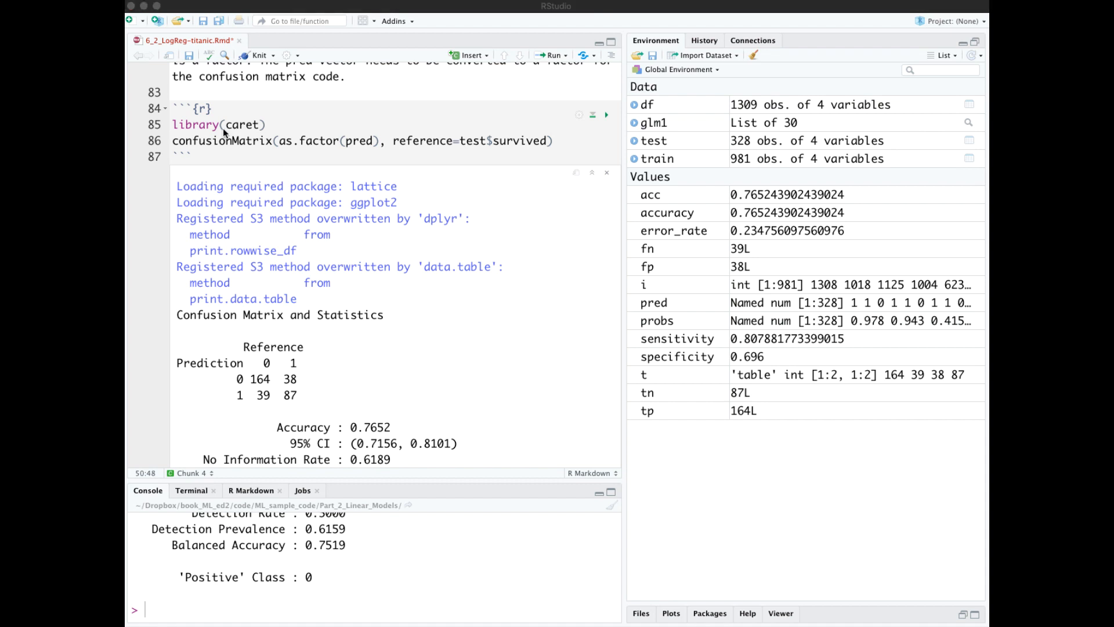
pyautogui.moveTo(277, 126)
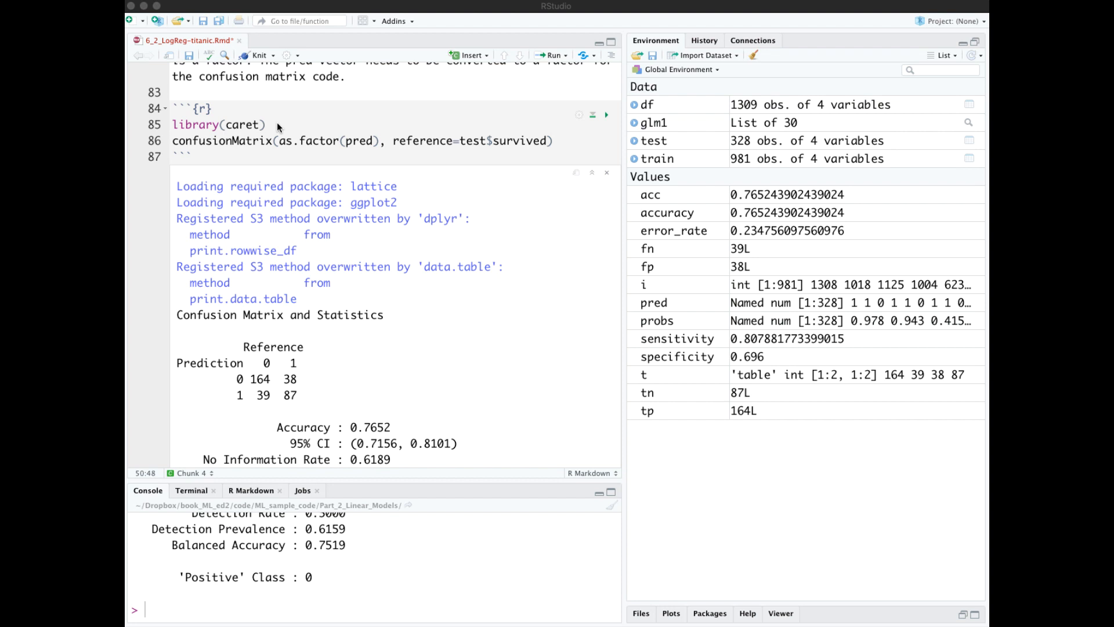
pyautogui.moveTo(261, 154)
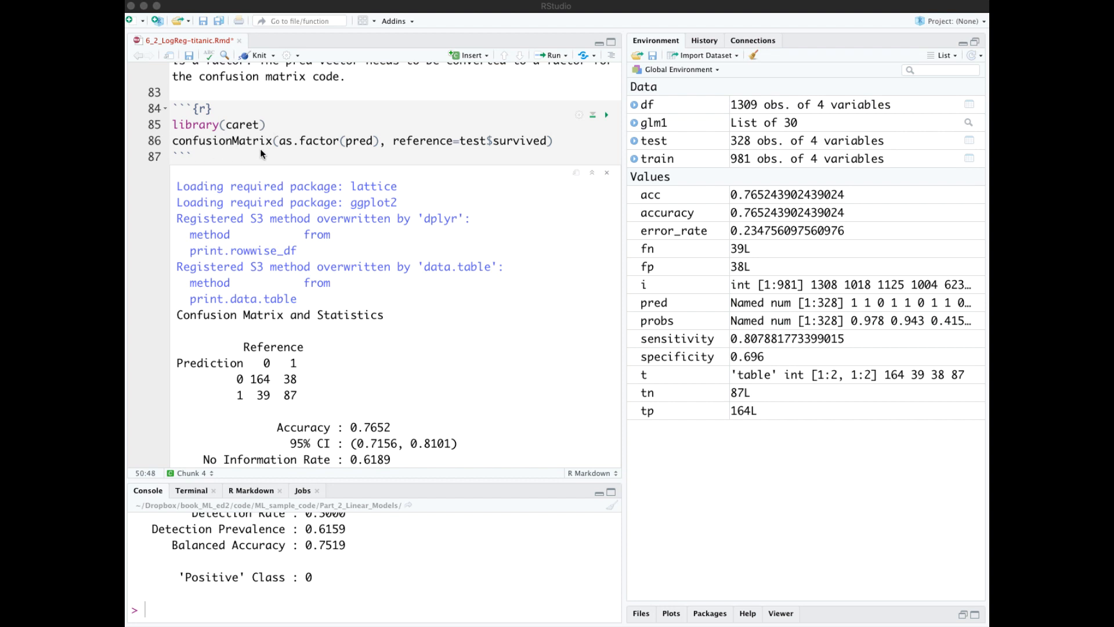
pyautogui.moveTo(359, 155)
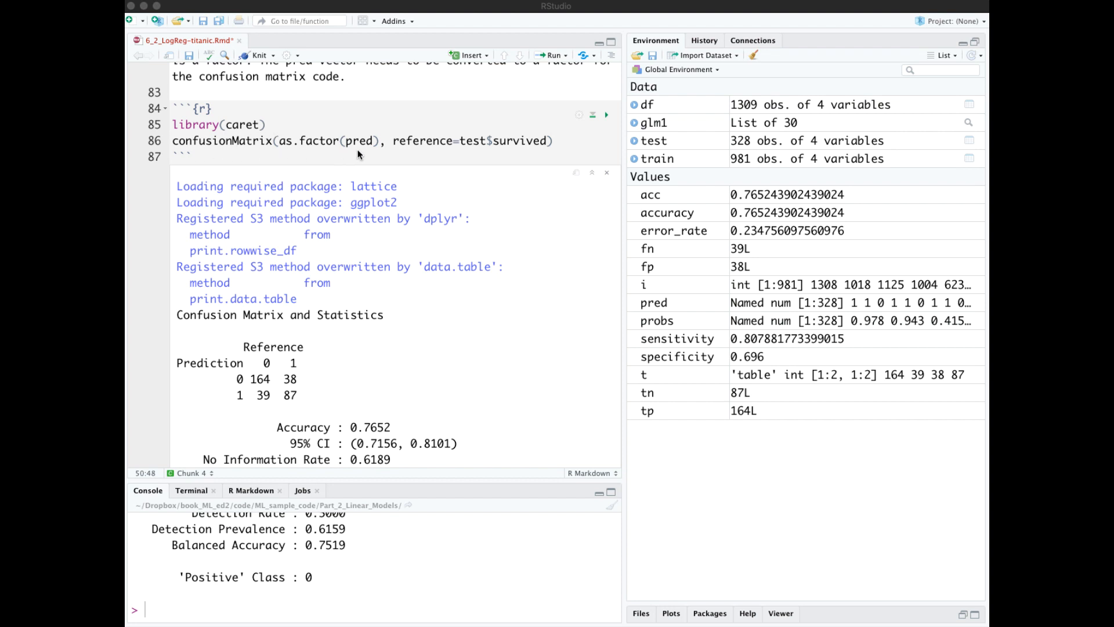
pyautogui.moveTo(307, 149)
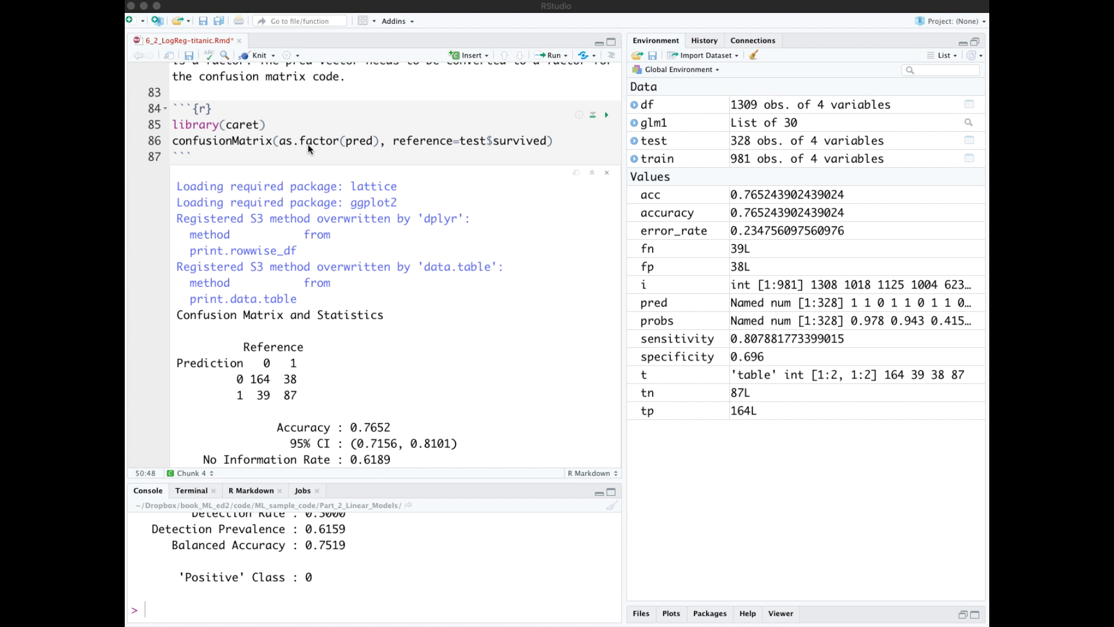
# Scroll through caret's confusionMatrix statistics (Accuracy 0.7652, Kappa 0.5031)
pyautogui.scroll(-3)
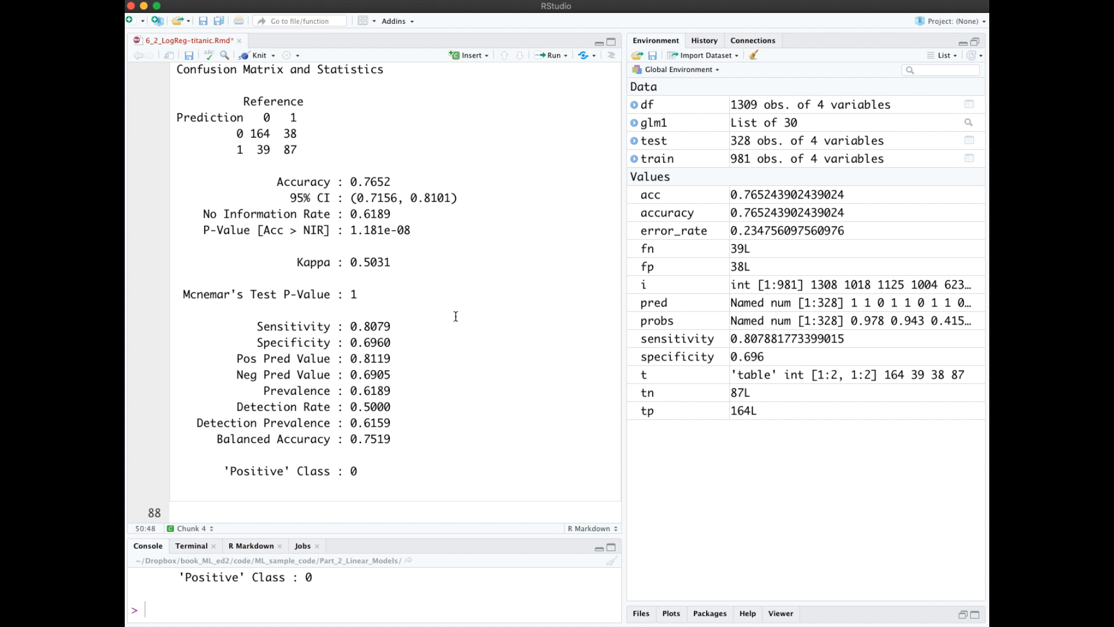
pyautogui.moveTo(362, 466)
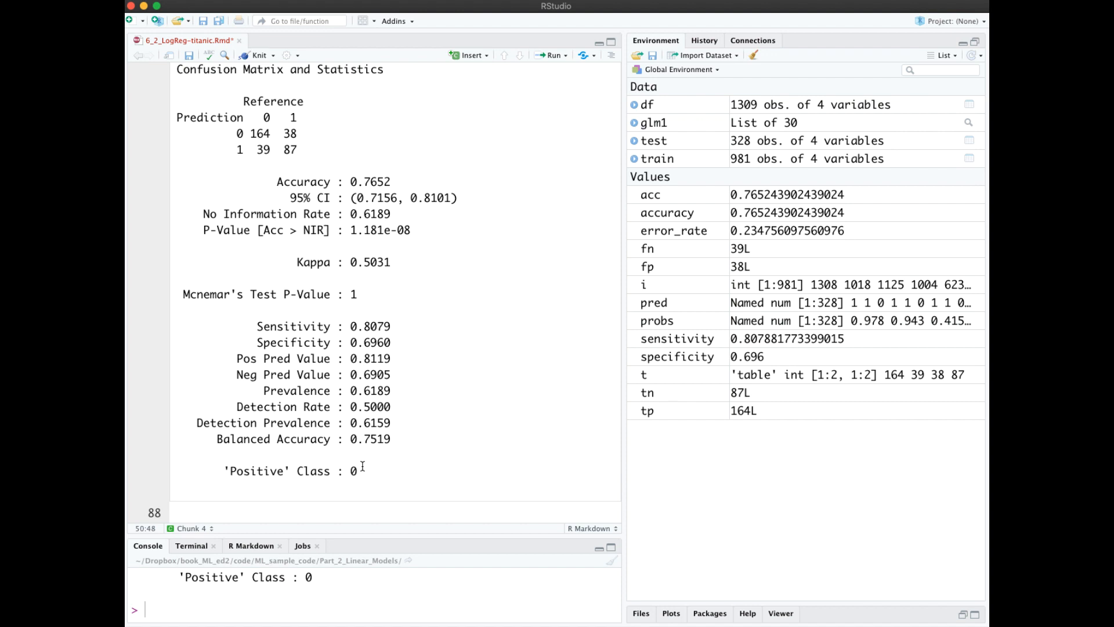
pyautogui.moveTo(406, 173)
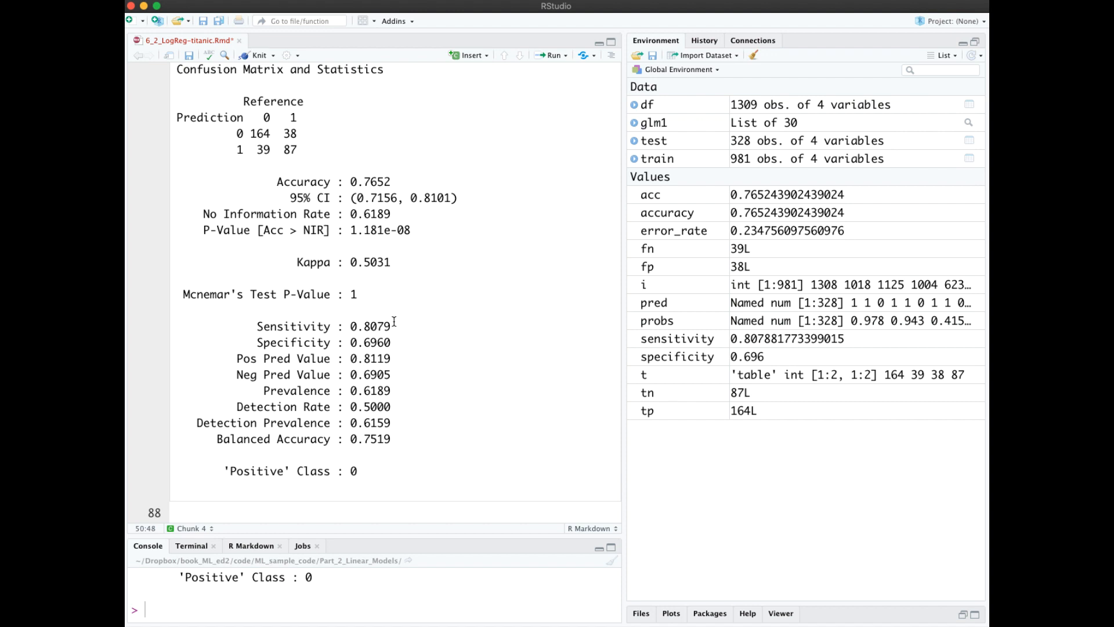
pyautogui.moveTo(398, 343)
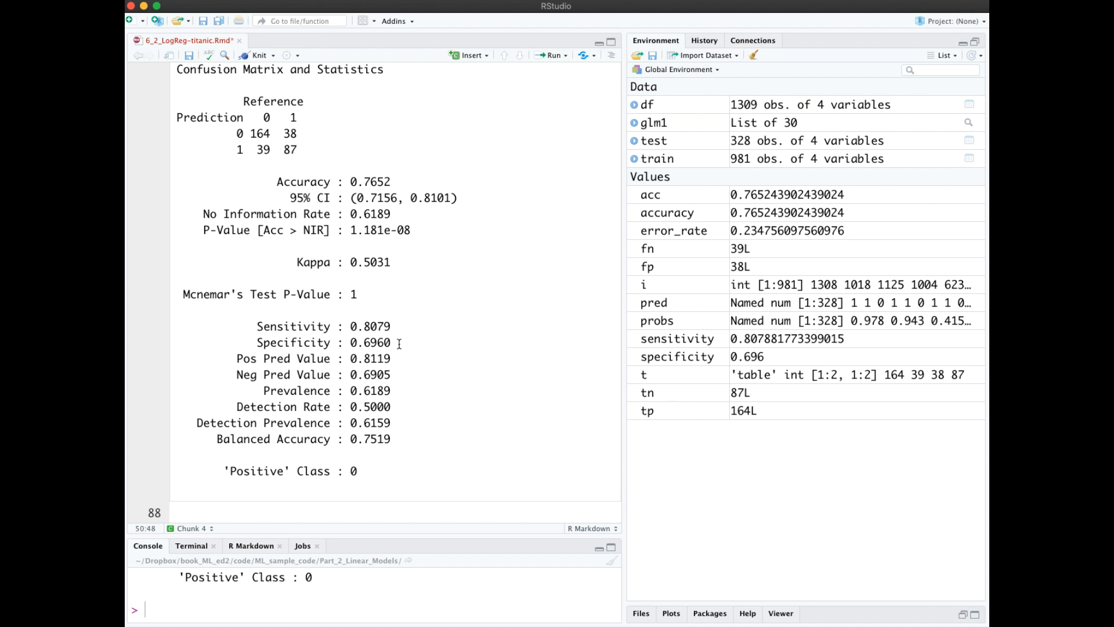
pyautogui.moveTo(412, 268)
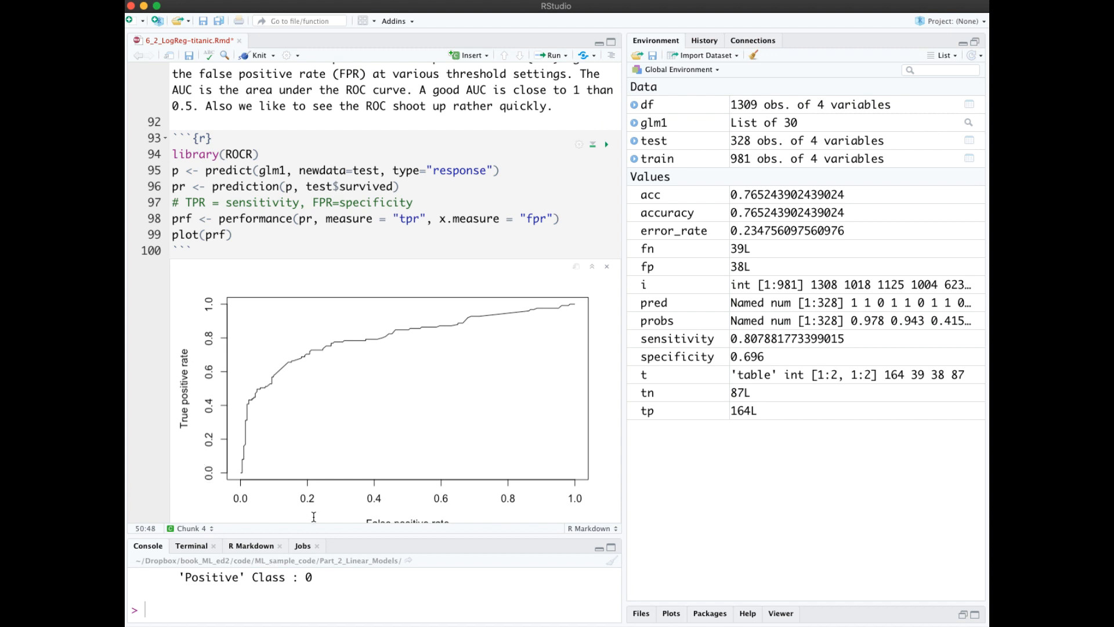
# Scroll to the ROCR chunk that plots the ROC curve for the test predictions
pyautogui.scroll(3)
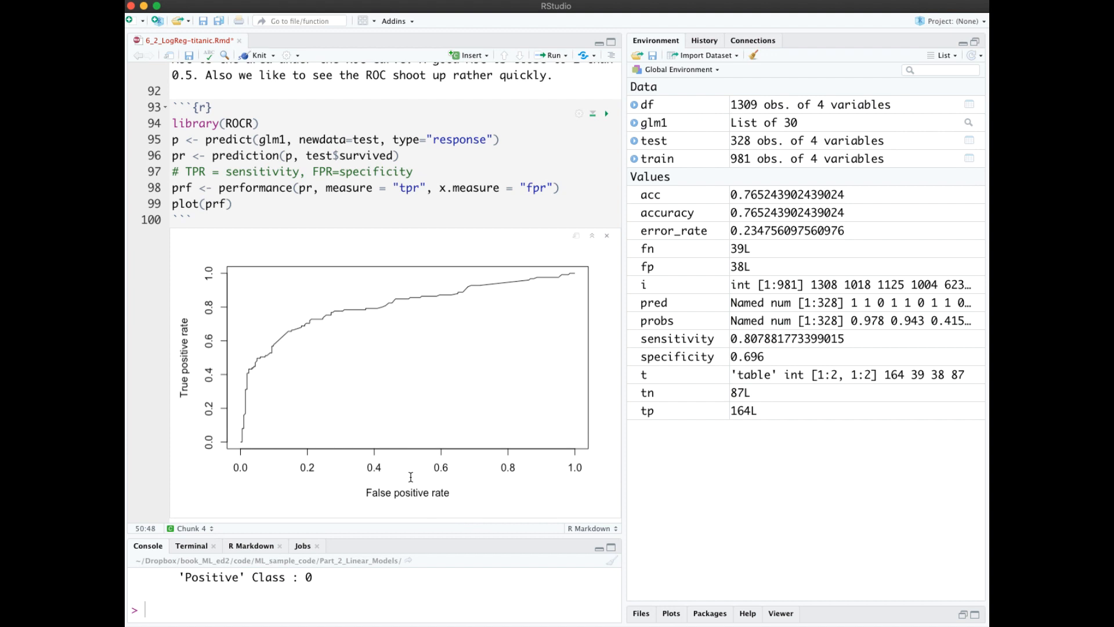
pyautogui.moveTo(241, 360)
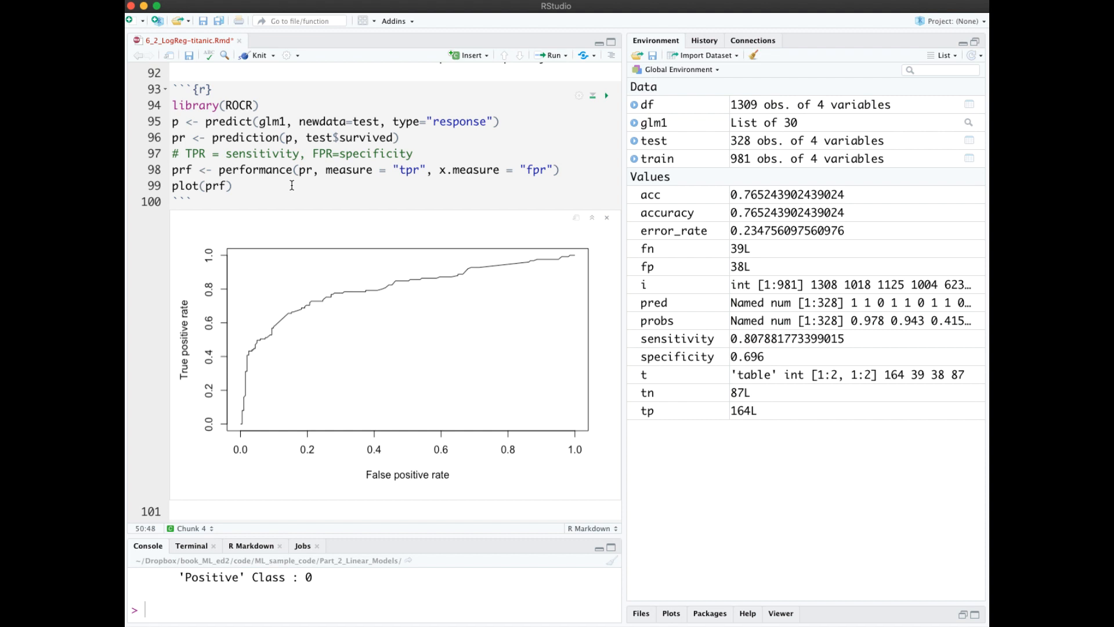
pyautogui.moveTo(238, 414)
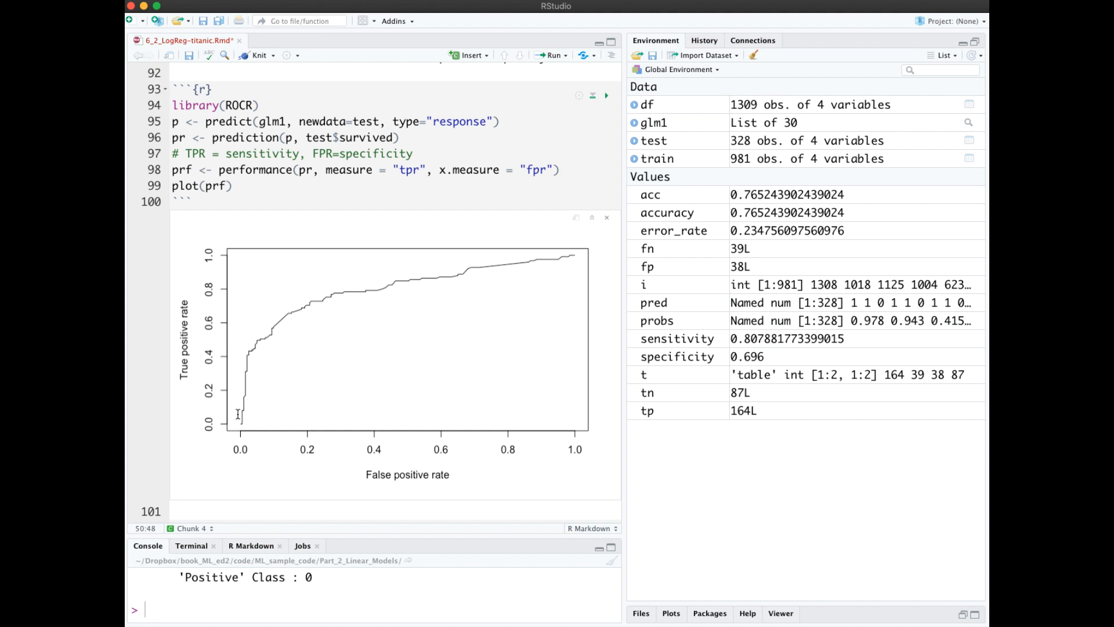
pyautogui.moveTo(232, 446)
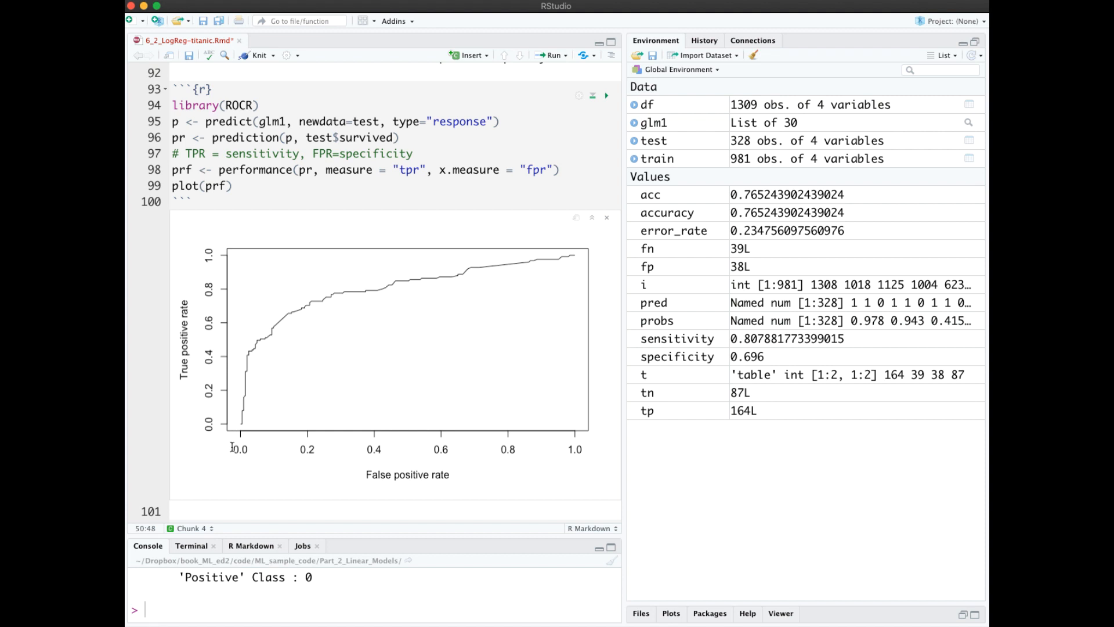
pyautogui.moveTo(302, 371)
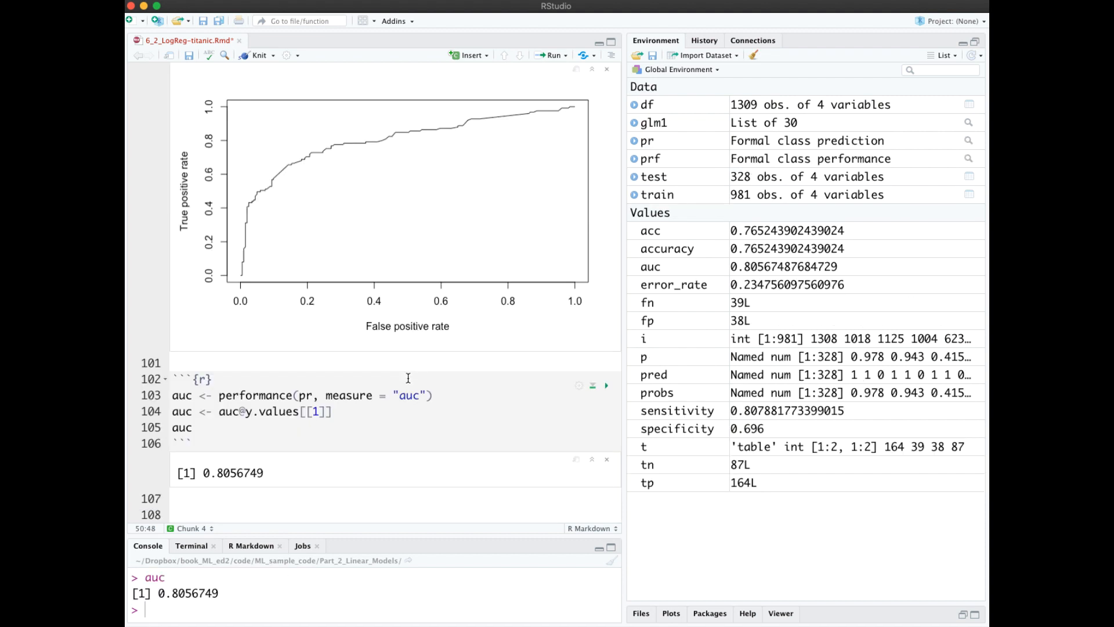
pyautogui.moveTo(336, 338)
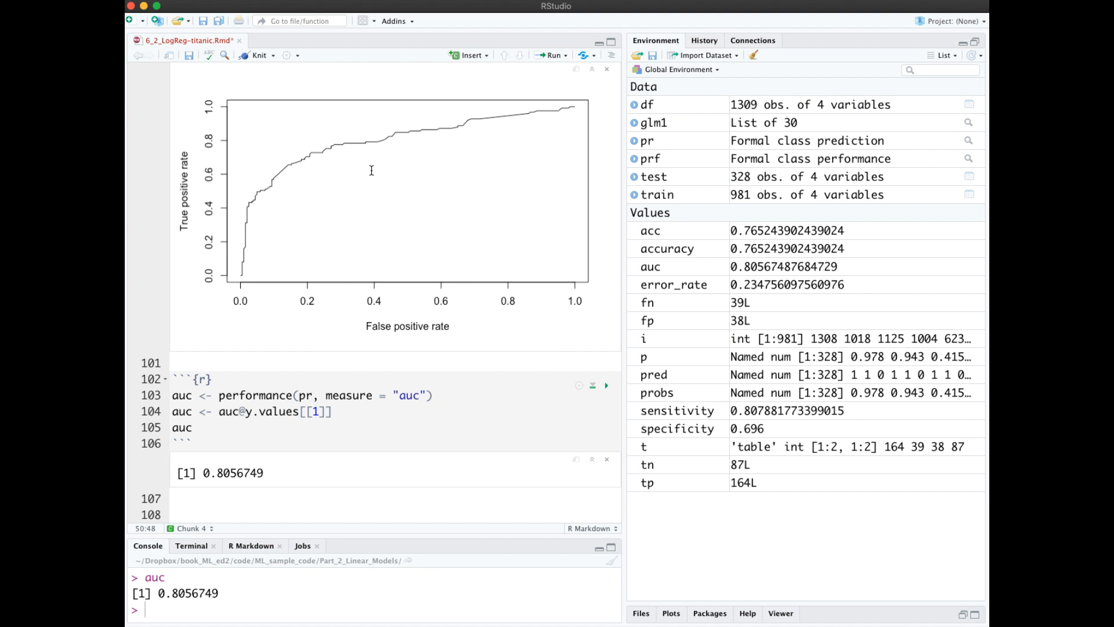
pyautogui.moveTo(449, 201)
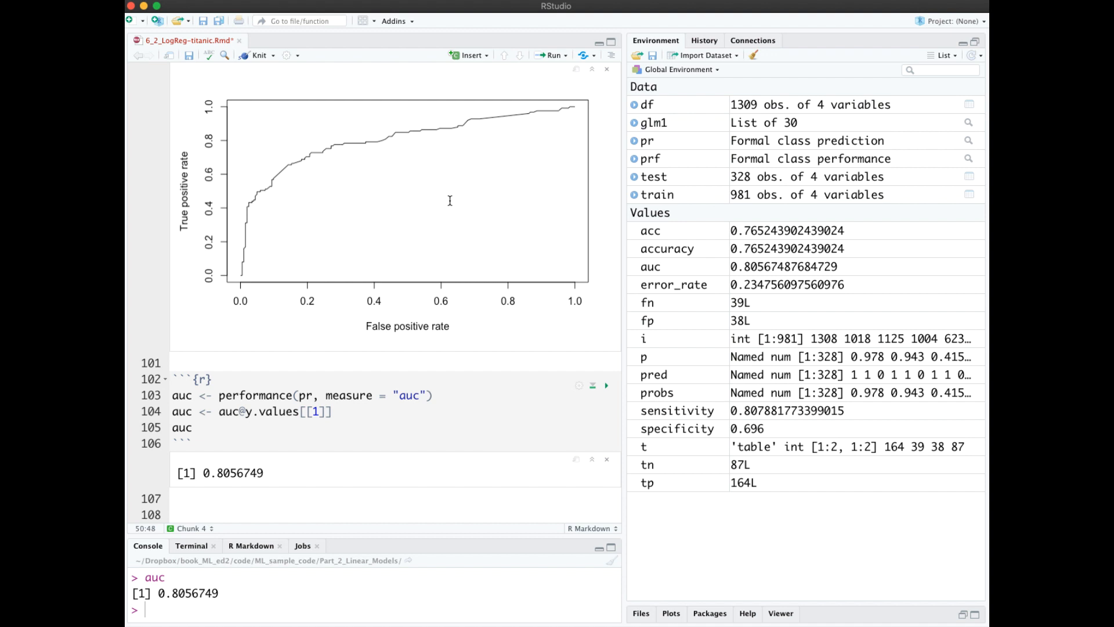
pyautogui.moveTo(250, 280)
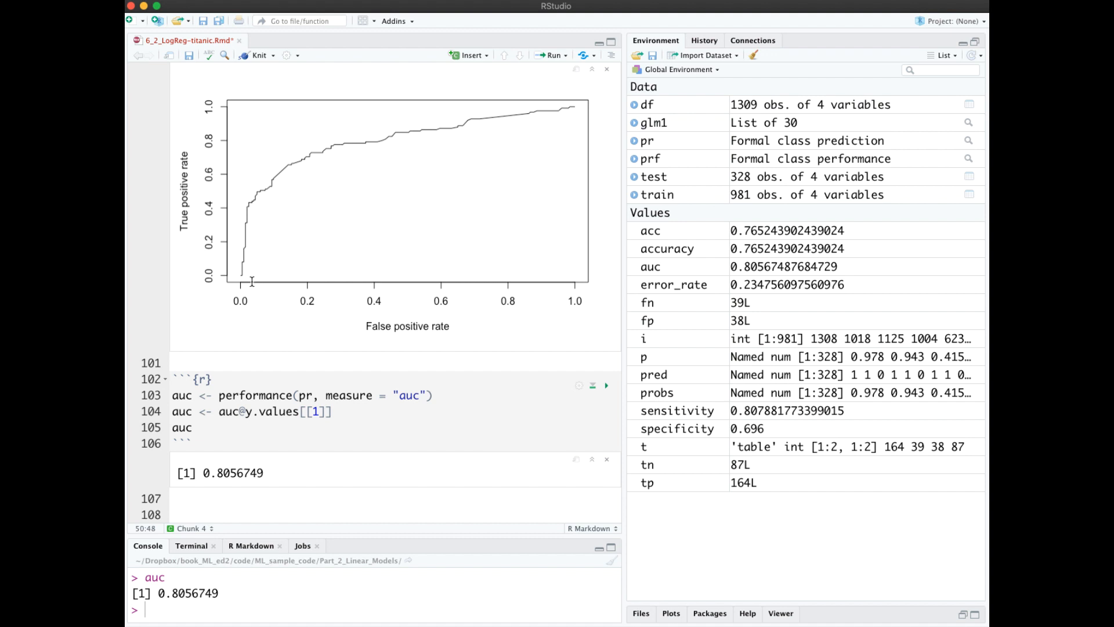
pyautogui.moveTo(375, 216)
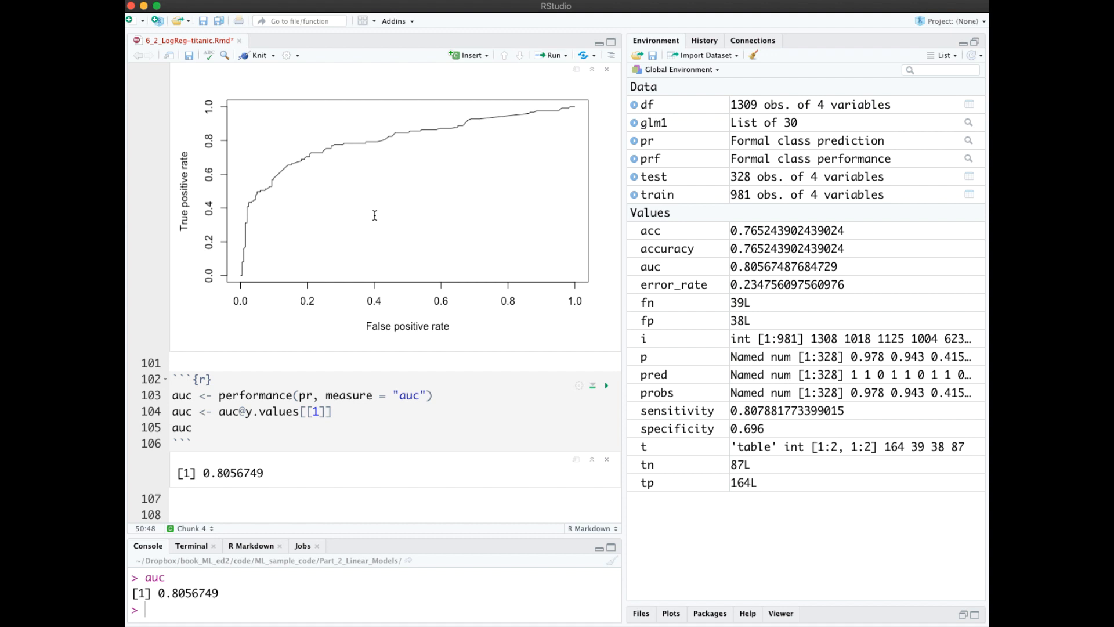